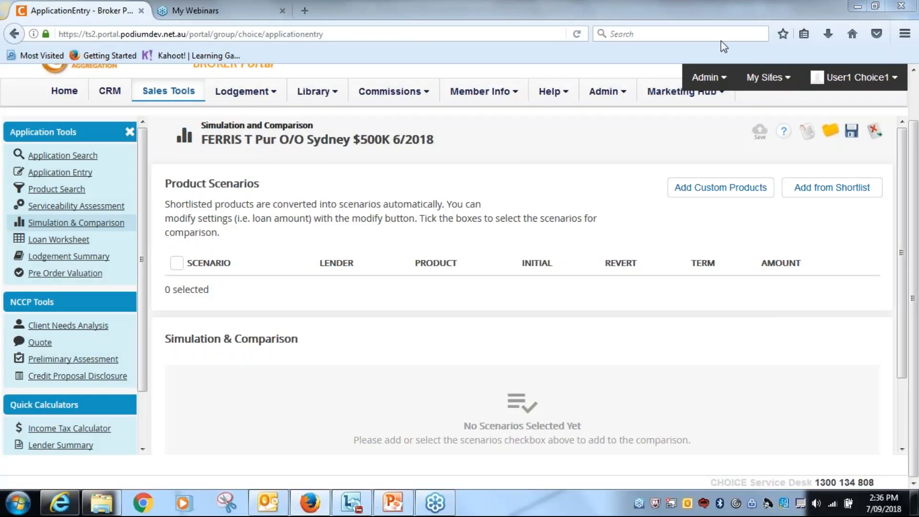
pyautogui.moveTo(868, 174)
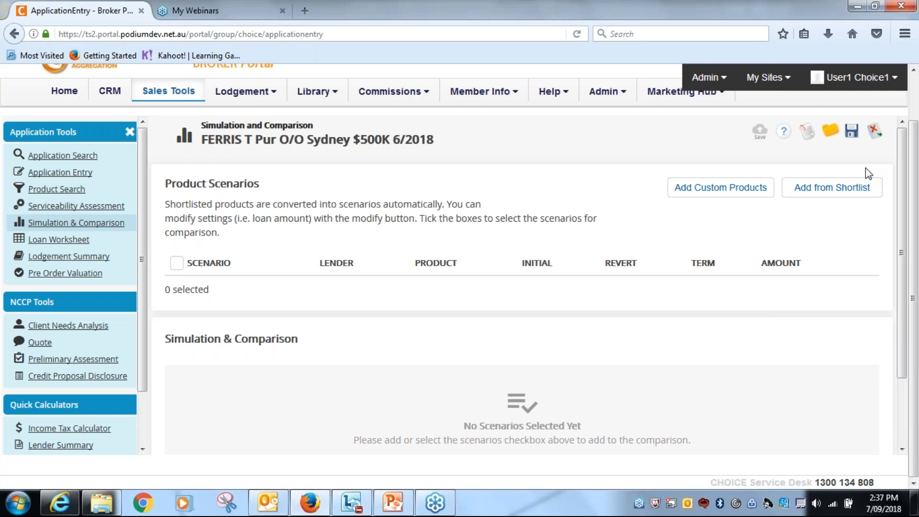
pyautogui.moveTo(868, 174)
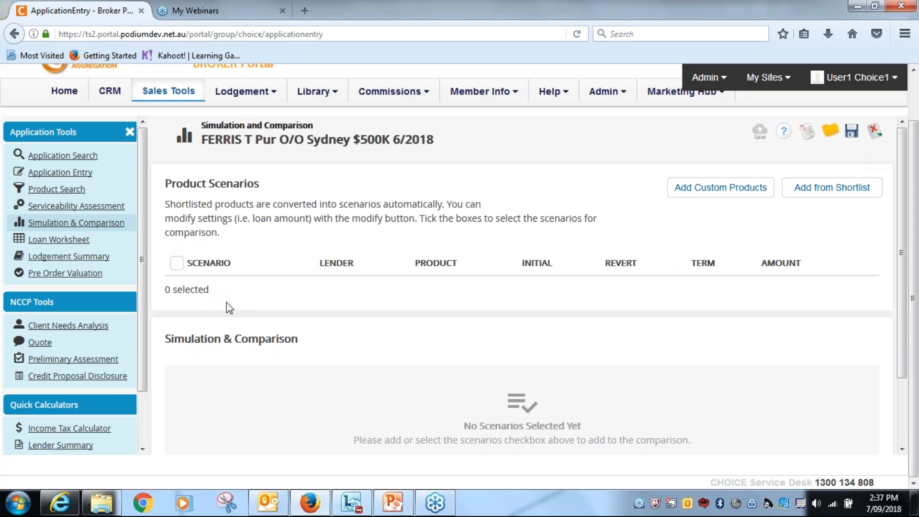
# Bring up the shortlist and tick all three products: two NAB loans and Westpac Rocket Repay.
pyautogui.scroll(-3)
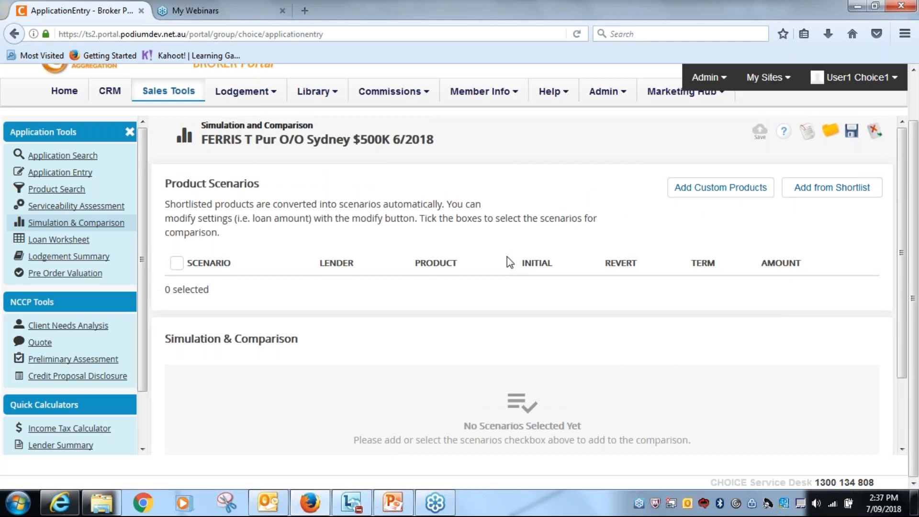
pyautogui.moveTo(624, 215)
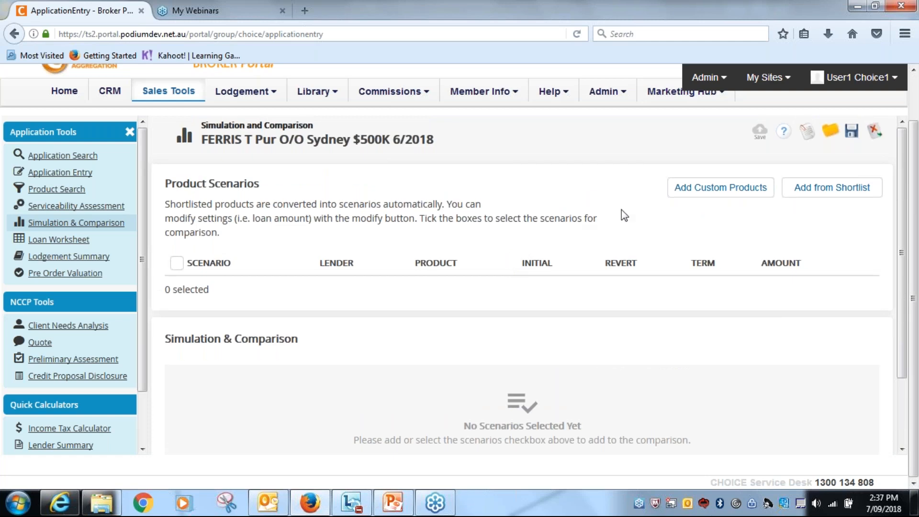
pyautogui.moveTo(832, 187)
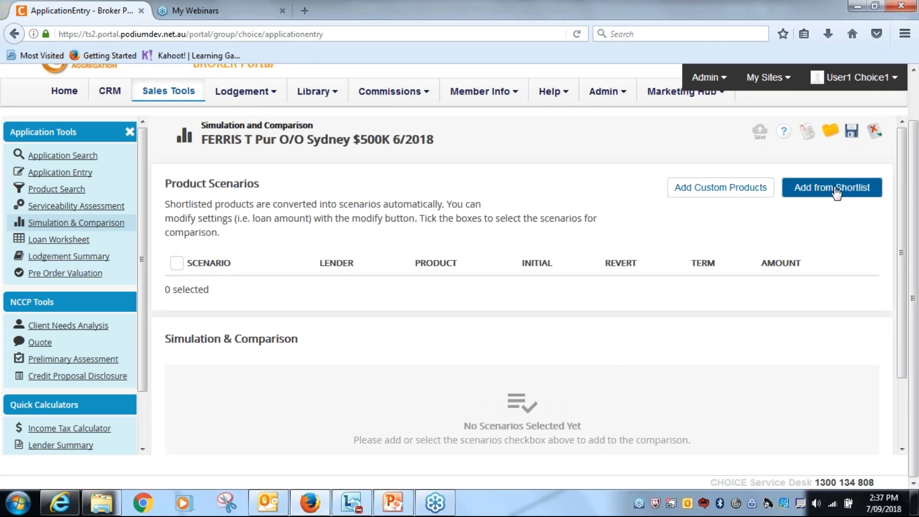
pyautogui.click(831, 188)
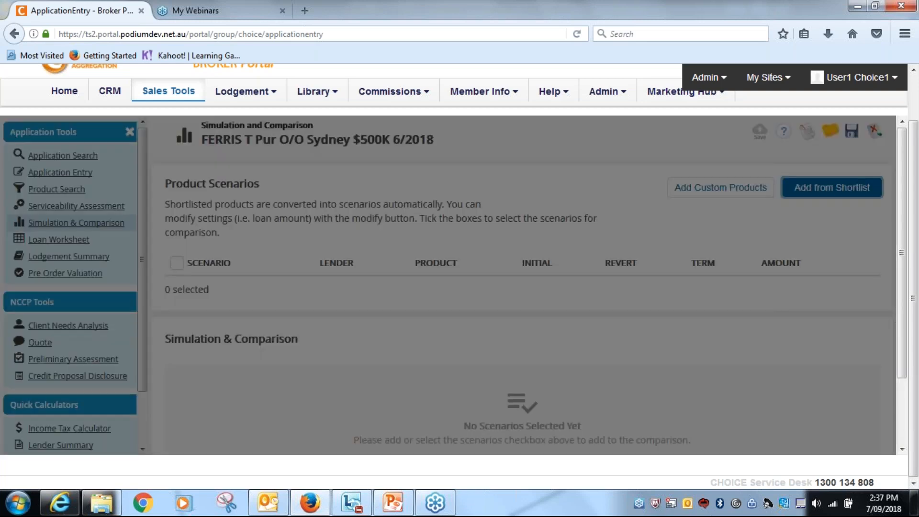
pyautogui.click(831, 187)
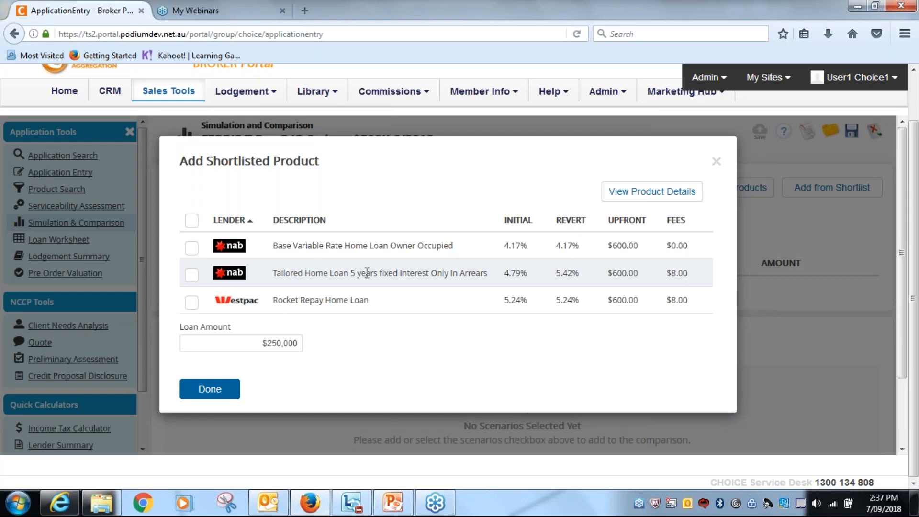
pyautogui.moveTo(256, 305)
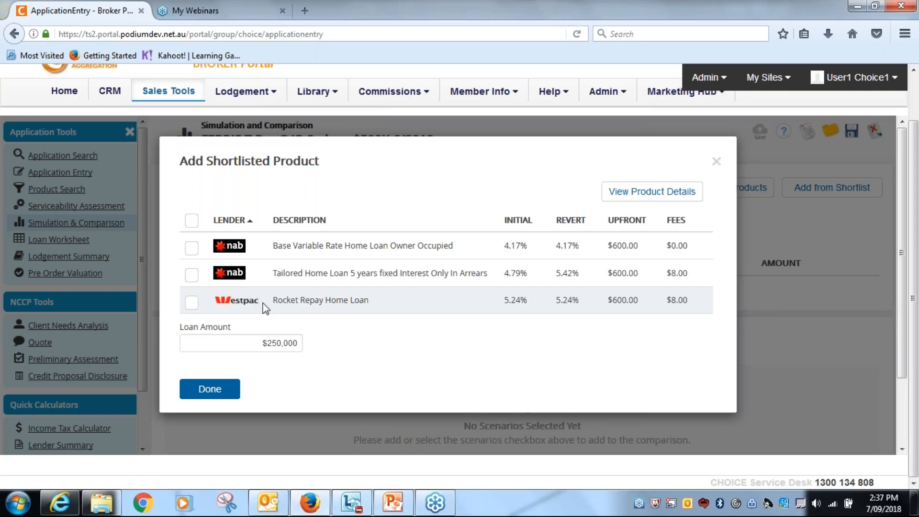
pyautogui.click(191, 219)
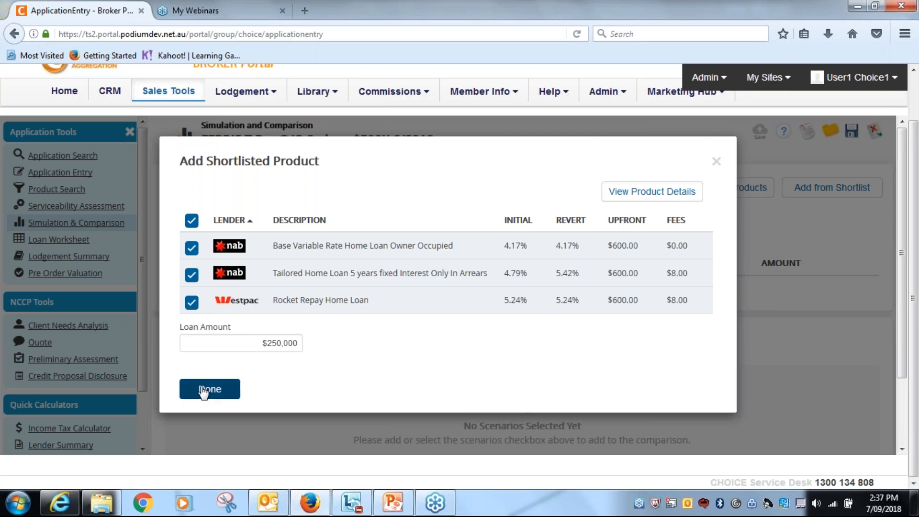
# Add the three ticked products as $250,000 scenarios and show Scenario 2's Modify options.
pyautogui.click(209, 389)
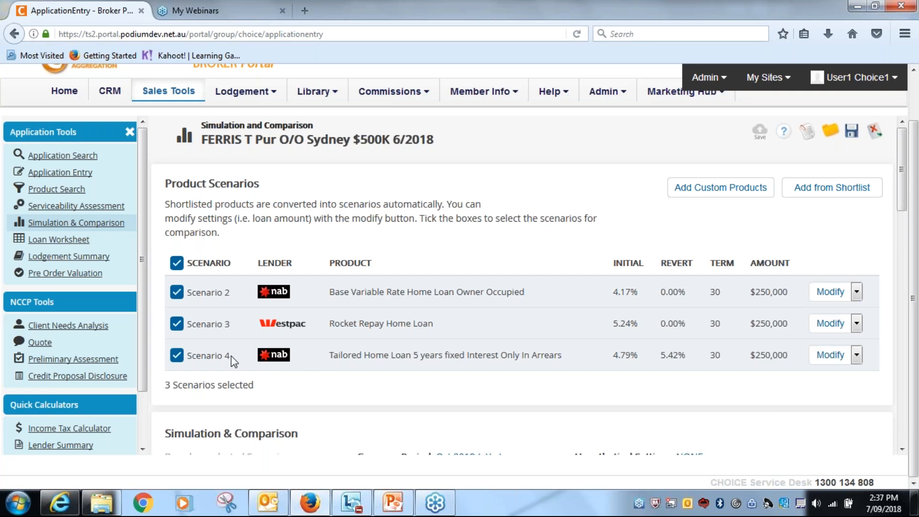
pyautogui.moveTo(748, 313)
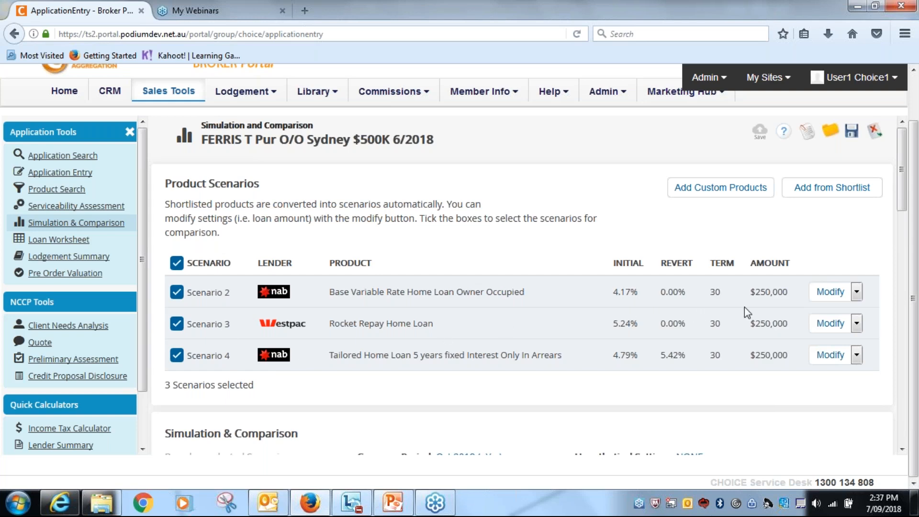
pyautogui.moveTo(674, 384)
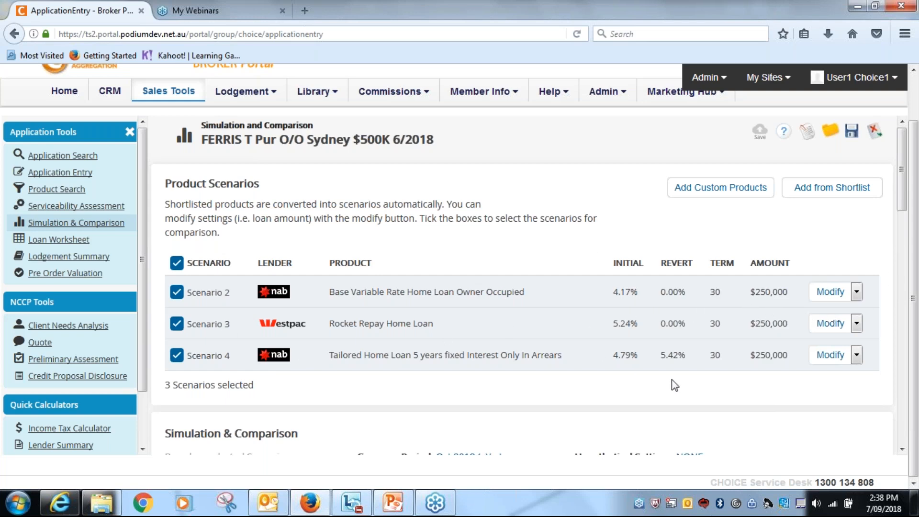
pyautogui.moveTo(705, 365)
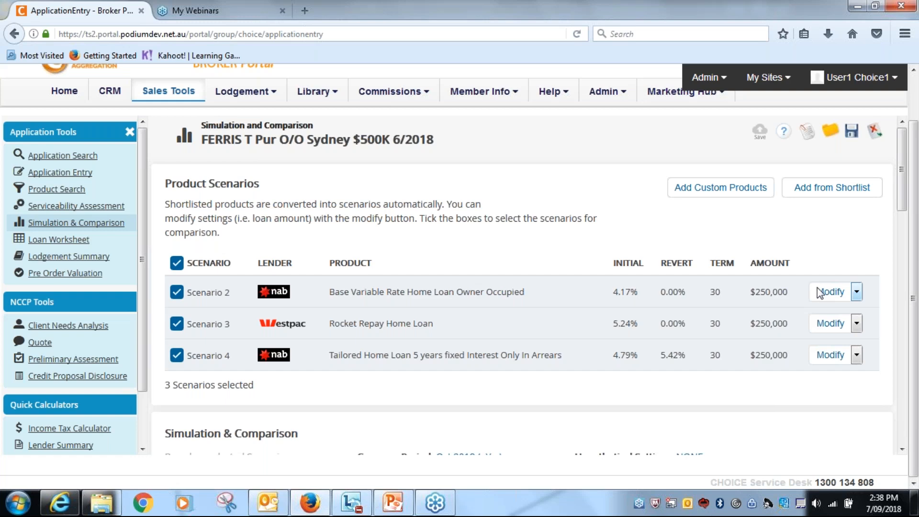
pyautogui.click(857, 292)
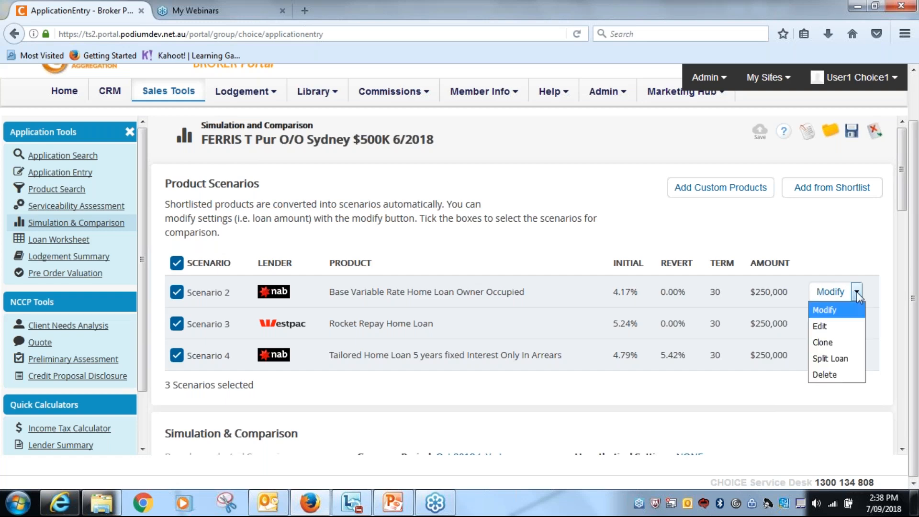
pyautogui.moveTo(831, 359)
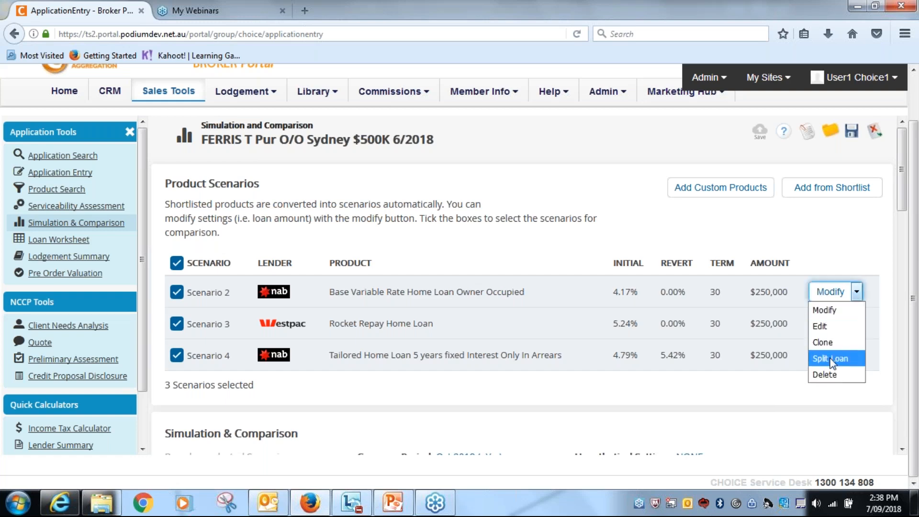
pyautogui.moveTo(841, 358)
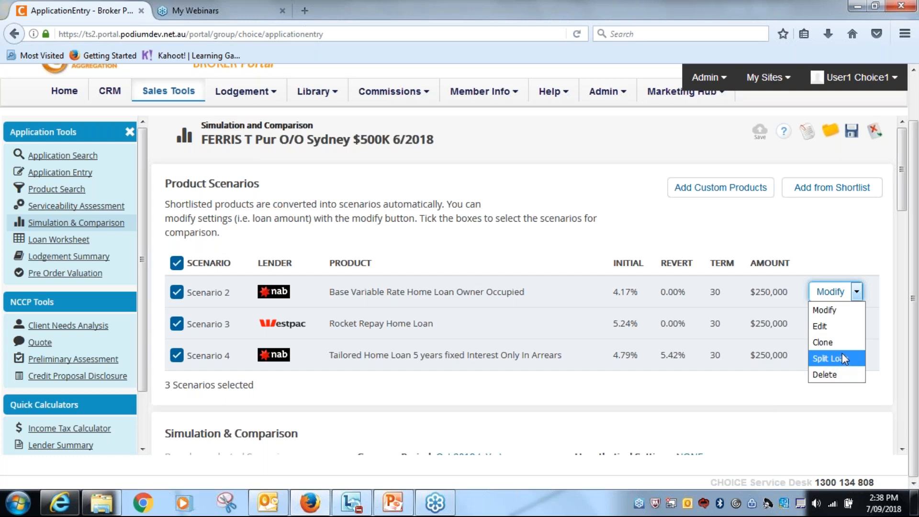
pyautogui.moveTo(843, 358)
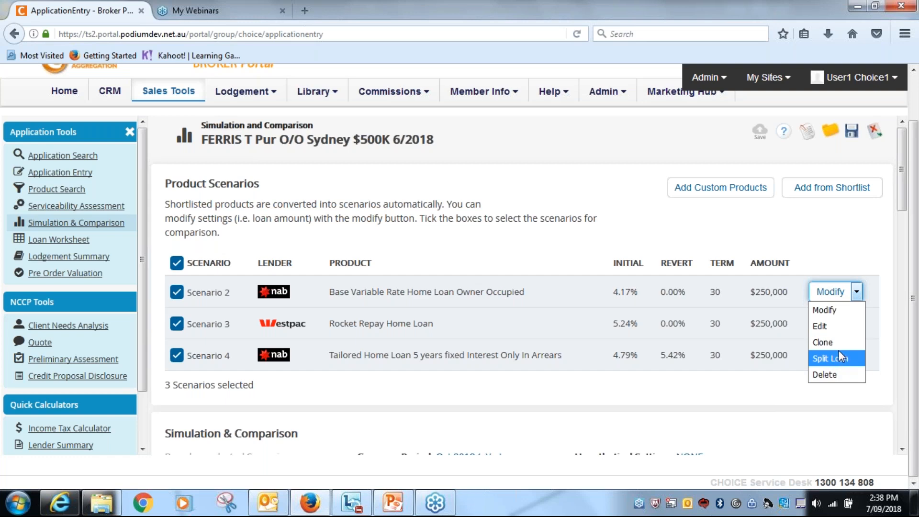
pyautogui.moveTo(823, 343)
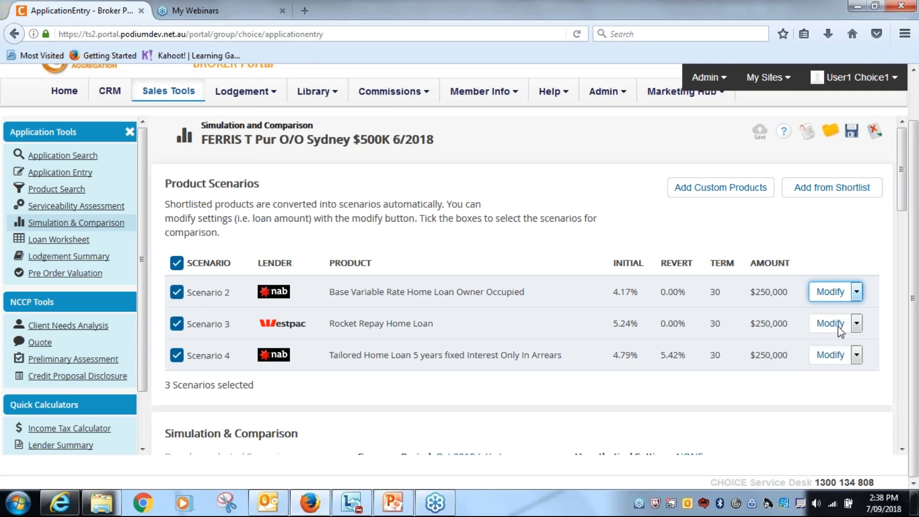
# Edit the NAB Base Variable scenario to a $500,000 loan with $0 fees.
pyautogui.click(829, 291)
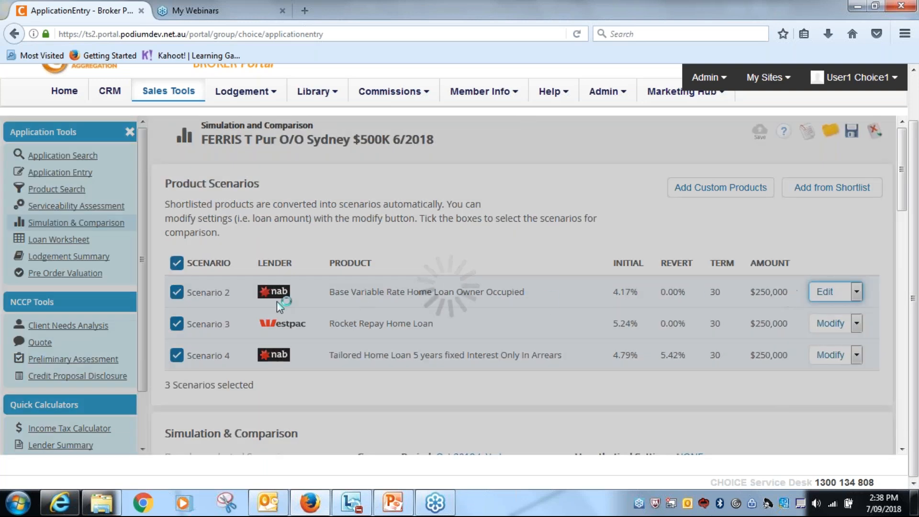
pyautogui.click(824, 292)
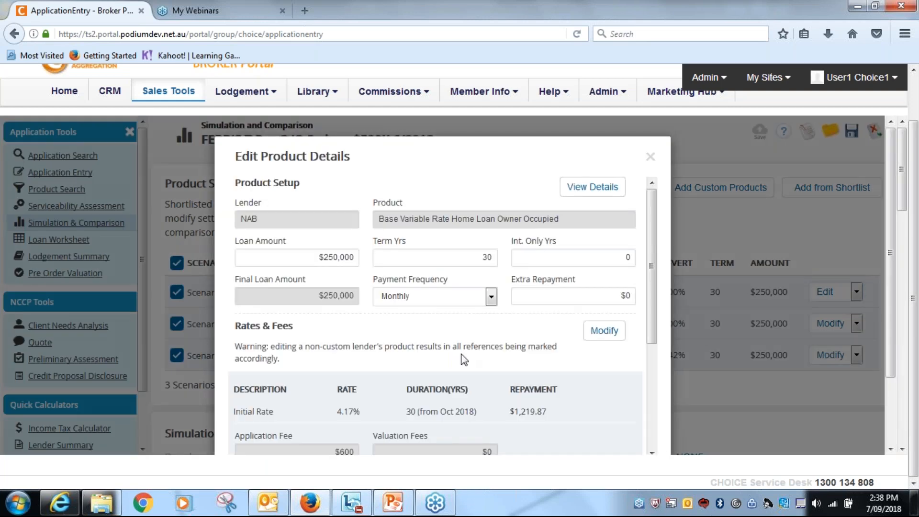
pyautogui.write('$5')
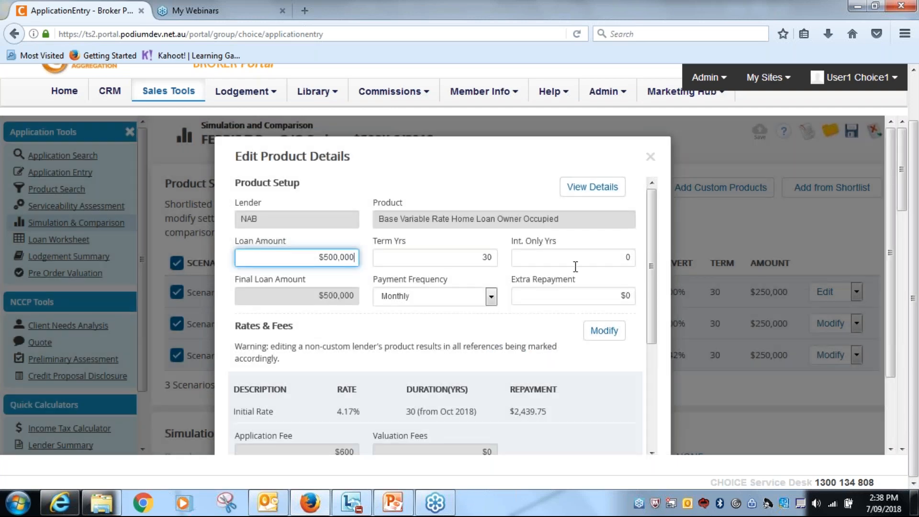
pyautogui.scroll(-3)
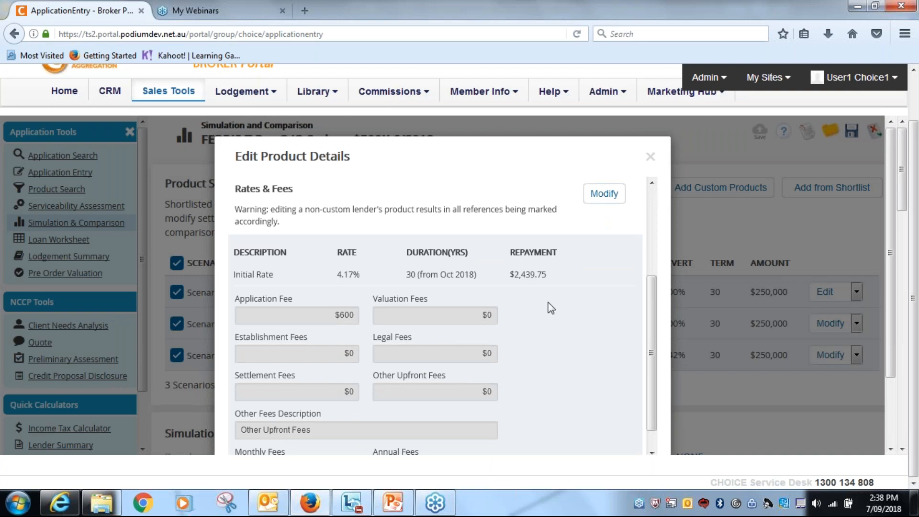
pyautogui.moveTo(321, 344)
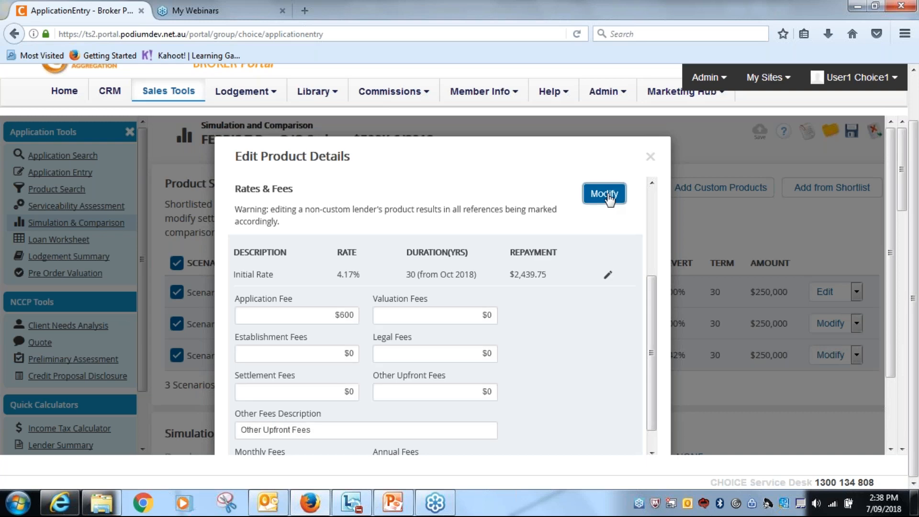
pyautogui.click(604, 193)
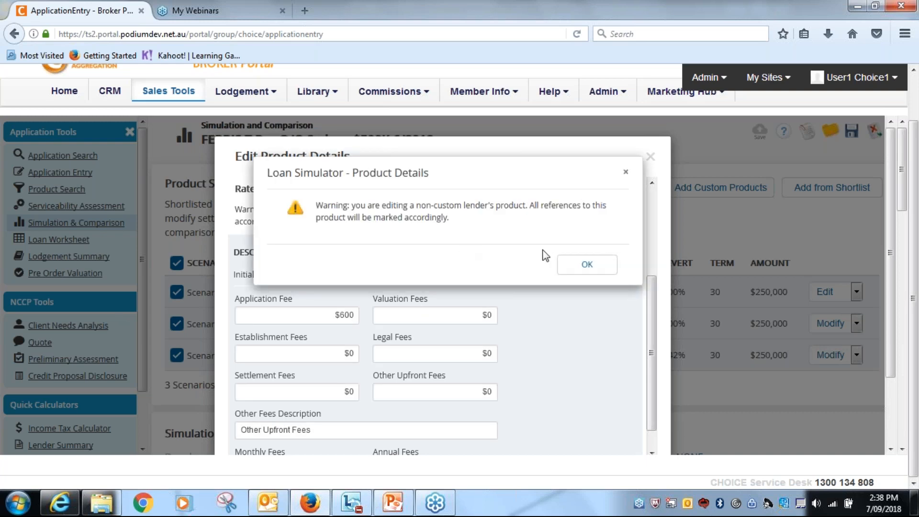
pyautogui.moveTo(587, 264)
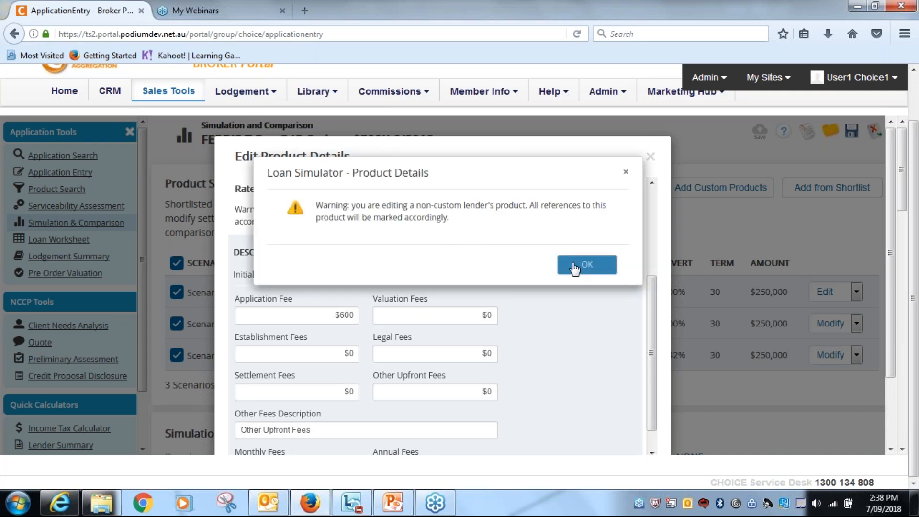
pyautogui.click(587, 265)
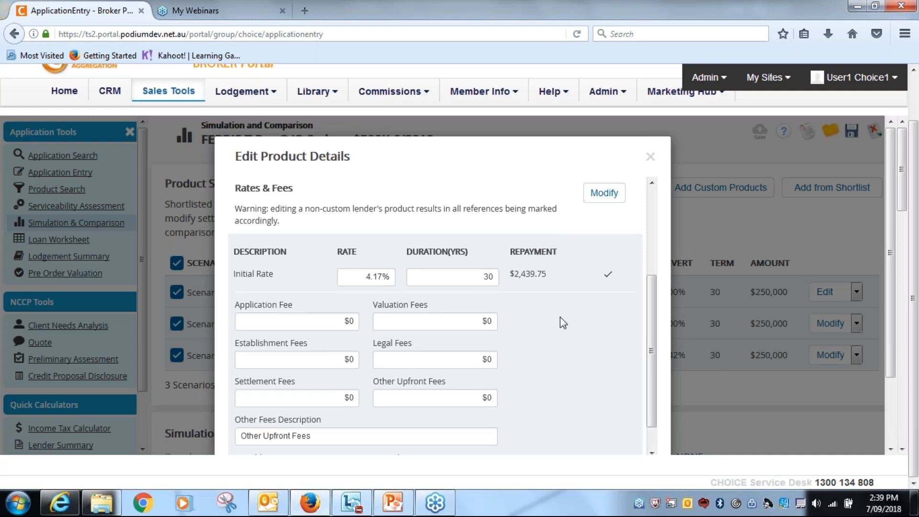
pyautogui.scroll(-3)
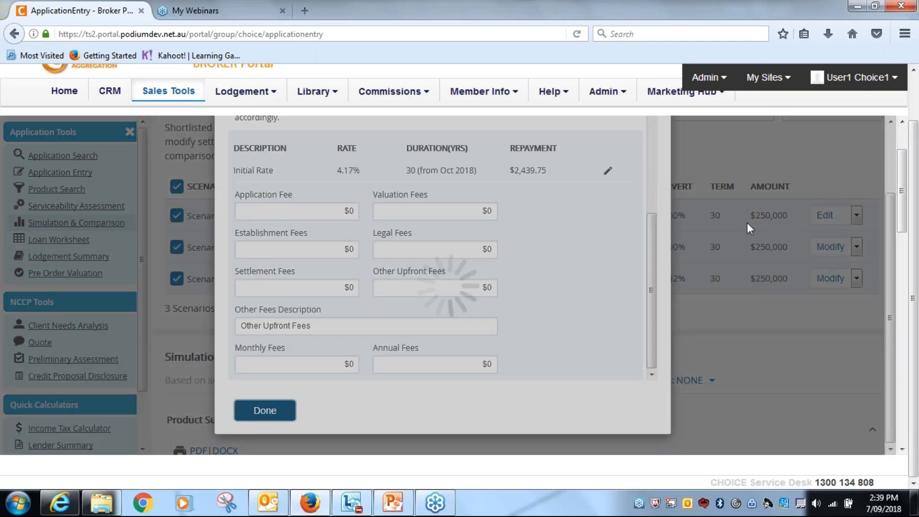
pyautogui.click(856, 247)
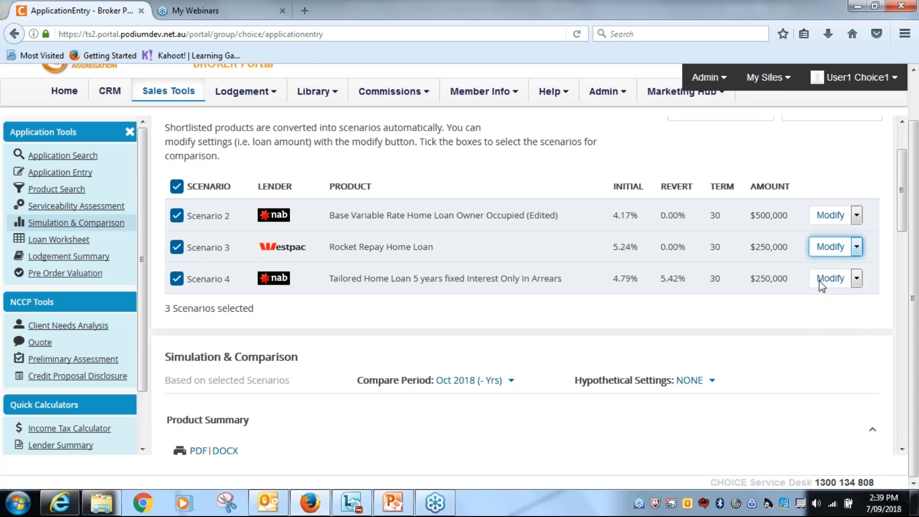
# Change the Westpac Rocket Repay scenario's loan amount to 500000 and save the details.
pyautogui.click(828, 246)
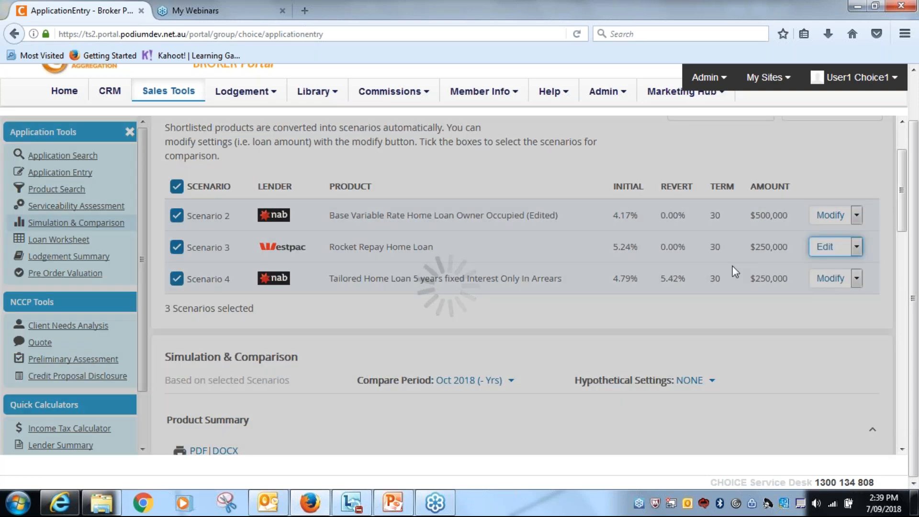
pyautogui.click(825, 246)
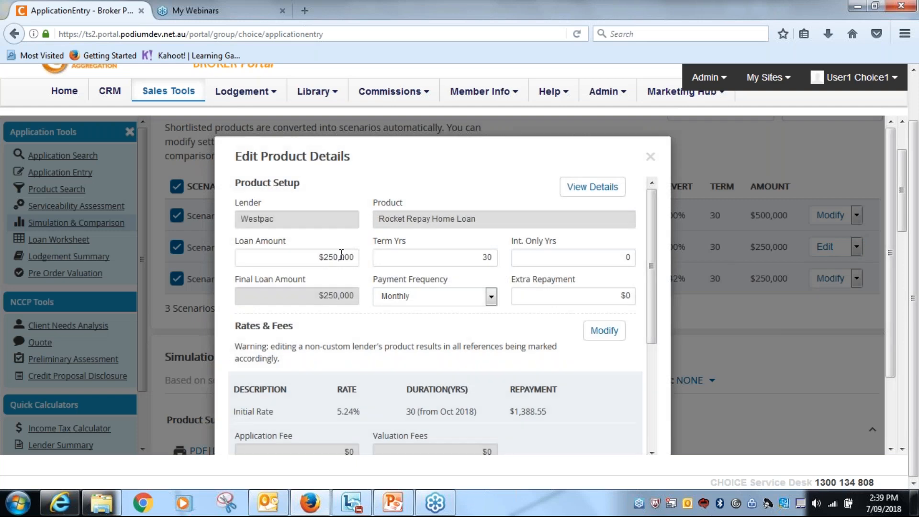
pyautogui.write('$5')
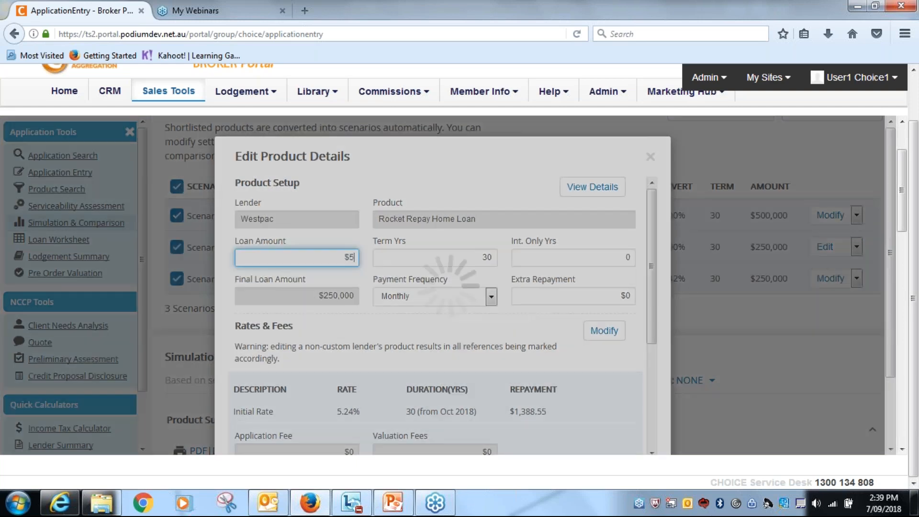
pyautogui.write('5000000')
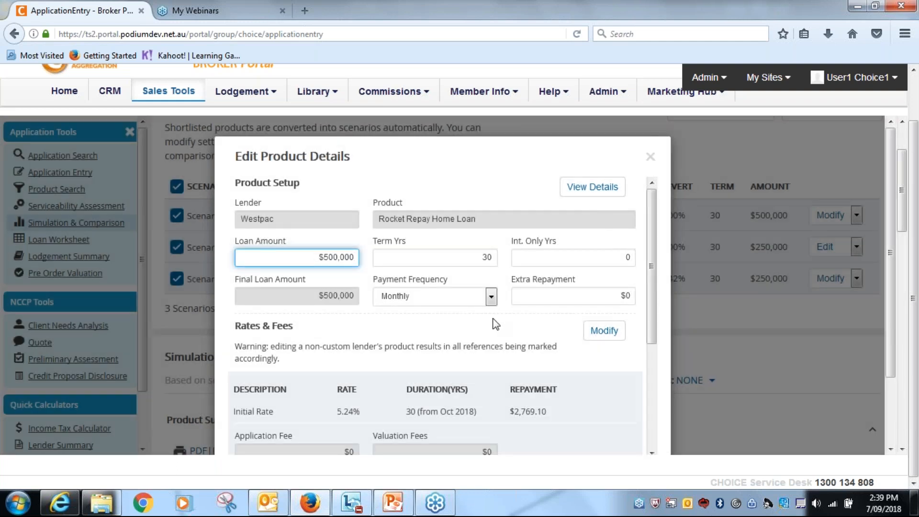
pyautogui.scroll(-3)
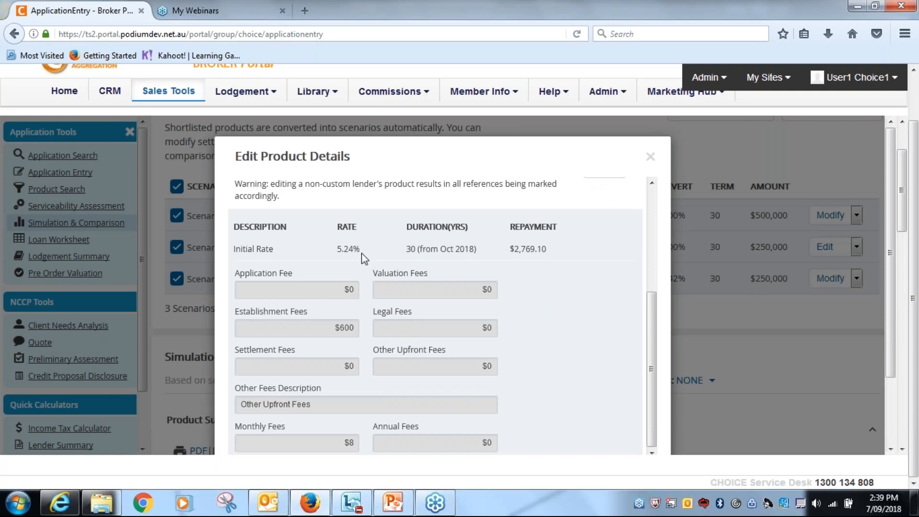
pyautogui.moveTo(360, 254)
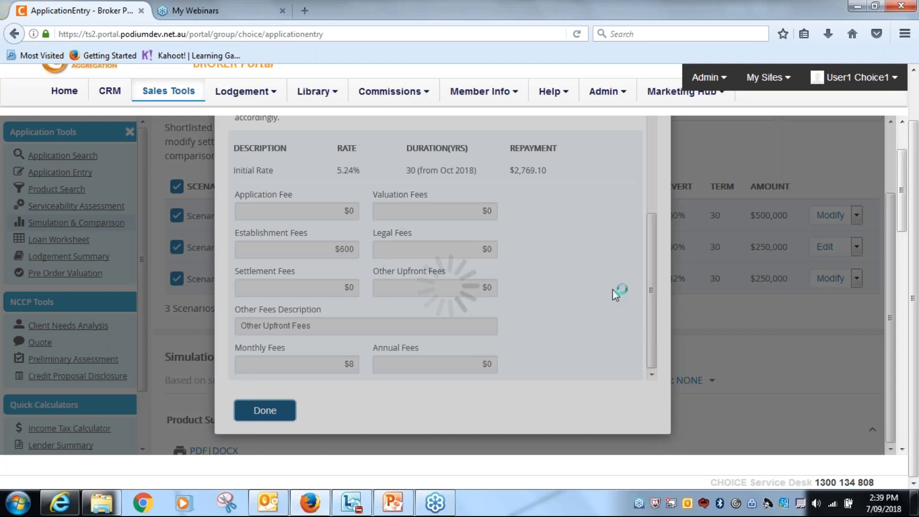
pyautogui.click(265, 410)
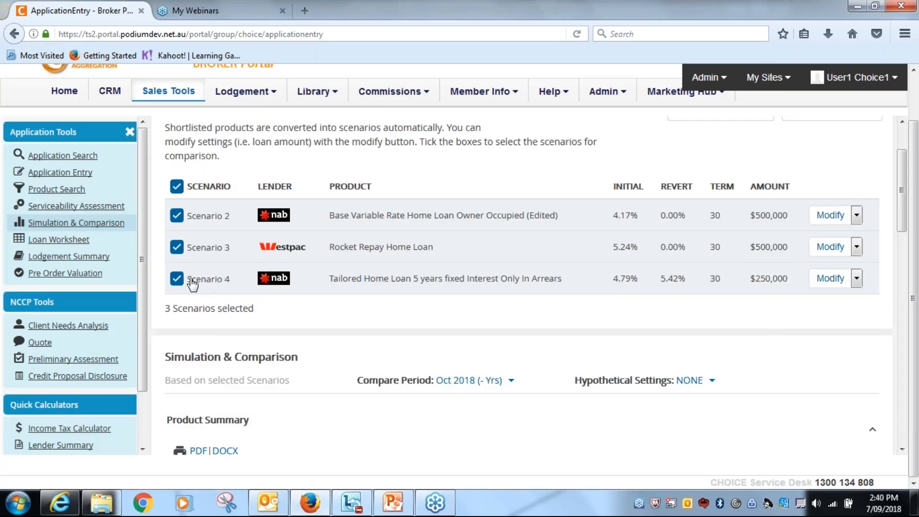
# Untick Scenario 4 and review the chart showing interest of 376.485k versus 492.234k.
pyautogui.click(177, 278)
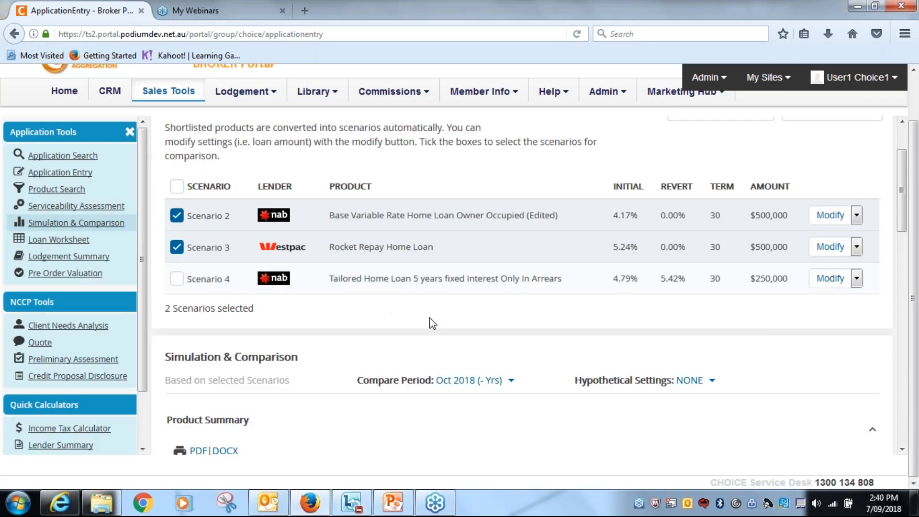
pyautogui.moveTo(219, 226)
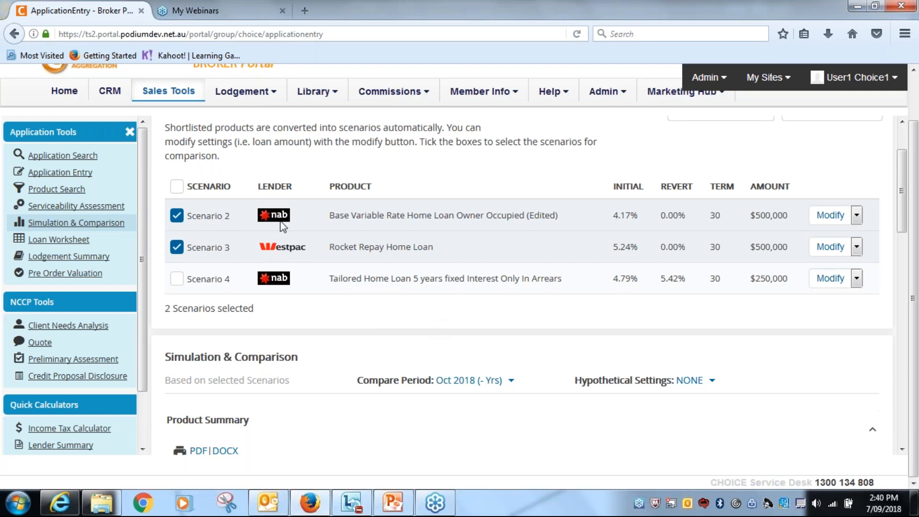
pyautogui.moveTo(415, 298)
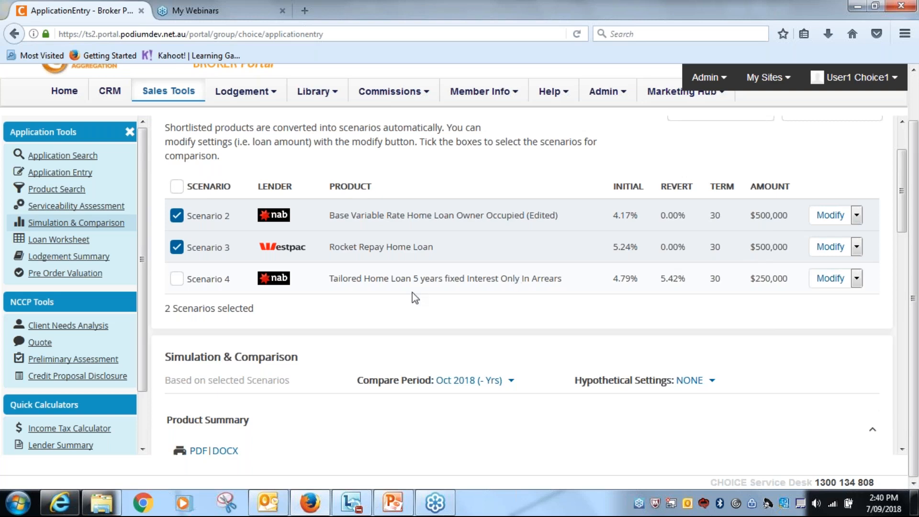
pyautogui.scroll(-3)
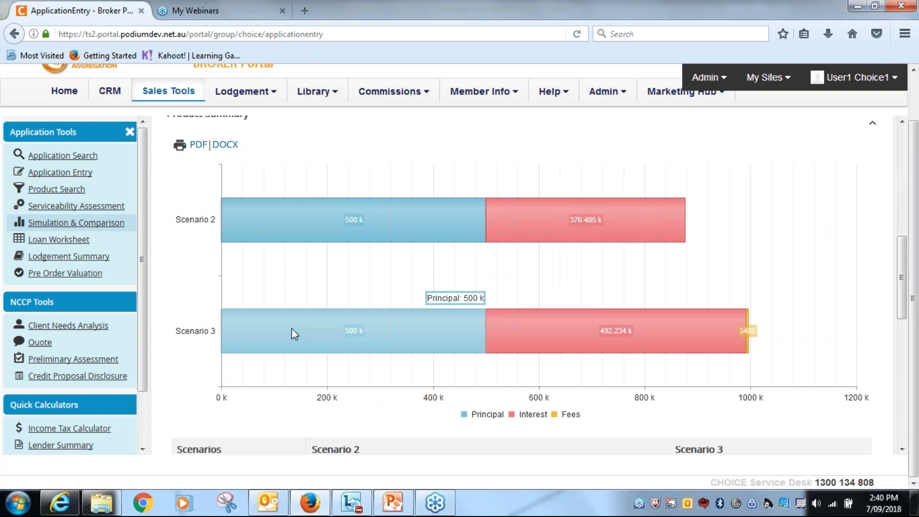
pyautogui.moveTo(614, 332)
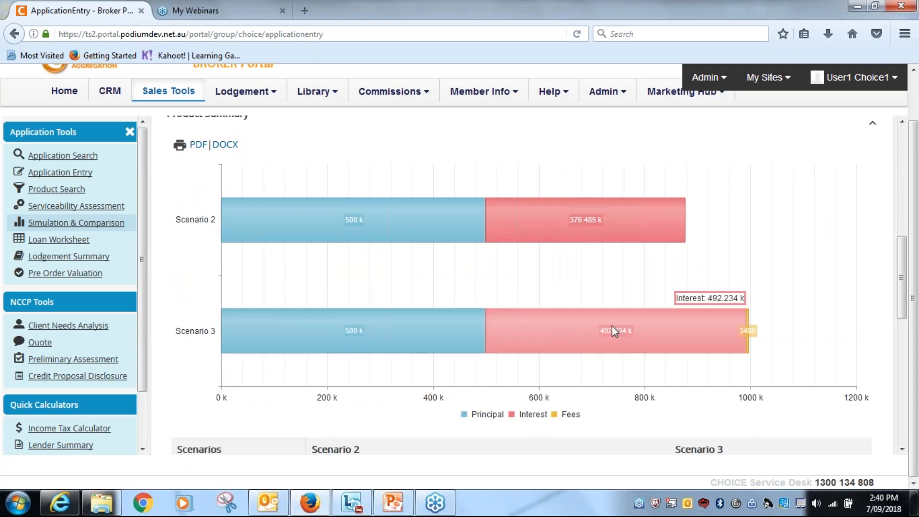
pyautogui.moveTo(545, 285)
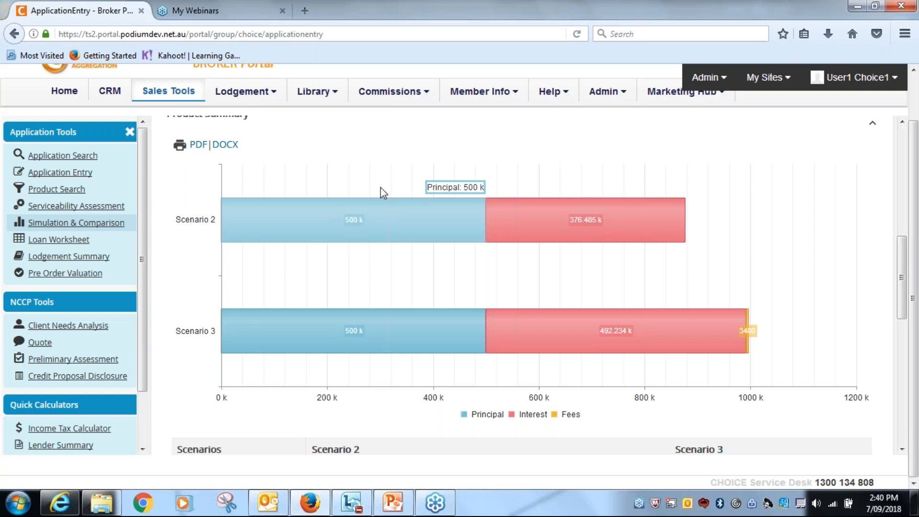
pyautogui.moveTo(215, 149)
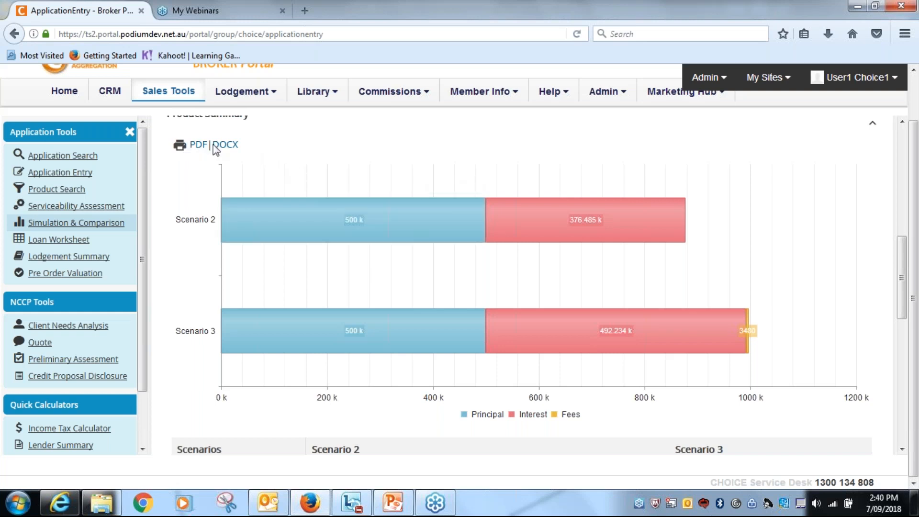
pyautogui.moveTo(278, 177)
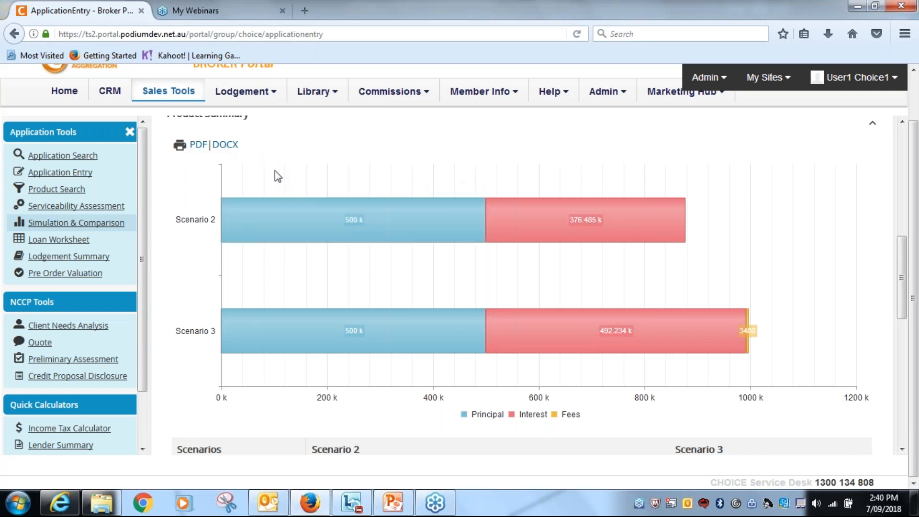
pyautogui.moveTo(331, 182)
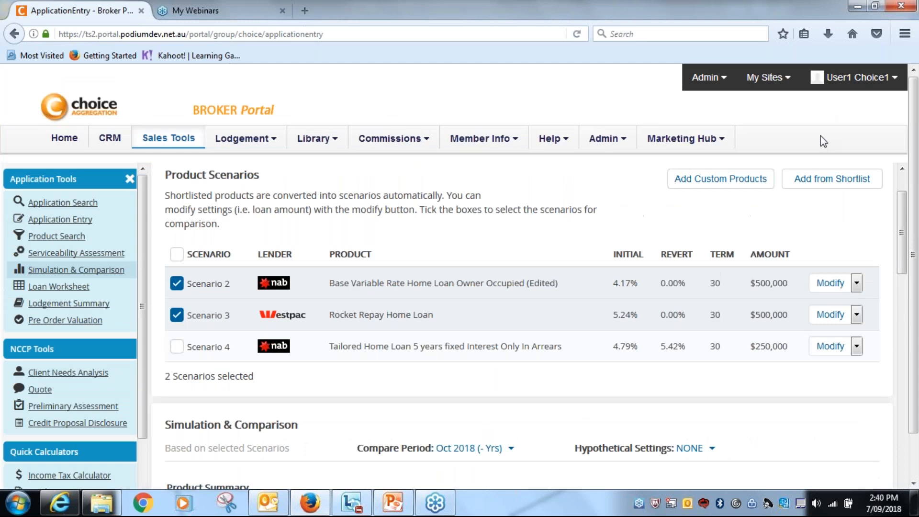
pyautogui.scroll(-3)
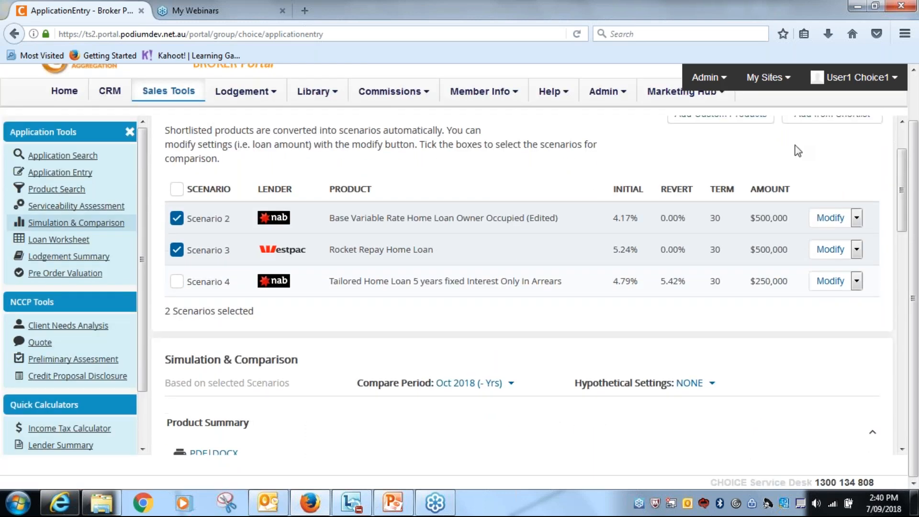
pyautogui.scroll(-3)
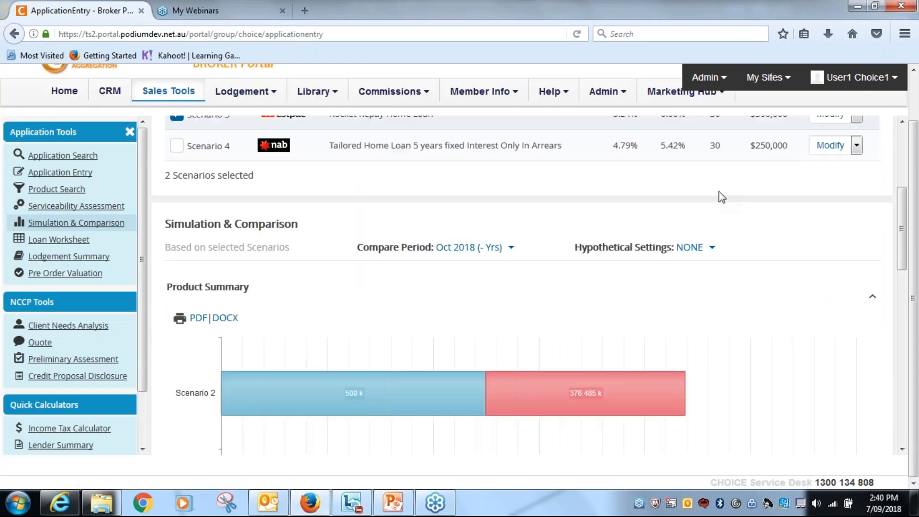
pyautogui.scroll(-3)
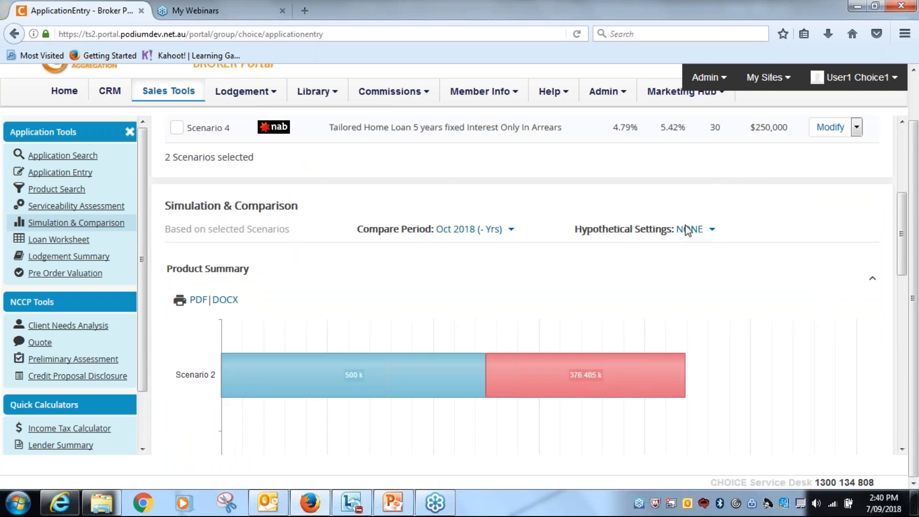
pyautogui.scroll(-3)
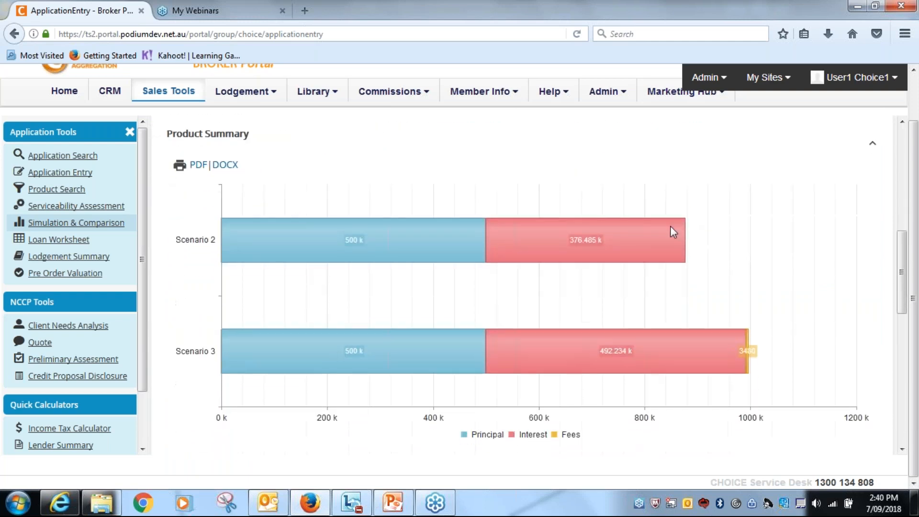
pyautogui.scroll(-3)
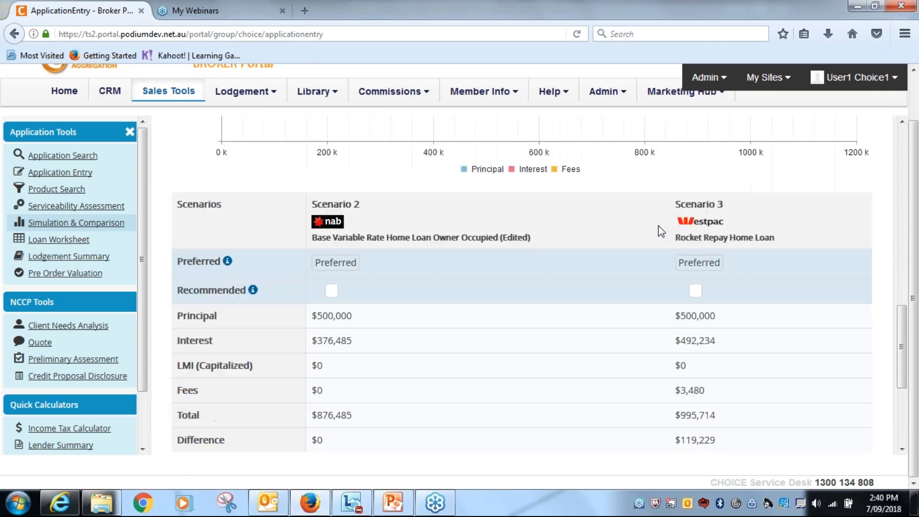
pyautogui.scroll(-3)
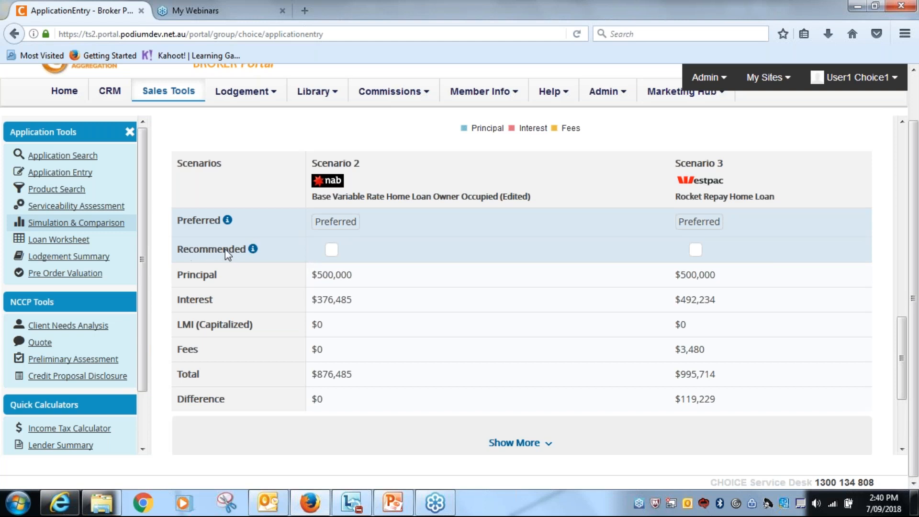
pyautogui.moveTo(214, 236)
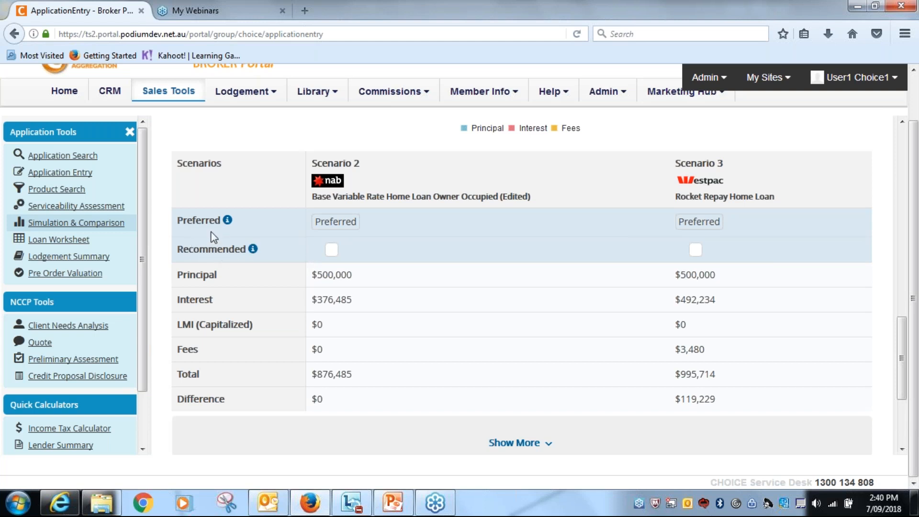
pyautogui.moveTo(231, 212)
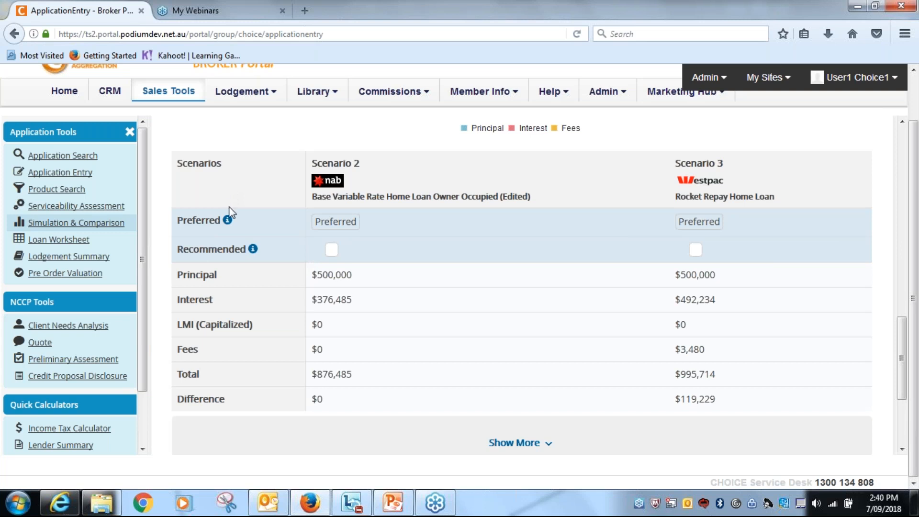
pyautogui.moveTo(253, 249)
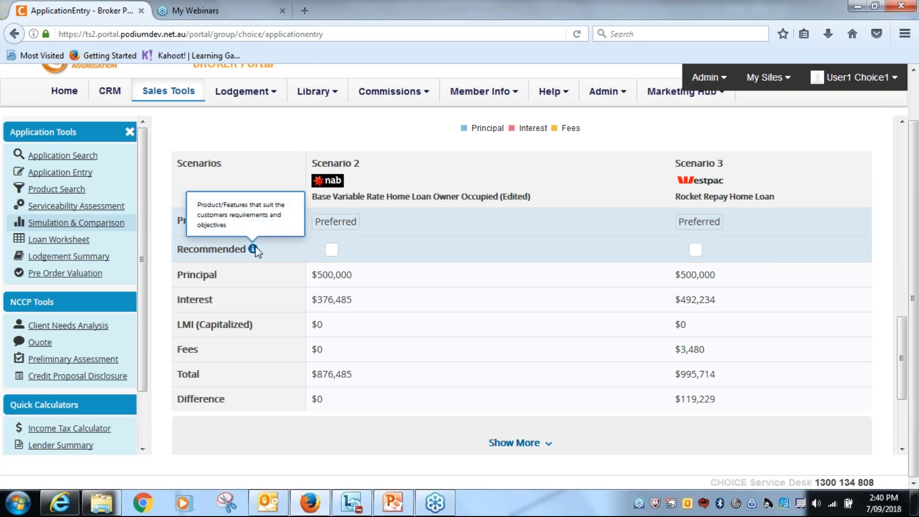
pyautogui.moveTo(283, 290)
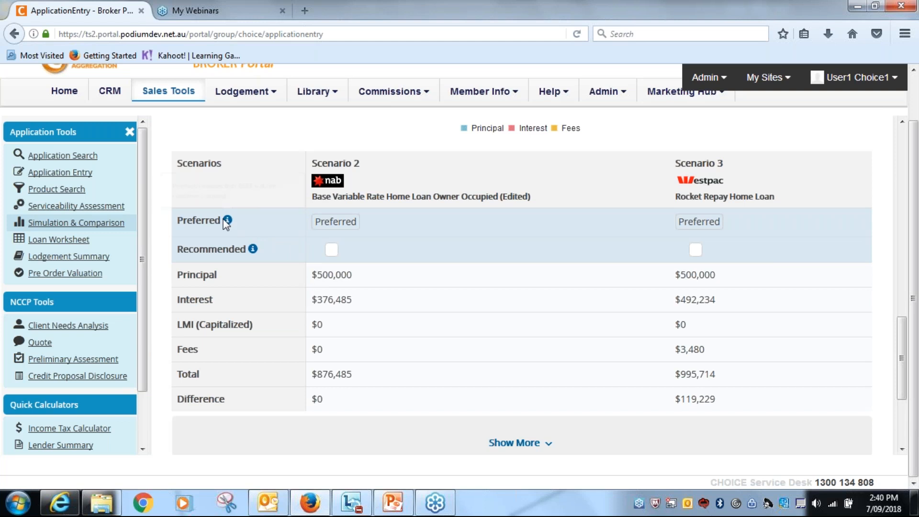
pyautogui.moveTo(227, 221)
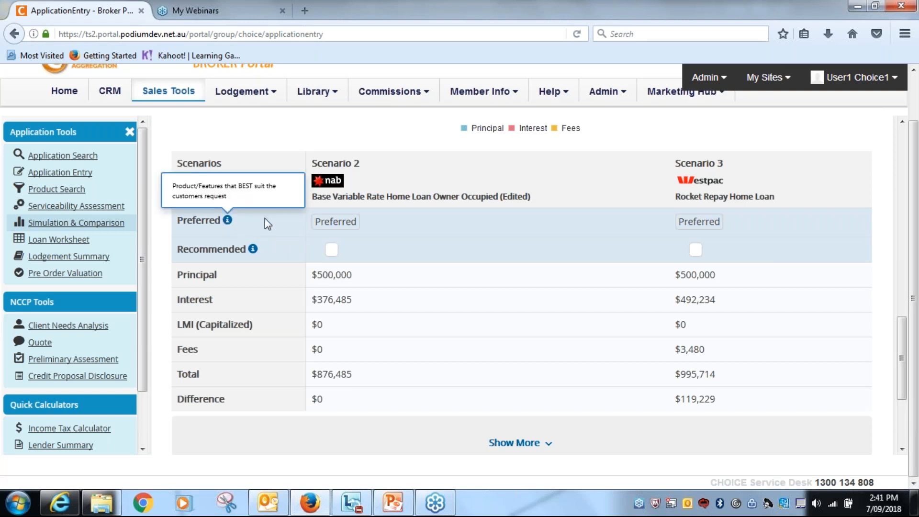
pyautogui.moveTo(299, 265)
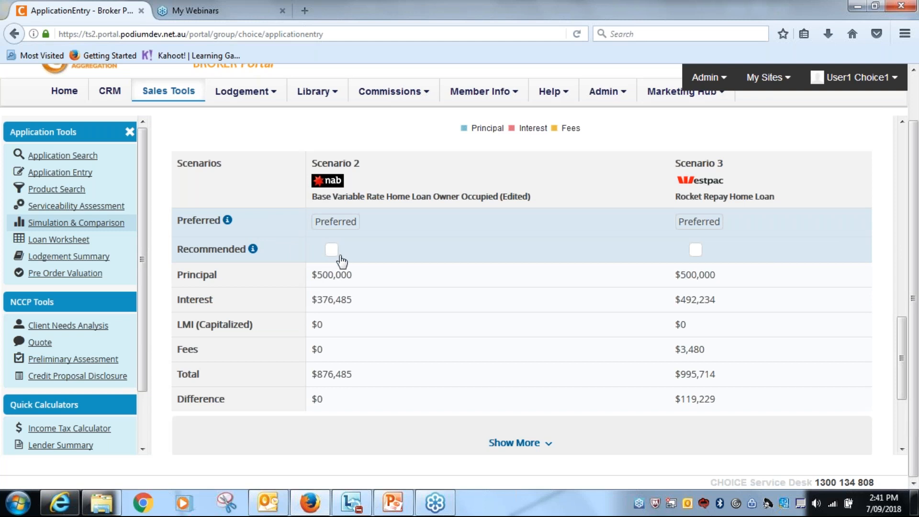
pyautogui.click(332, 249)
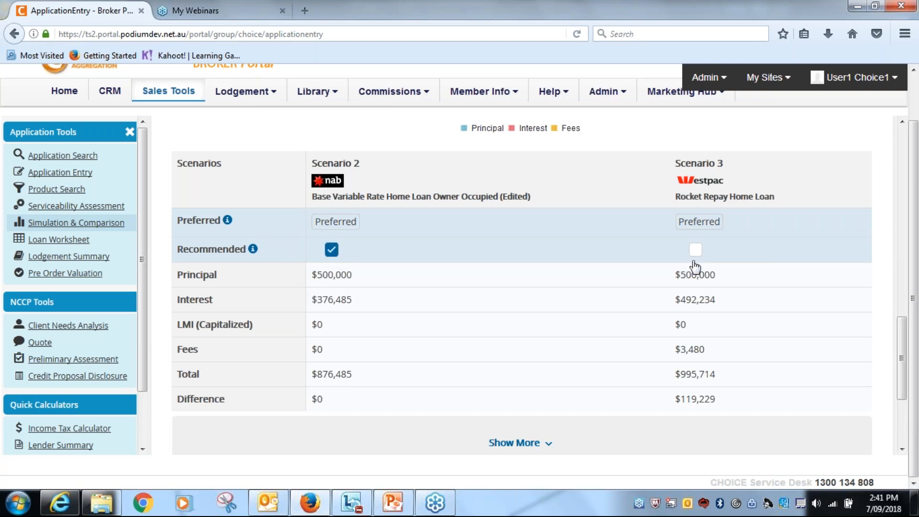
pyautogui.moveTo(670, 297)
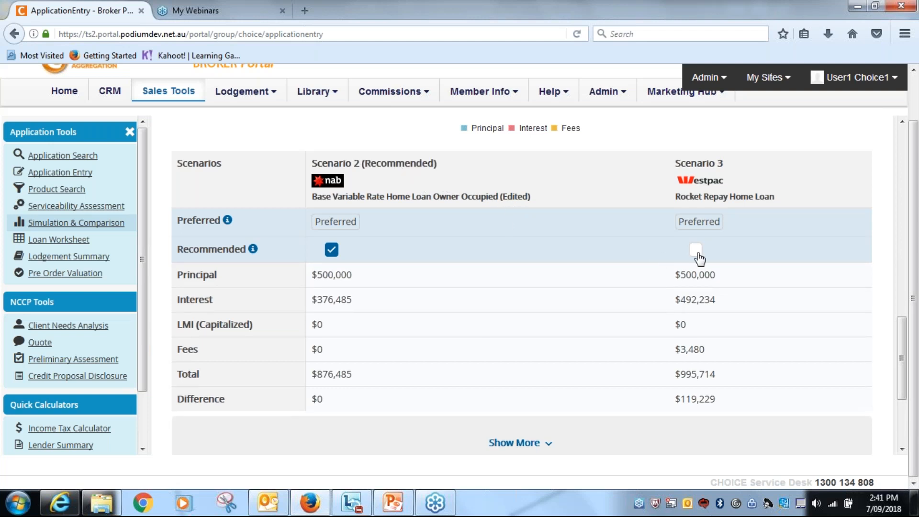
pyautogui.click(695, 250)
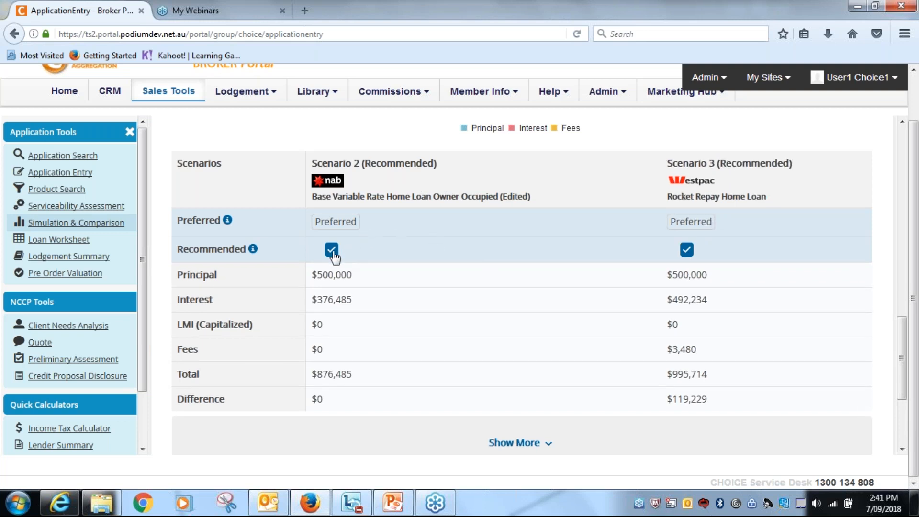
pyautogui.click(335, 222)
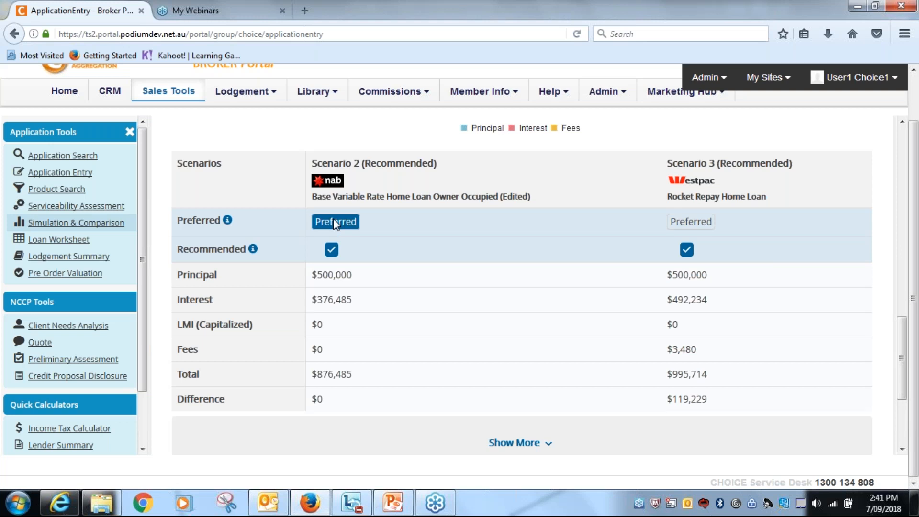
pyautogui.moveTo(481, 310)
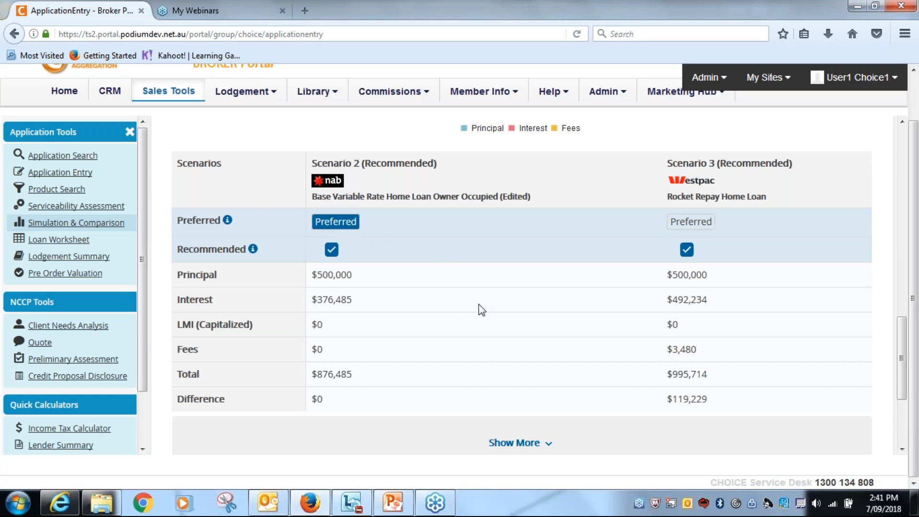
pyautogui.scroll(-3)
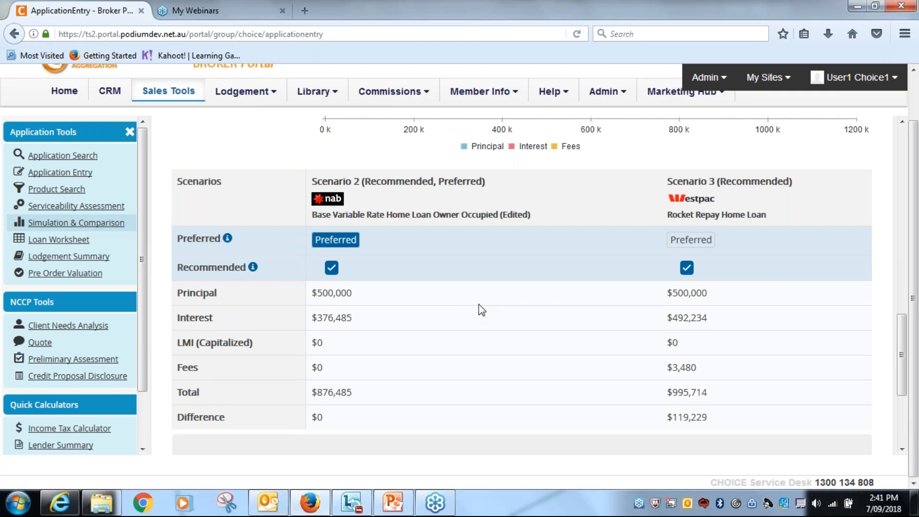
pyautogui.moveTo(449, 283)
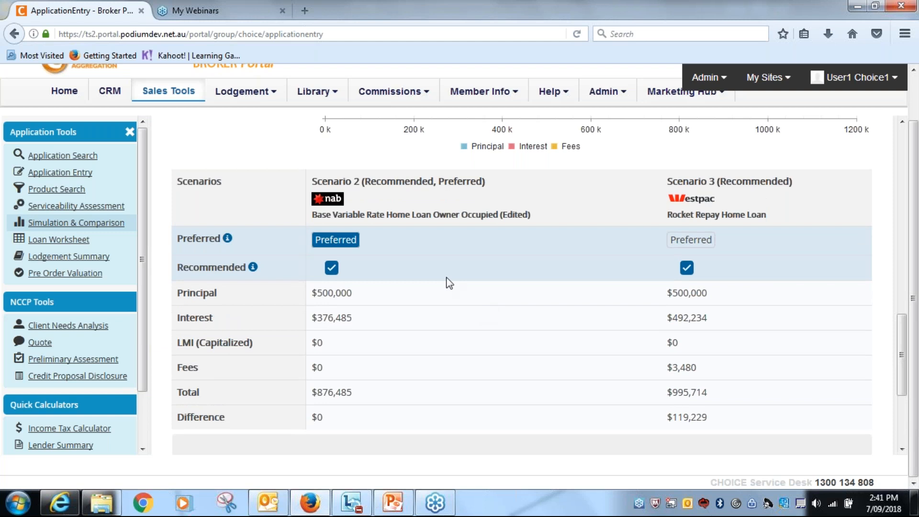
pyautogui.moveTo(340, 204)
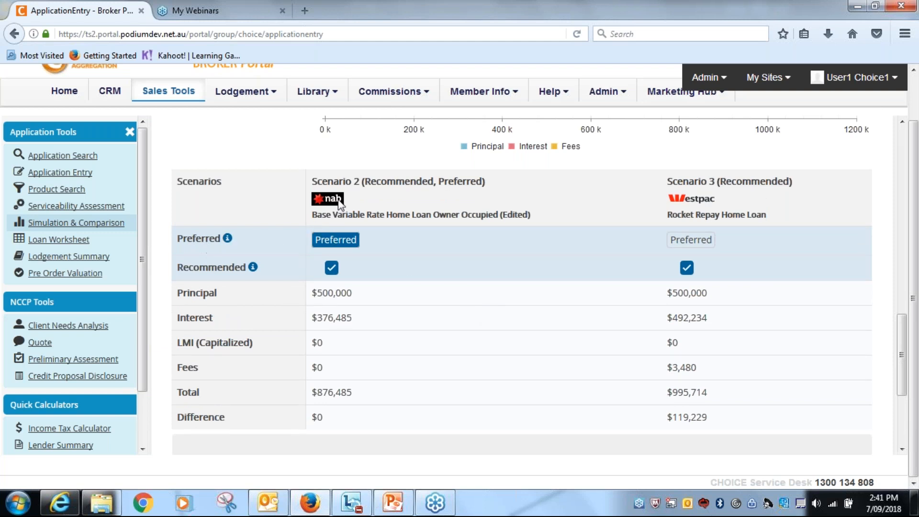
pyautogui.moveTo(346, 368)
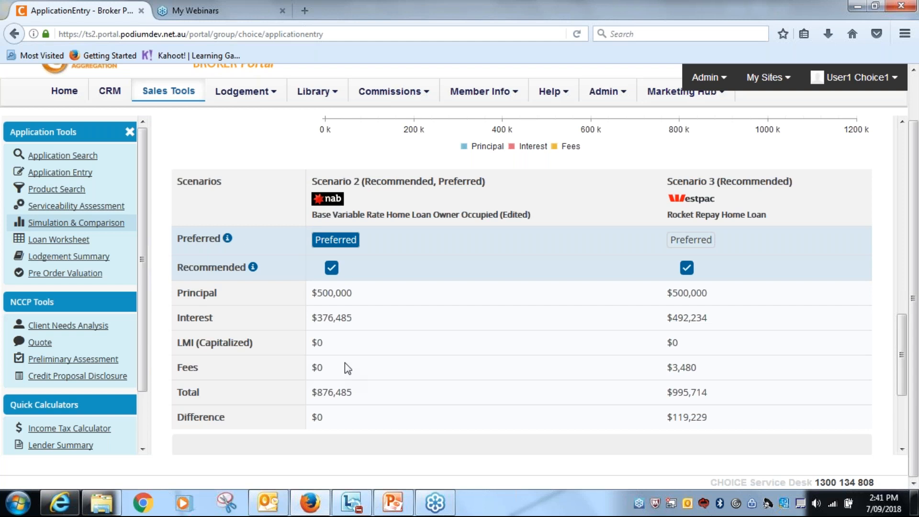
pyautogui.scroll(-3)
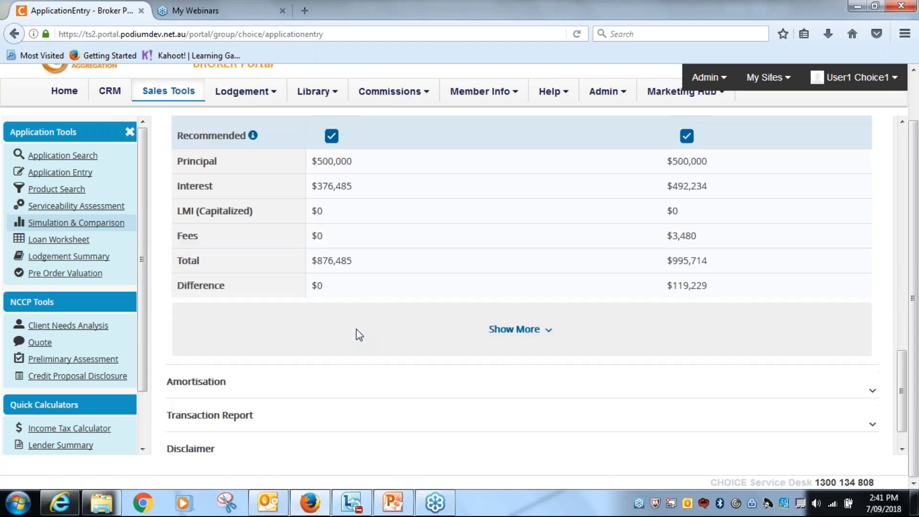
pyautogui.scroll(-3)
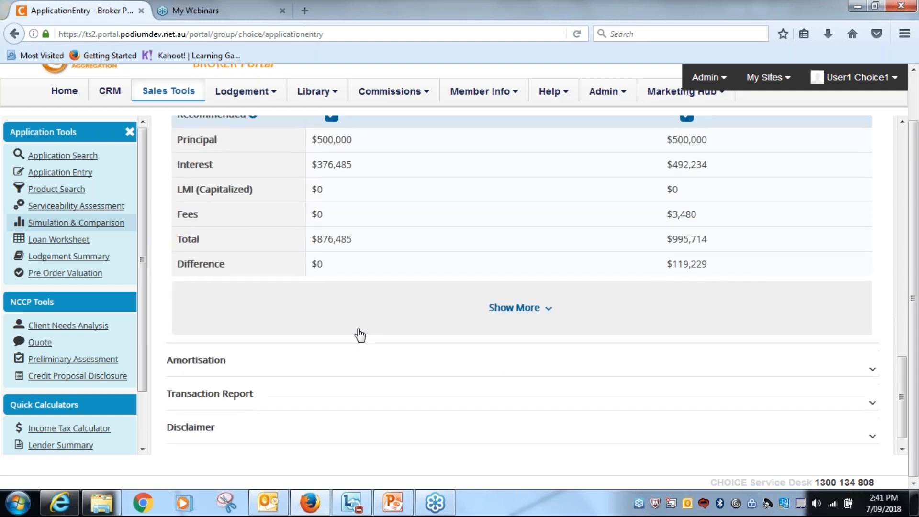
pyautogui.scroll(-3)
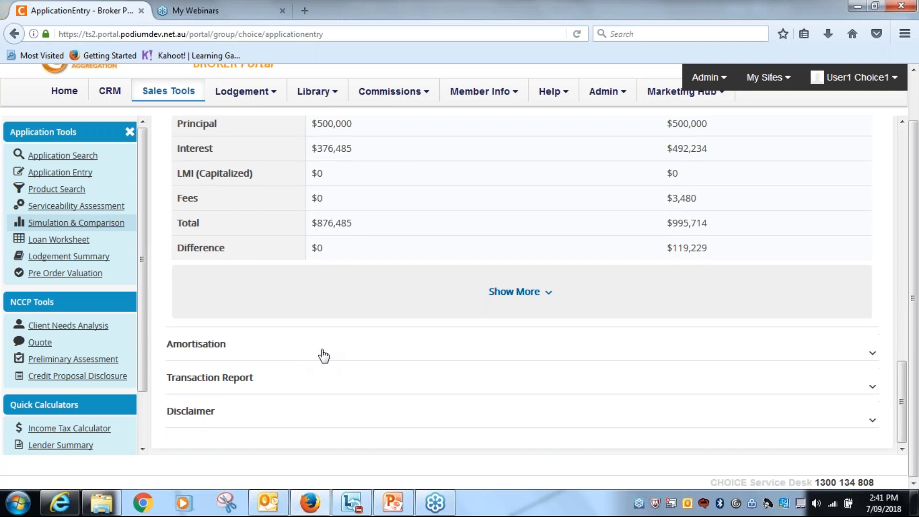
pyautogui.moveTo(327, 350)
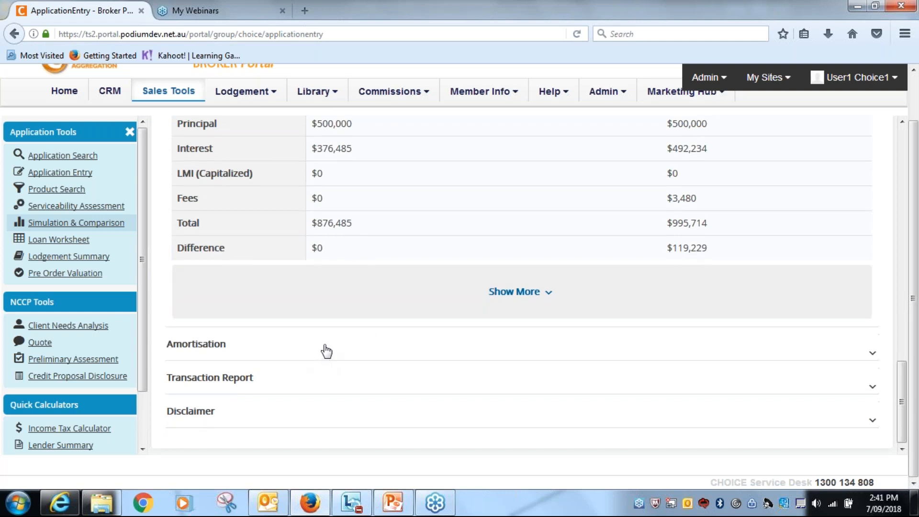
pyautogui.moveTo(216, 356)
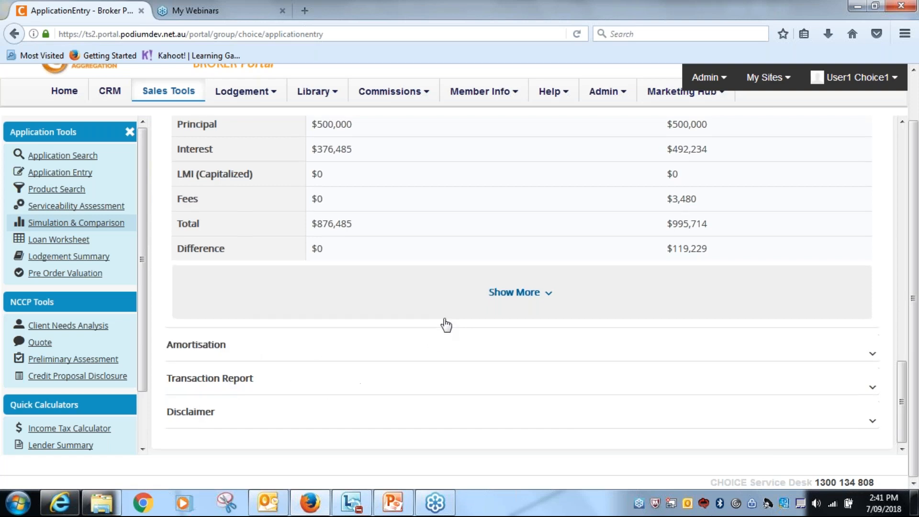
pyautogui.click(518, 292)
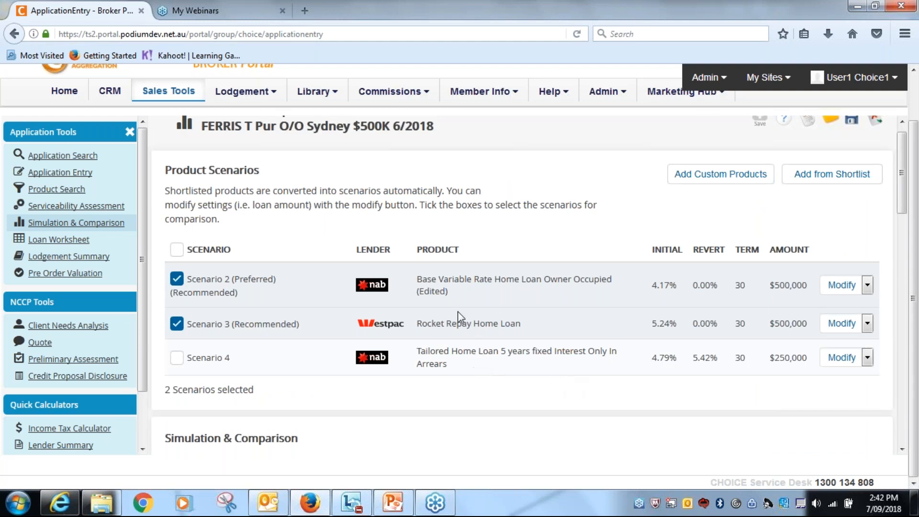
pyautogui.moveTo(494, 317)
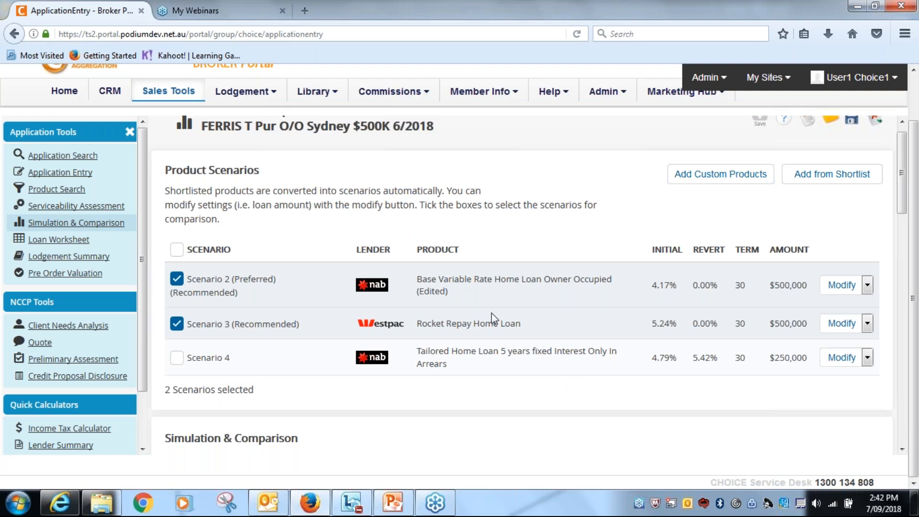
pyautogui.moveTo(530, 326)
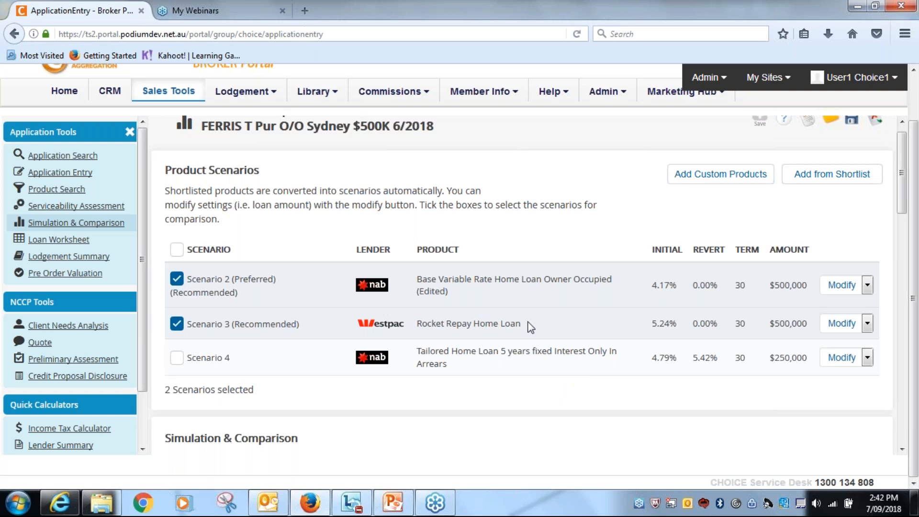
# Clone Scenario 3, the Westpac Rocket Repay loan, as a whole scenario.
pyautogui.click(867, 323)
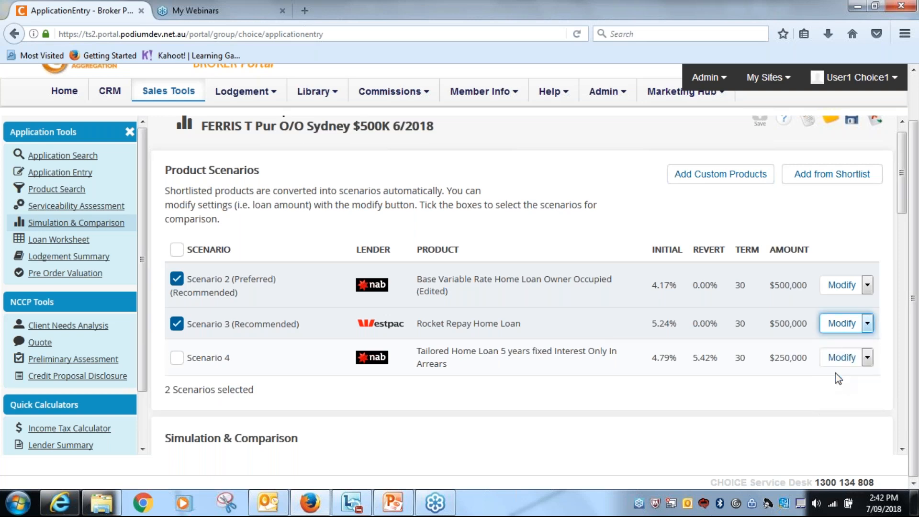
pyautogui.click(868, 323)
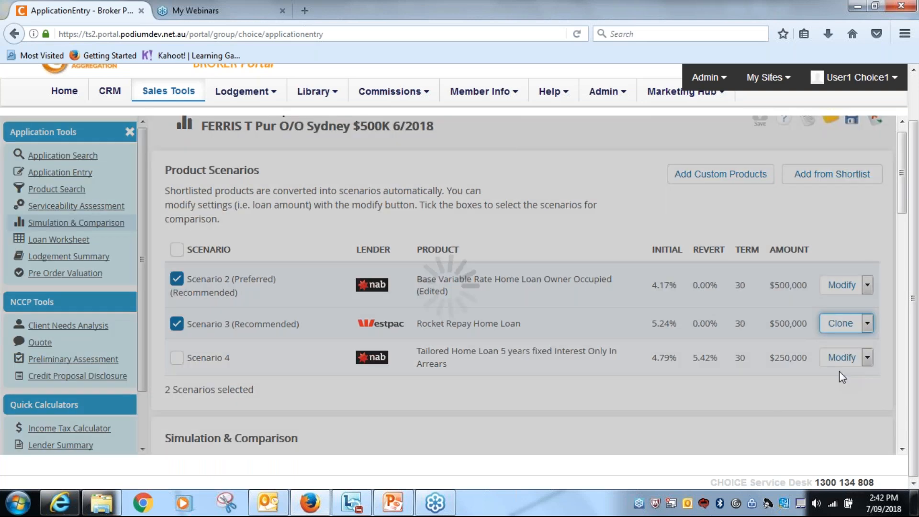
pyautogui.click(841, 324)
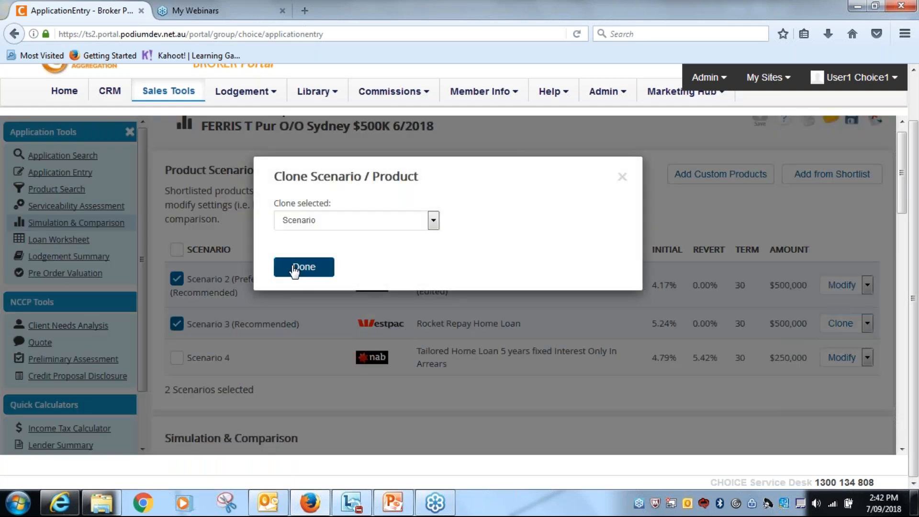
pyautogui.click(304, 267)
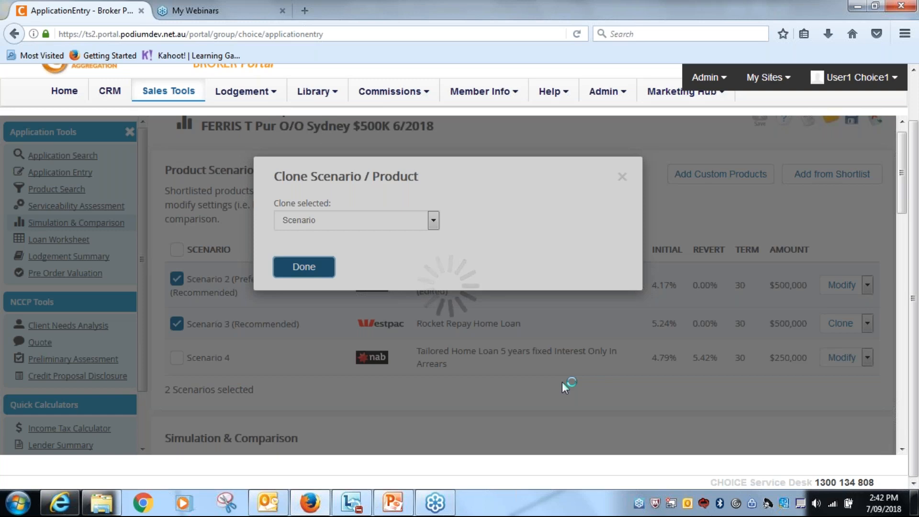
pyautogui.click(303, 267)
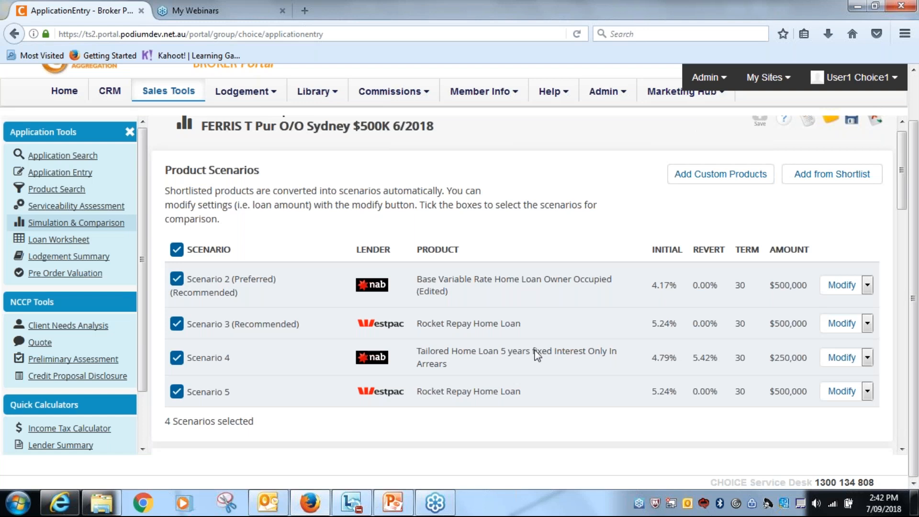
pyautogui.moveTo(423, 399)
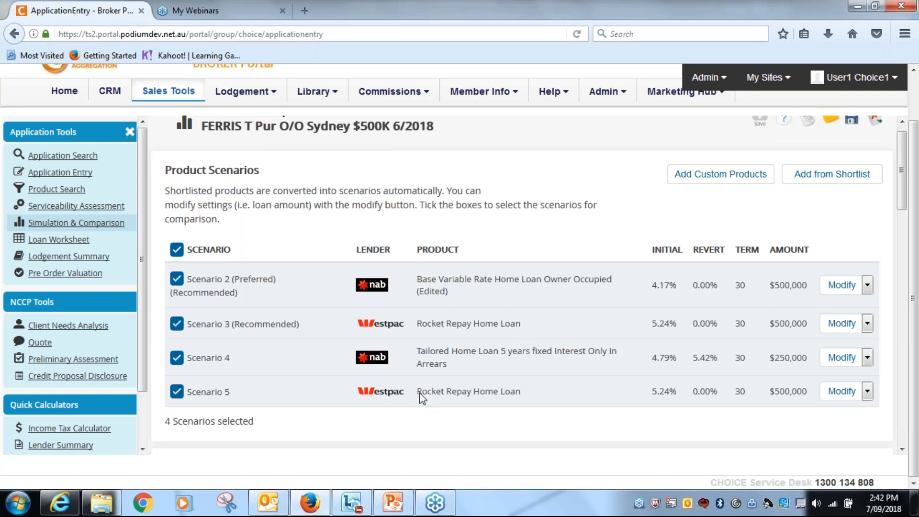
pyautogui.moveTo(482, 327)
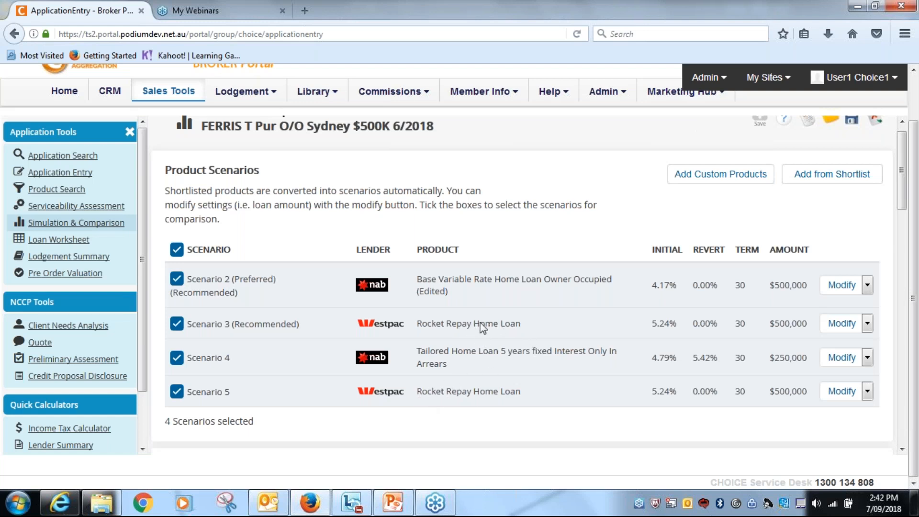
pyautogui.moveTo(421, 321)
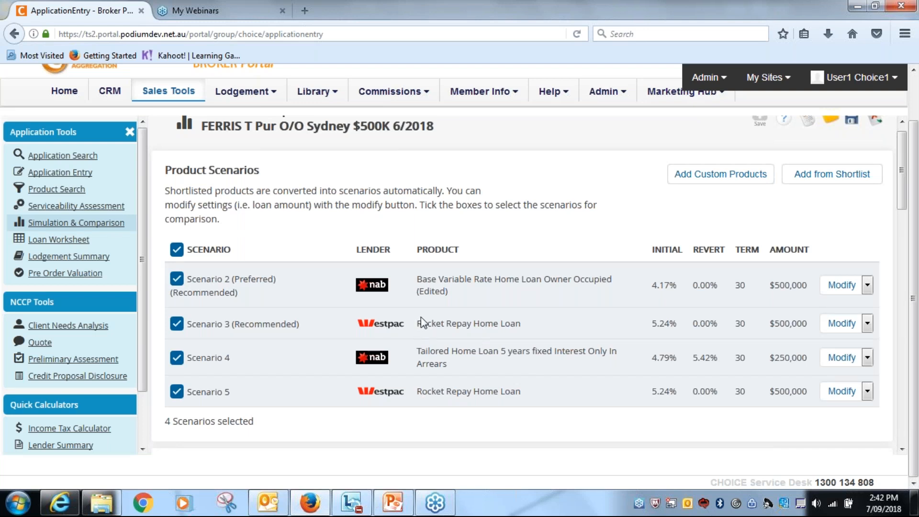
pyautogui.moveTo(392, 339)
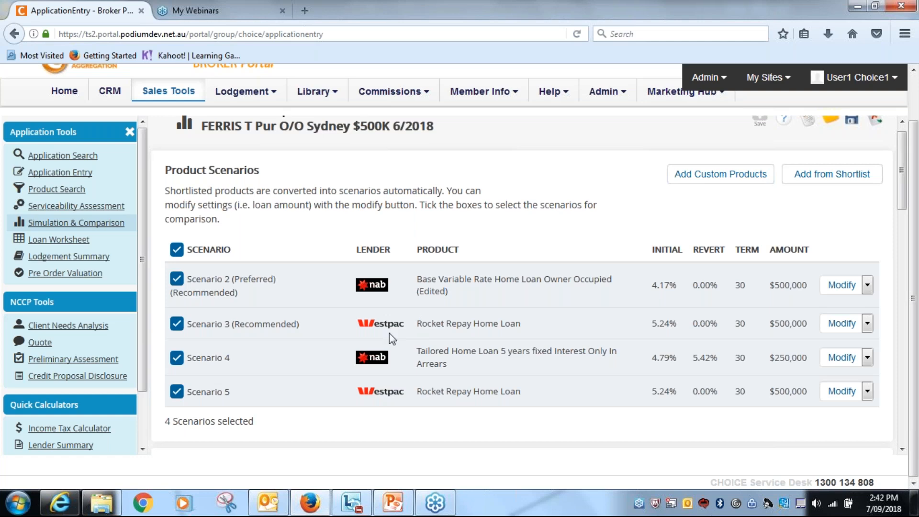
pyautogui.moveTo(374, 345)
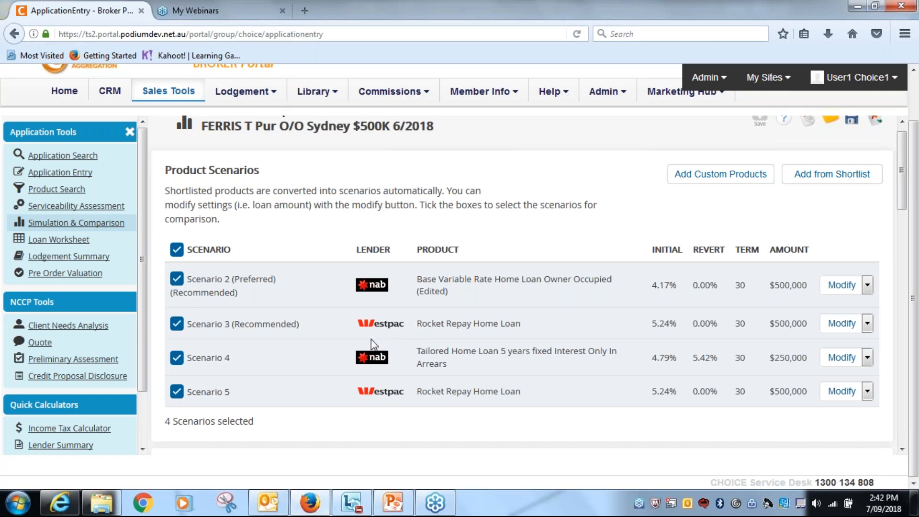
pyautogui.moveTo(488, 399)
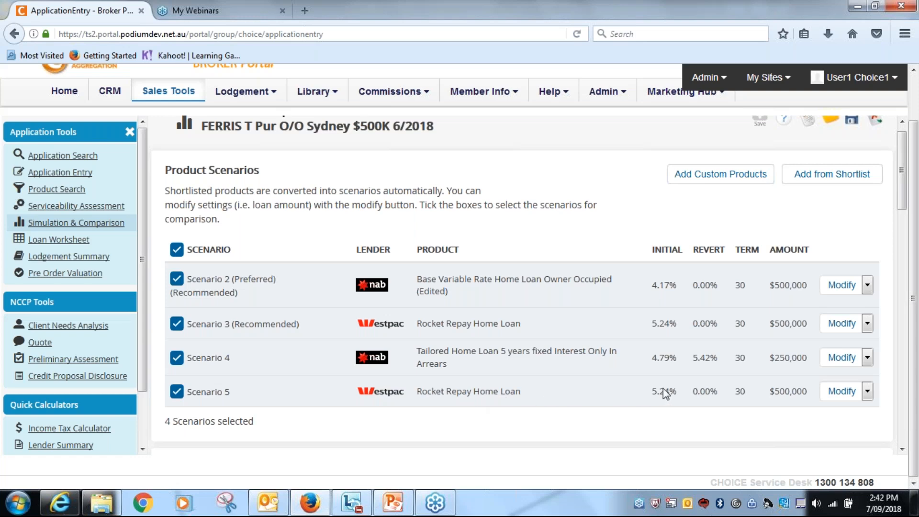
# Open Scenario 5's product details and unlock its rates and fees, accepting the warning.
pyautogui.click(868, 391)
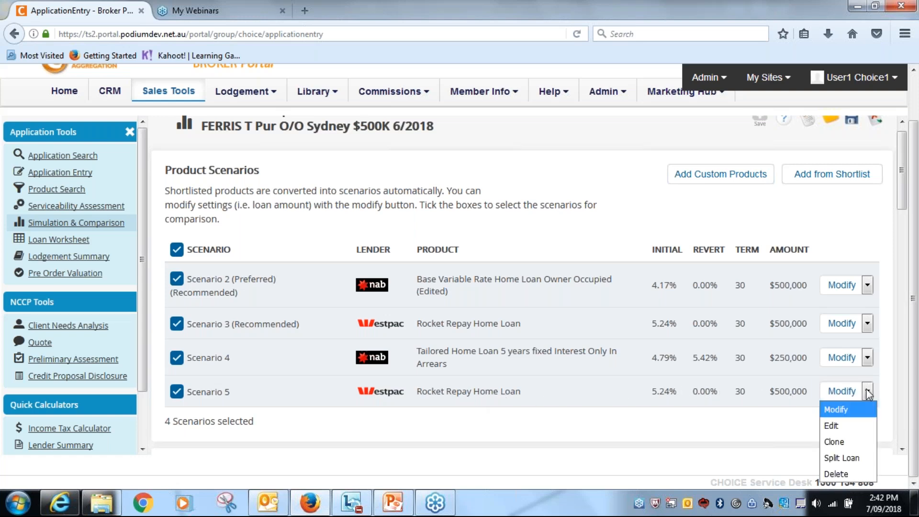
pyautogui.click(831, 427)
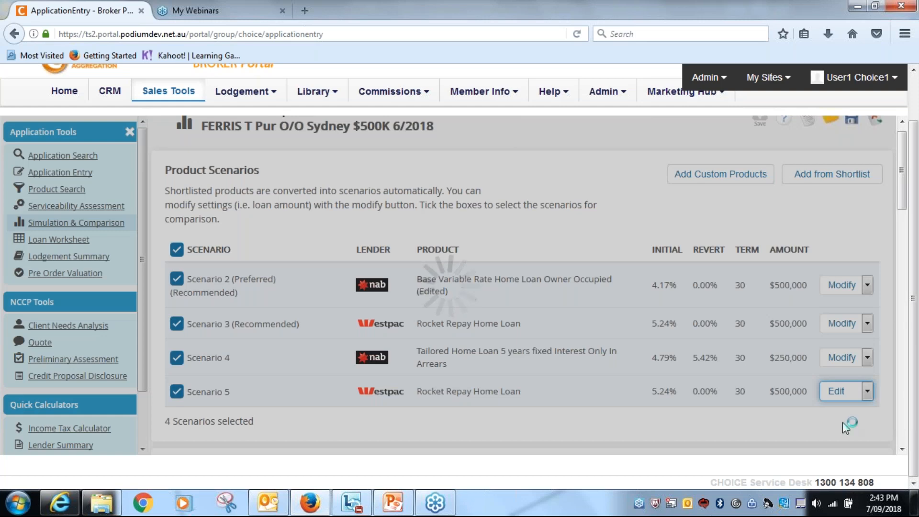
pyautogui.click(836, 391)
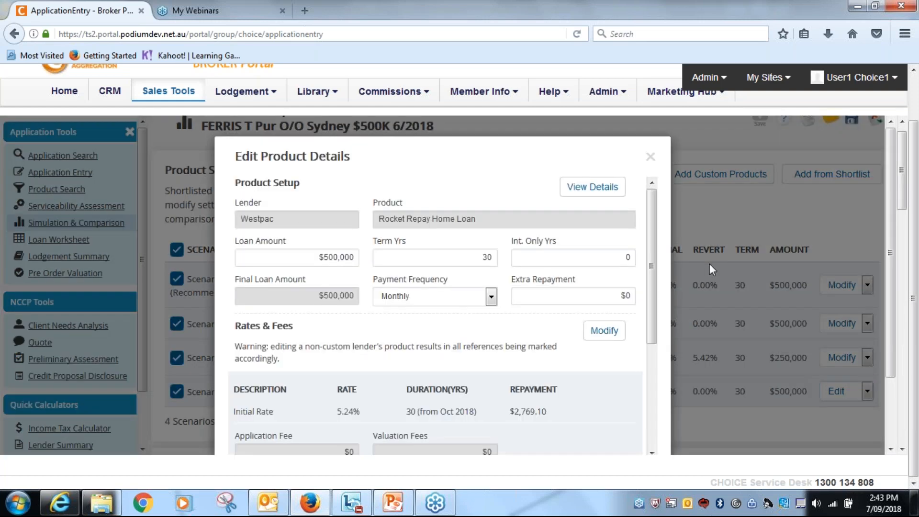
pyautogui.scroll(-3)
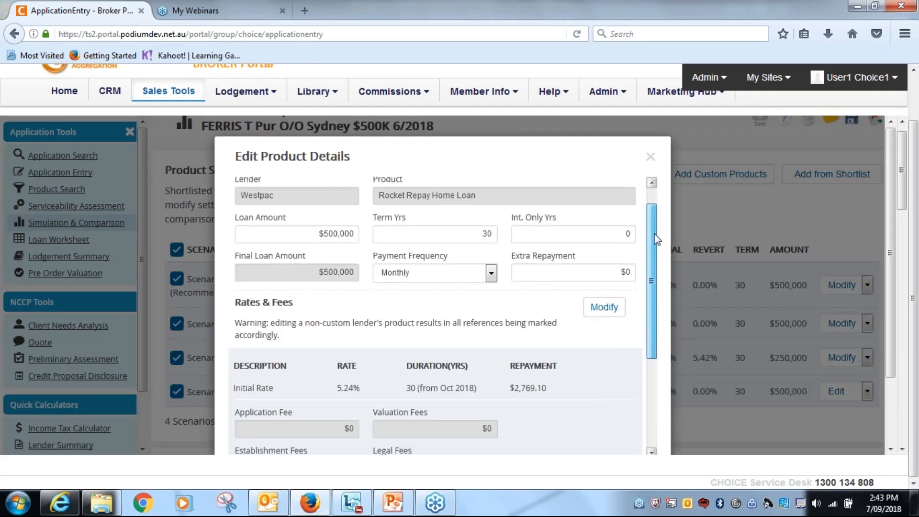
pyautogui.scroll(-3)
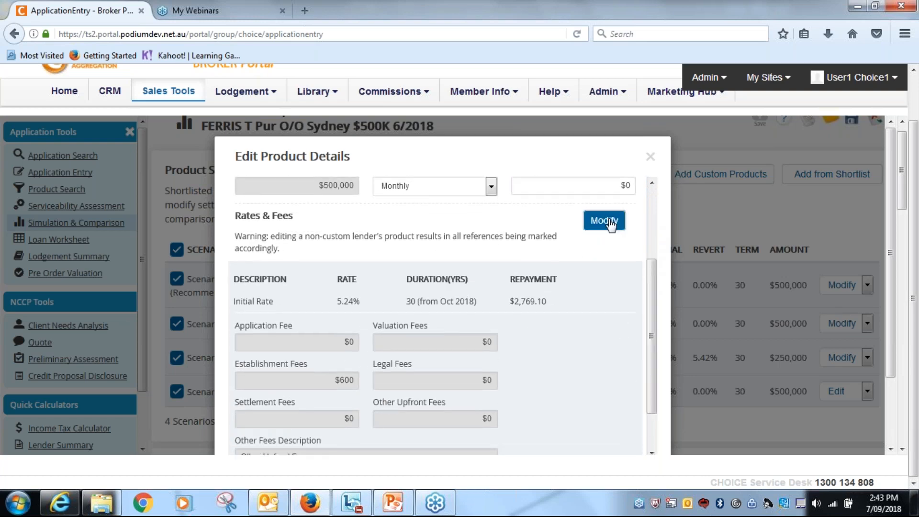
pyautogui.click(603, 221)
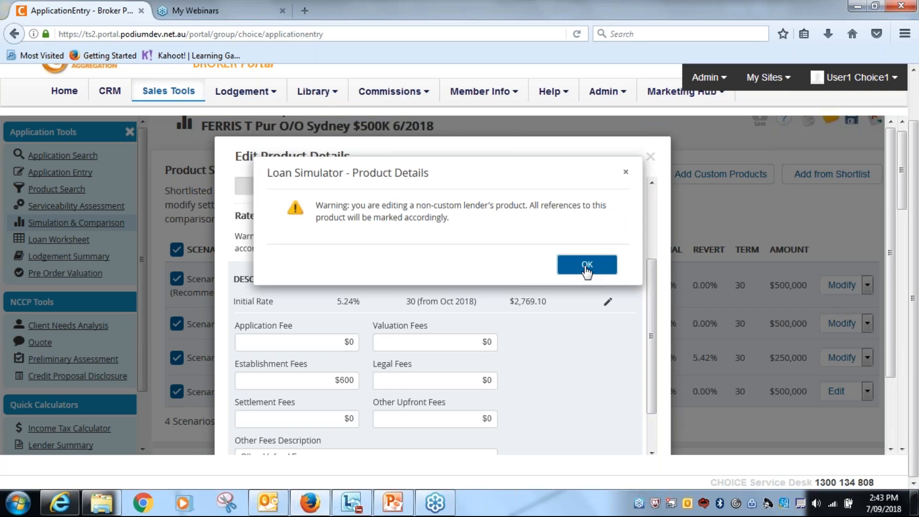
pyautogui.click(586, 264)
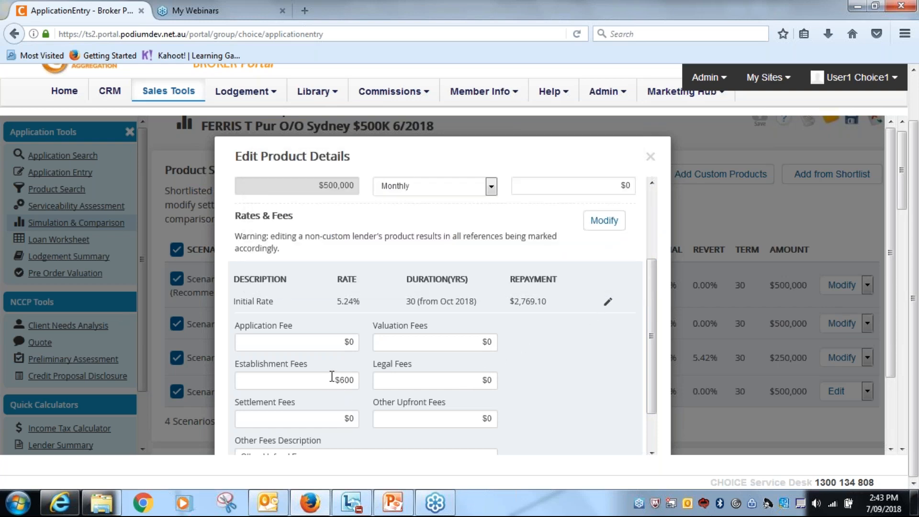
# Set the initial rate to 4.25% and save the edited product details.
pyautogui.click(295, 380)
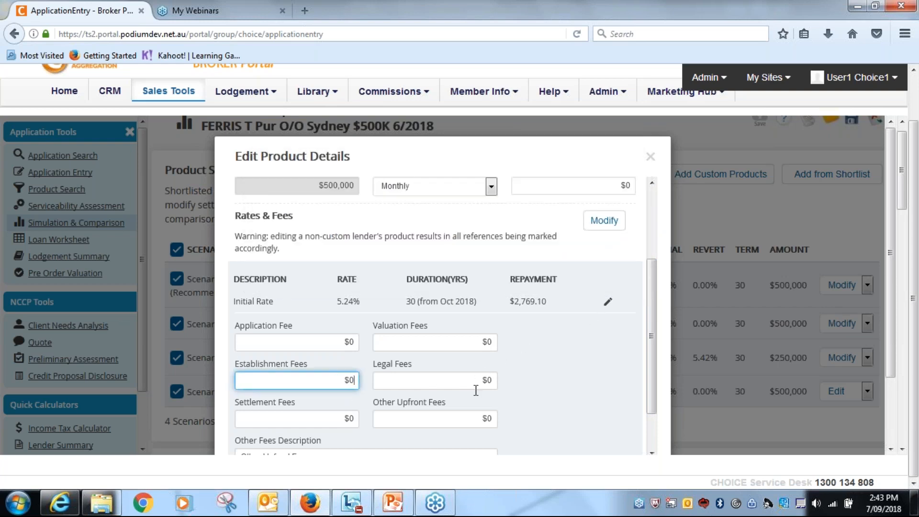
pyautogui.scroll(-3)
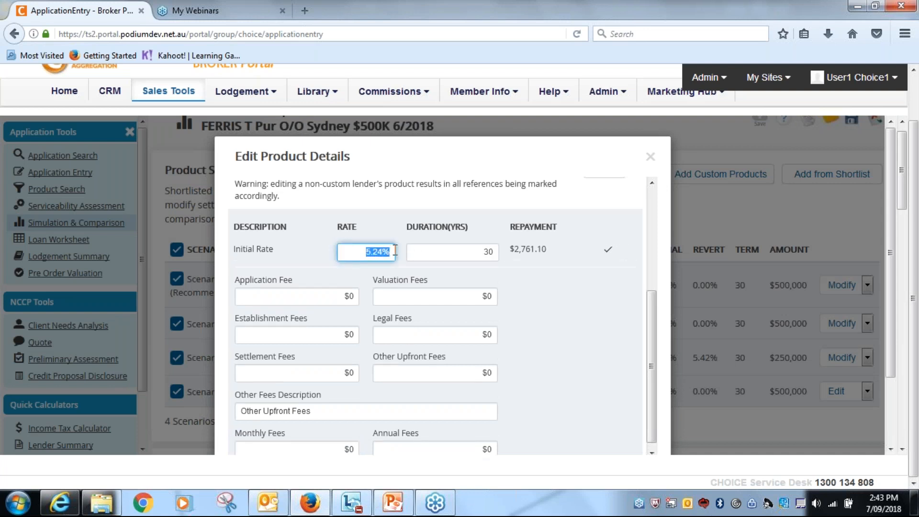
pyautogui.write('4.2')
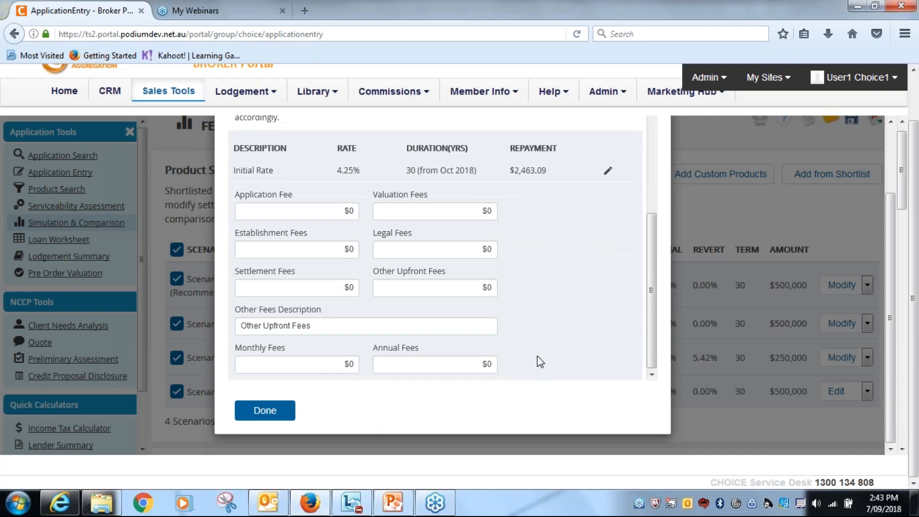
pyautogui.click(264, 409)
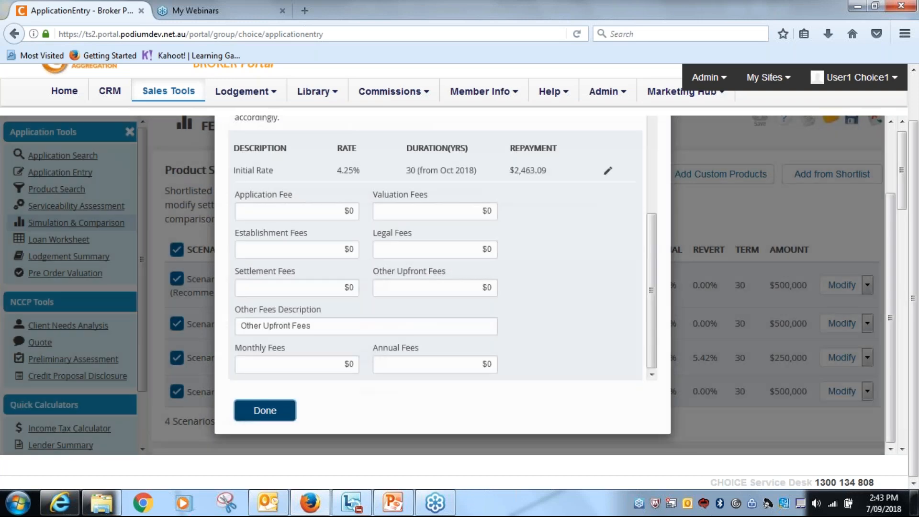
pyautogui.click(264, 410)
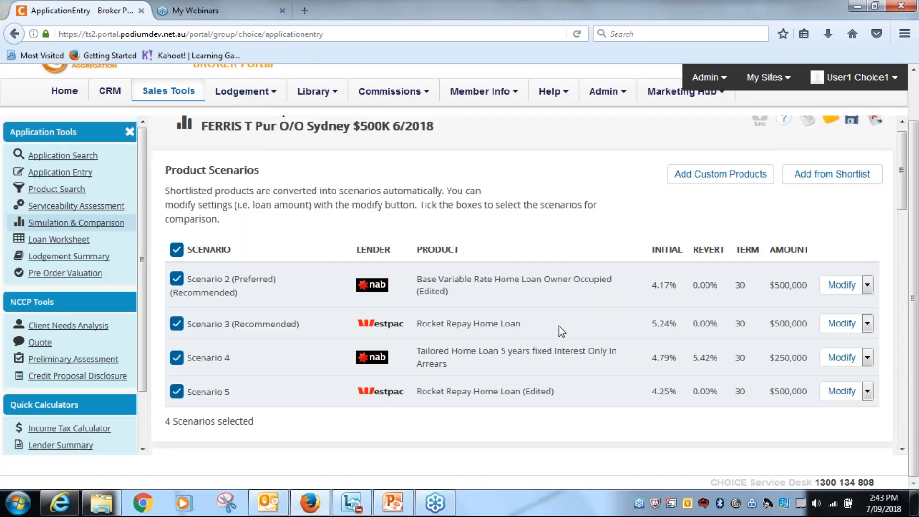
pyautogui.moveTo(476, 330)
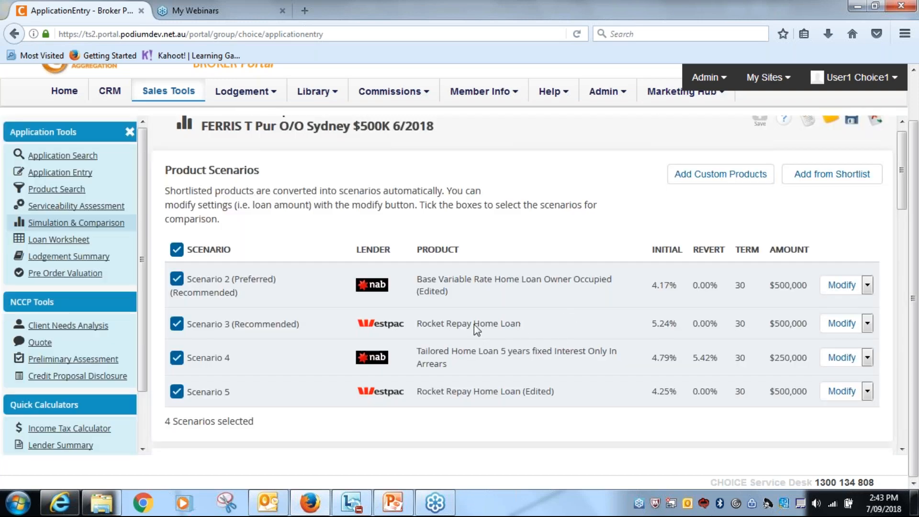
pyautogui.moveTo(485, 322)
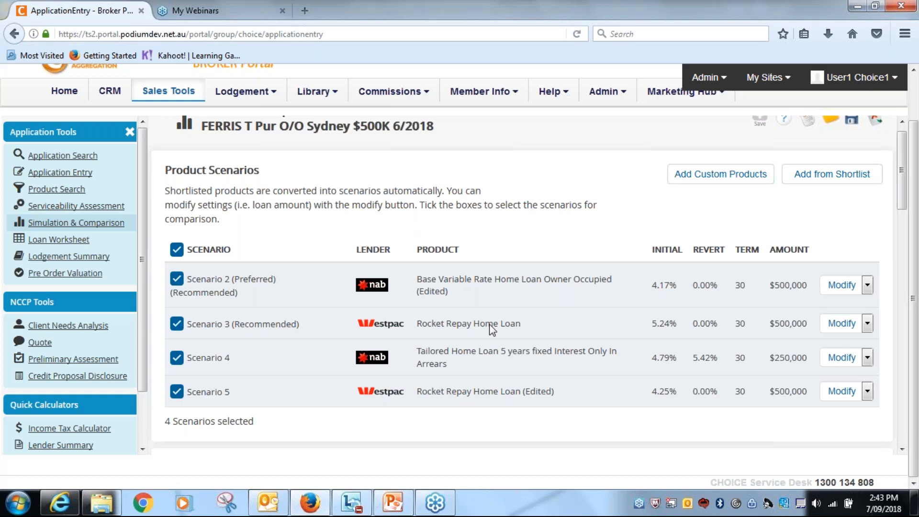
pyautogui.moveTo(373, 337)
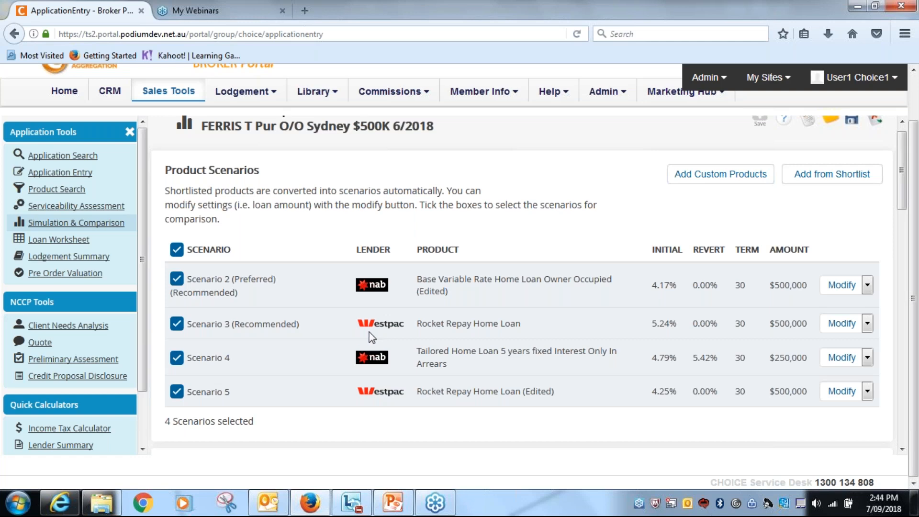
pyautogui.moveTo(546, 332)
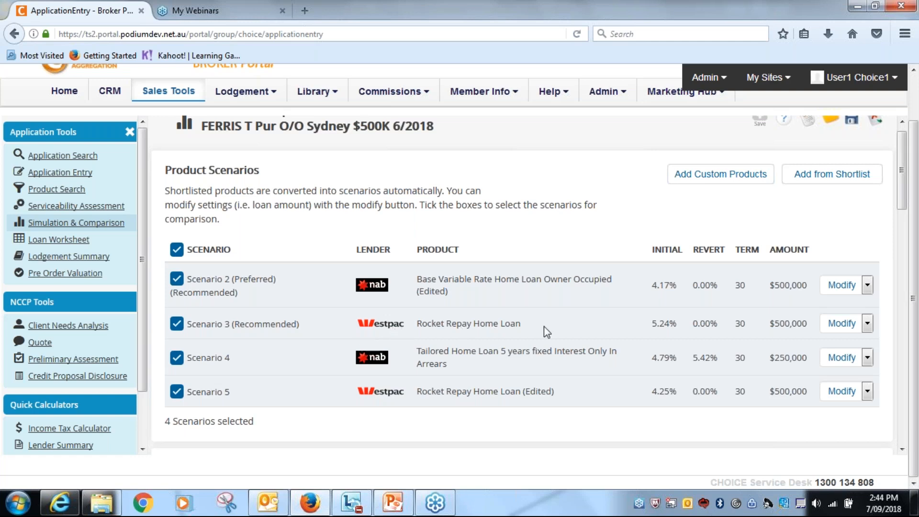
pyautogui.moveTo(668, 332)
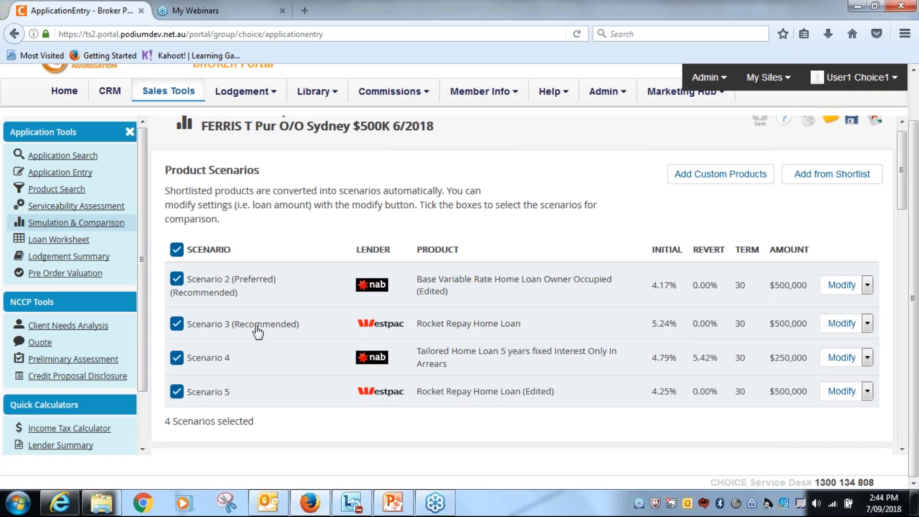
pyautogui.moveTo(176, 298)
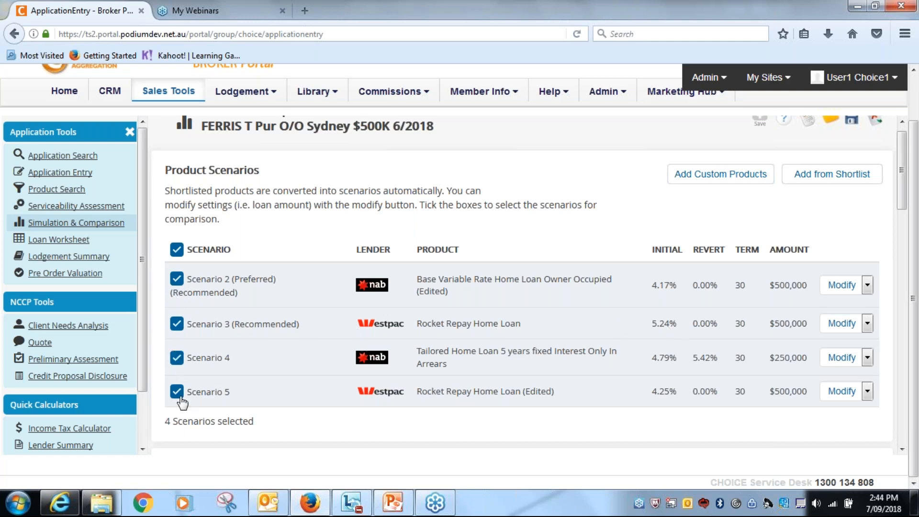
# Untick Scenario 4, the NAB Tailored interest-only loan, leaving three scenarios selected.
pyautogui.click(176, 358)
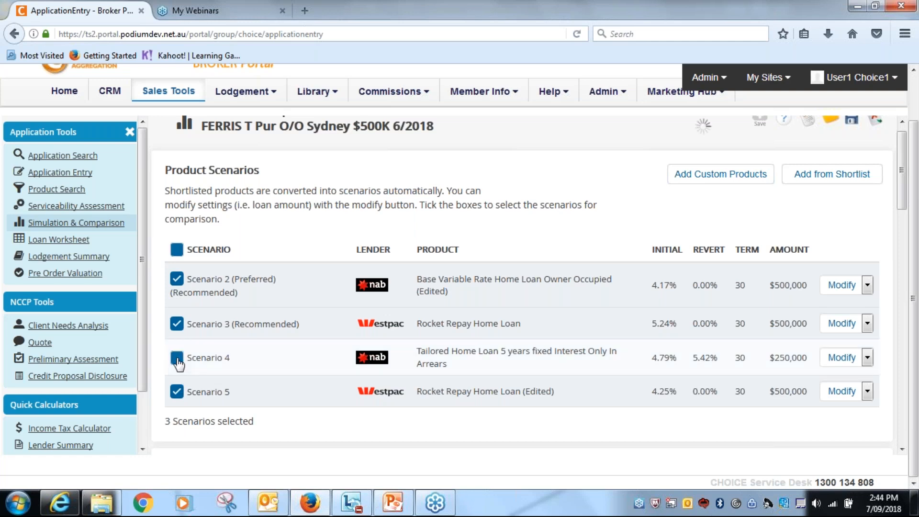
pyautogui.click(177, 357)
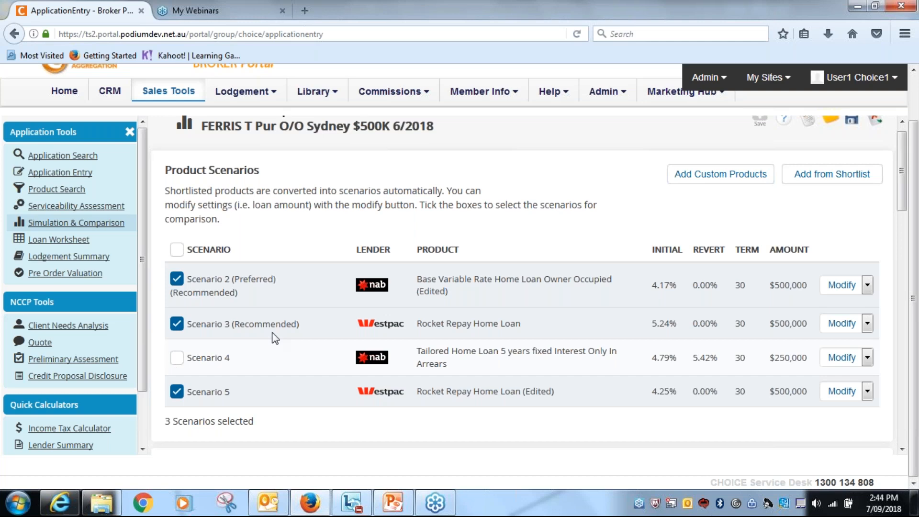
pyautogui.scroll(-3)
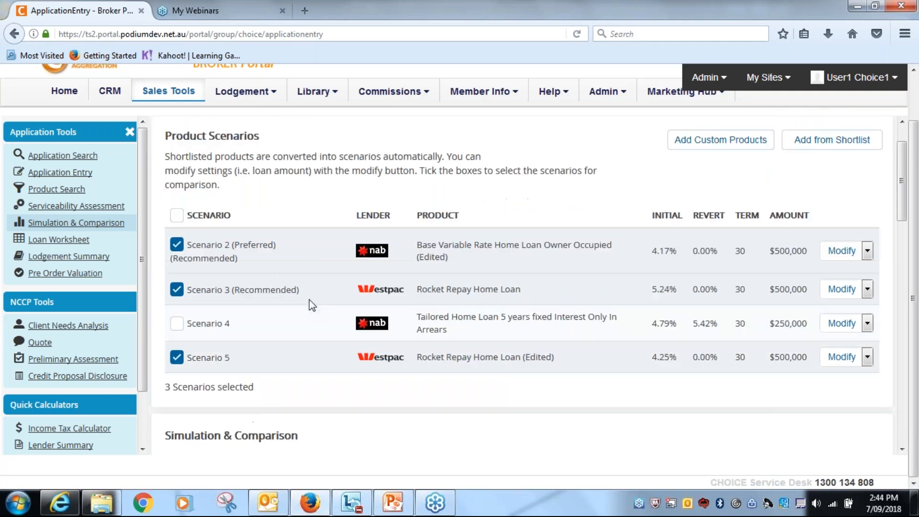
# Scroll to the Product Summary chart showing interest of 376.485k, 492.234k and 384.889k.
pyautogui.scroll(-3)
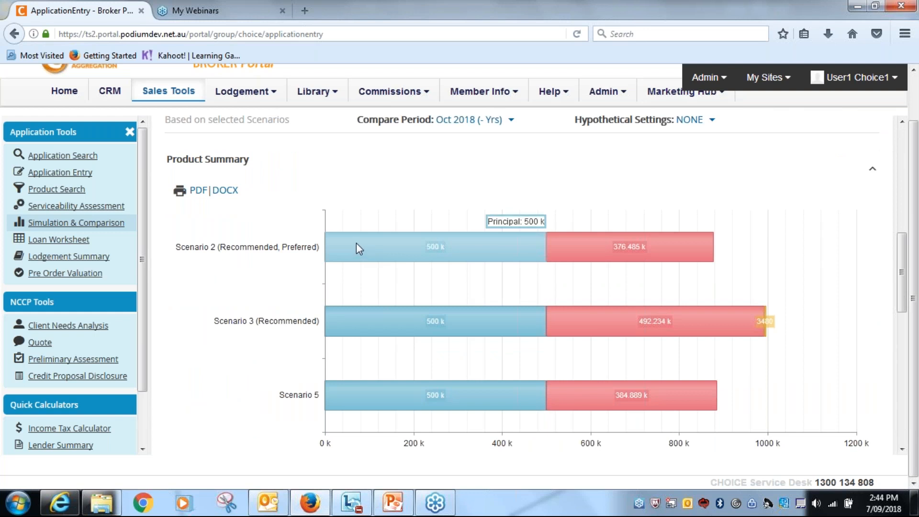
pyautogui.moveTo(591, 253)
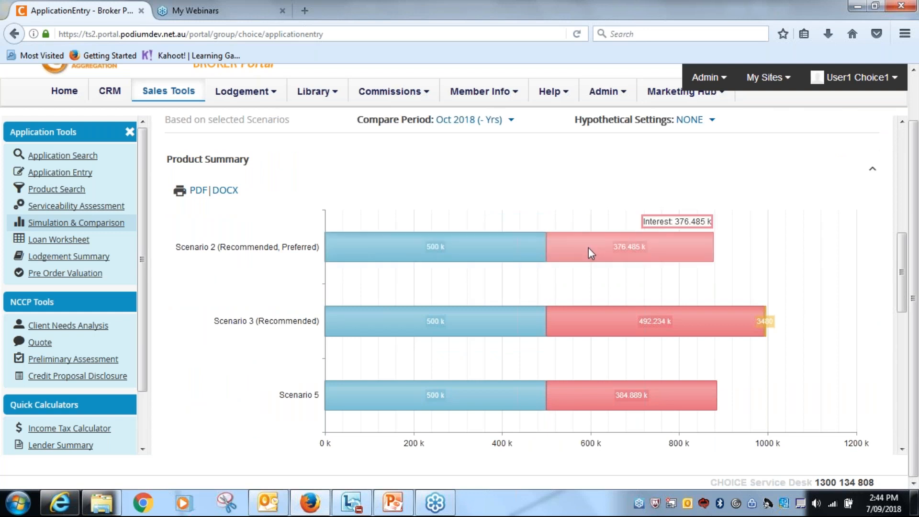
pyautogui.moveTo(582, 324)
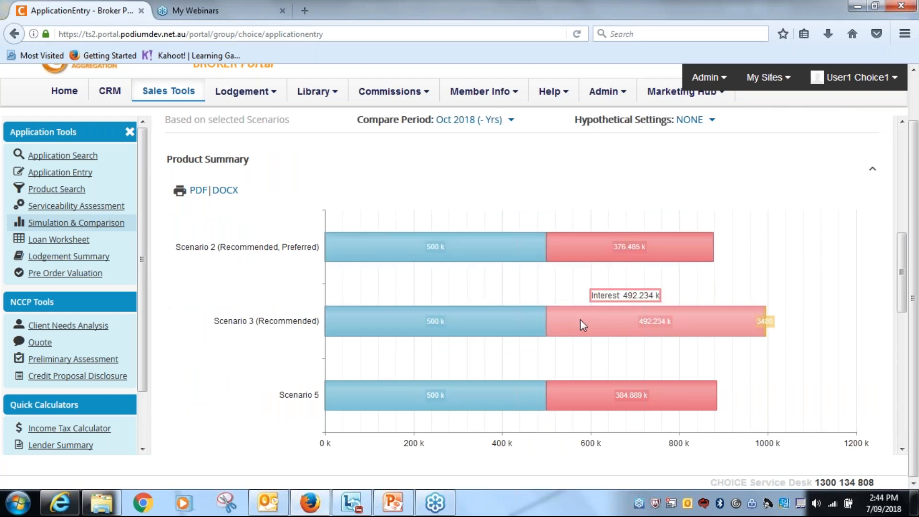
pyautogui.moveTo(577, 328)
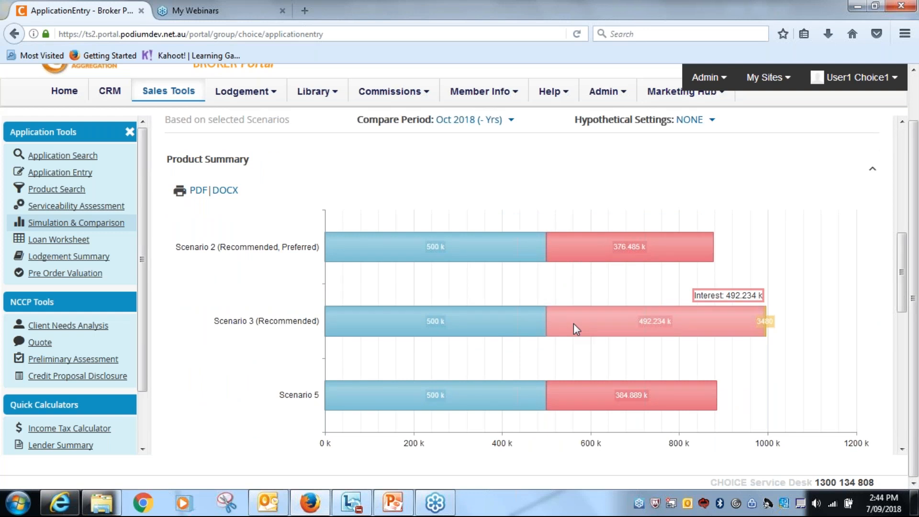
pyautogui.moveTo(562, 399)
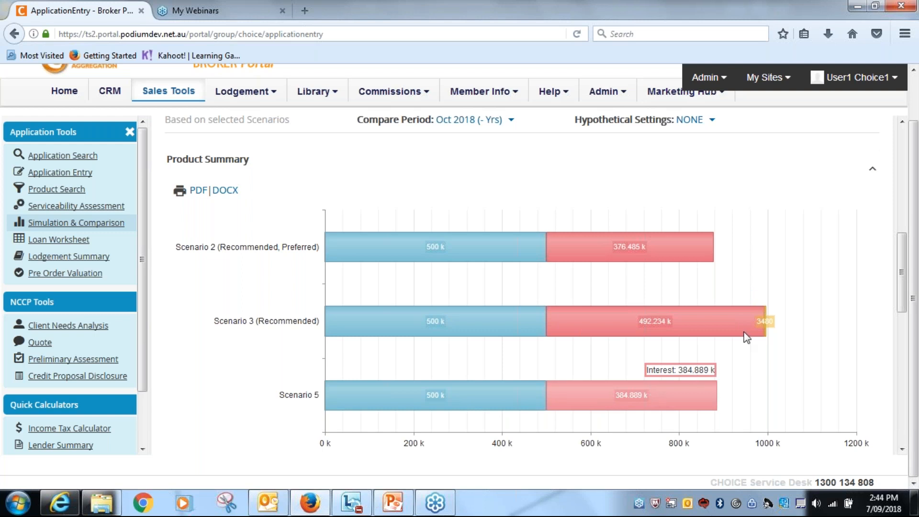
pyautogui.moveTo(718, 388)
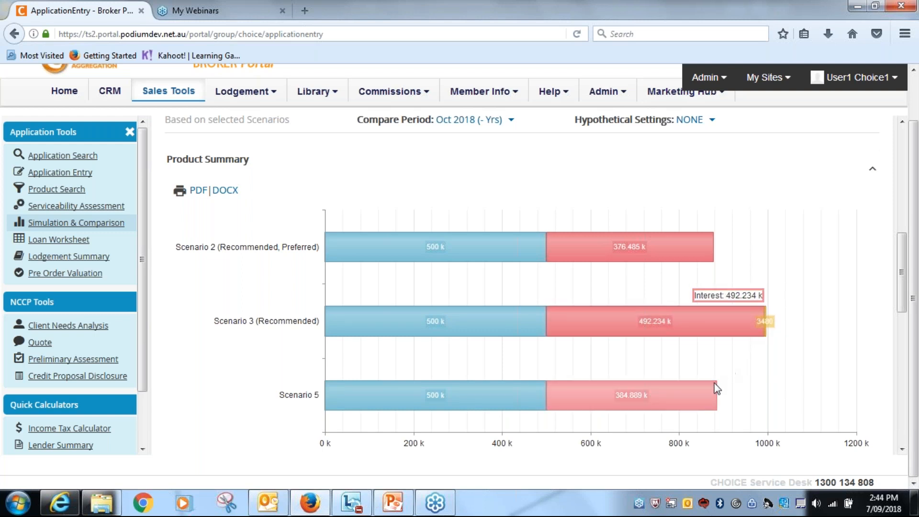
pyautogui.moveTo(717, 387)
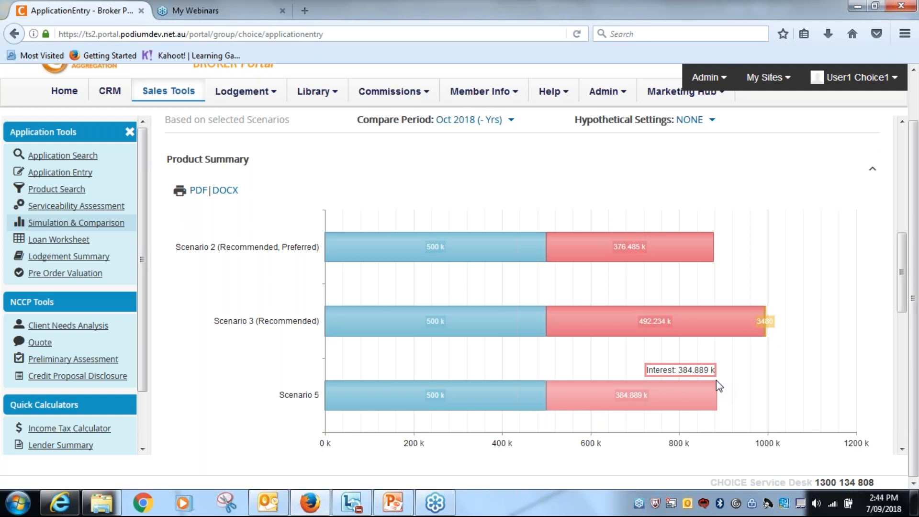
pyautogui.moveTo(761, 342)
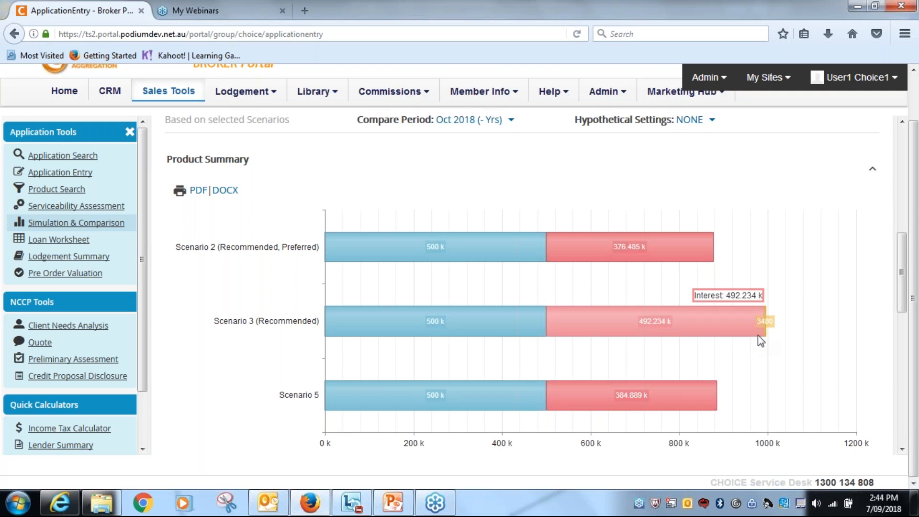
pyautogui.moveTo(721, 347)
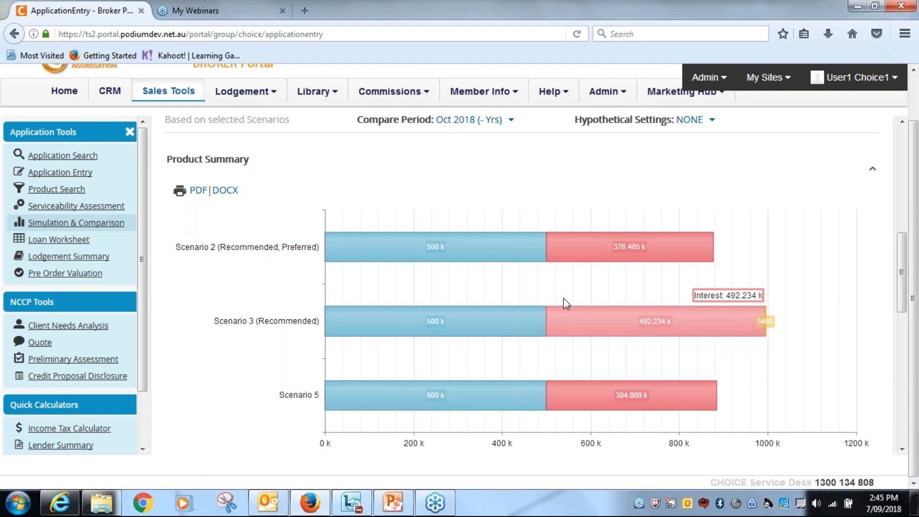
pyautogui.moveTo(524, 309)
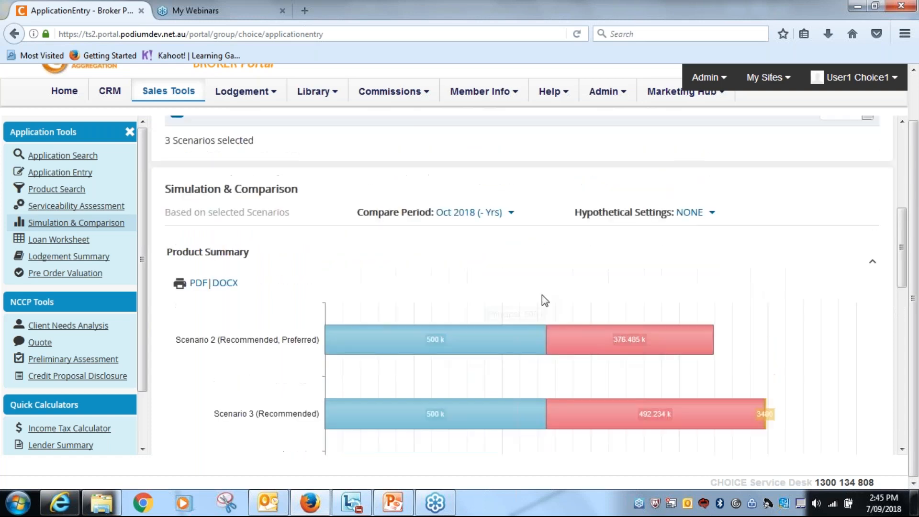
# Swap Westpac Scenario 3 out for NAB Scenario 4, comparing Scenarios 2, 4 and 5.
pyautogui.scroll(3)
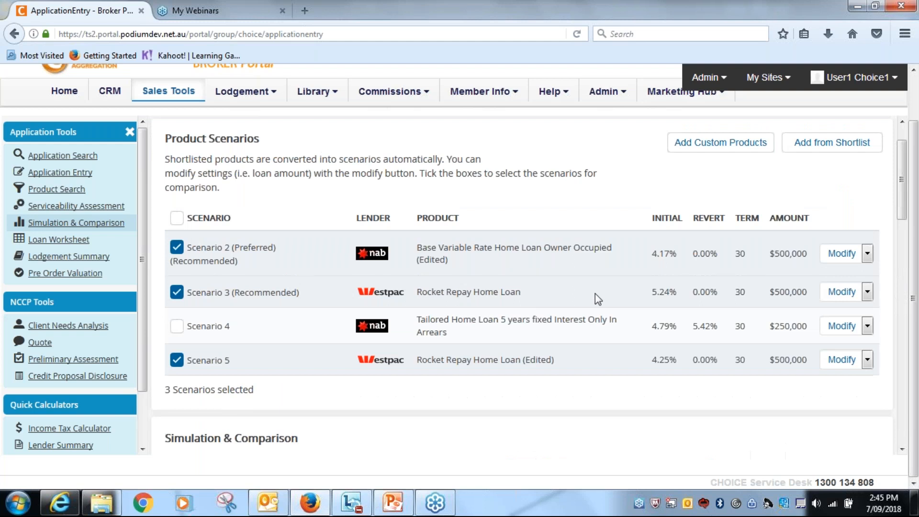
pyautogui.moveTo(574, 308)
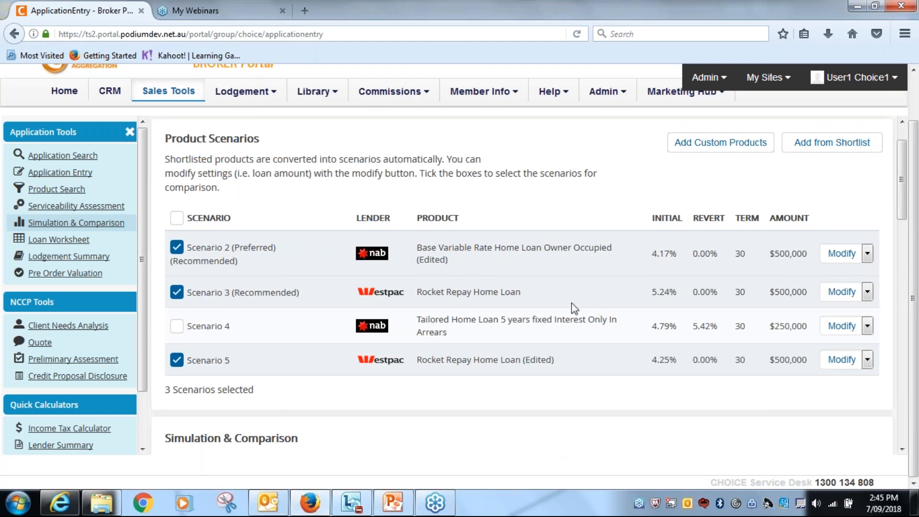
pyautogui.moveTo(653, 303)
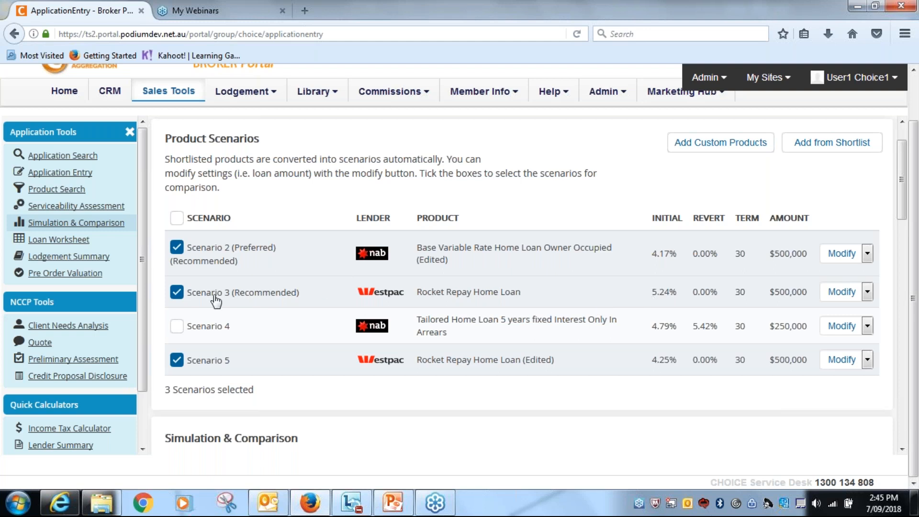
pyautogui.click(177, 292)
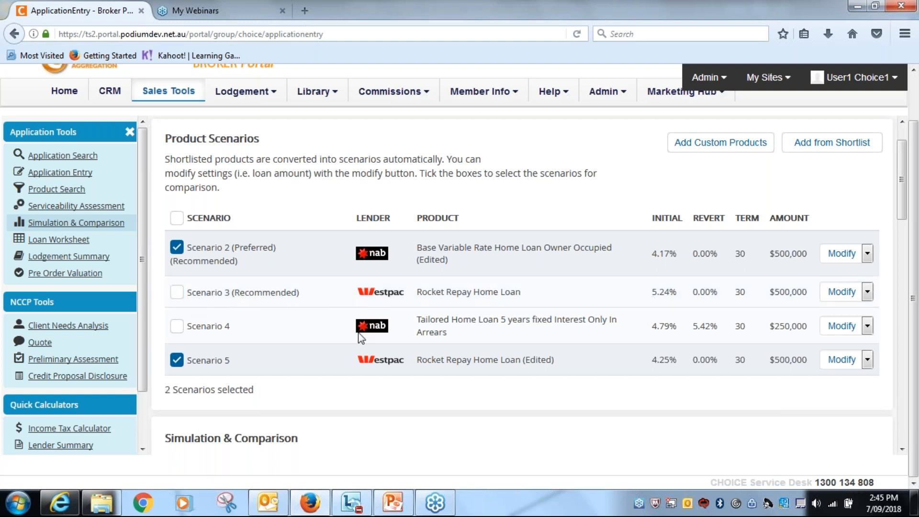
pyautogui.moveTo(435, 322)
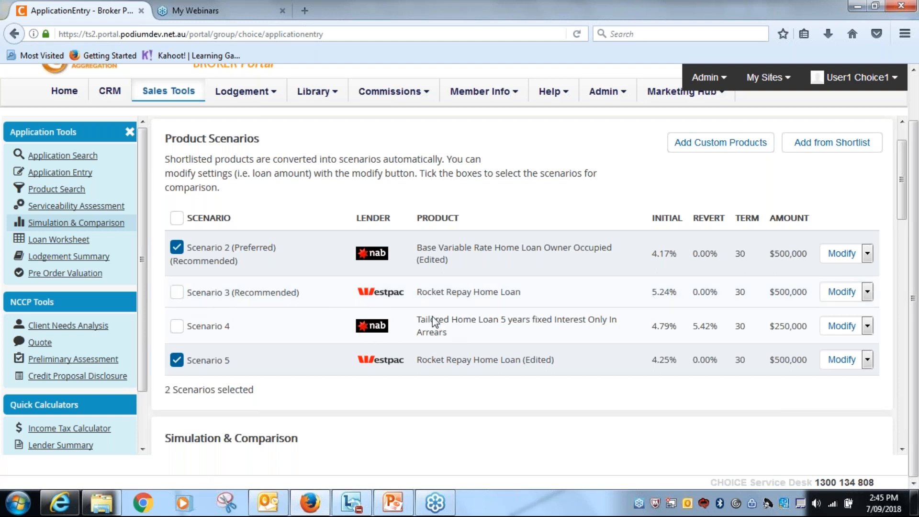
pyautogui.moveTo(442, 326)
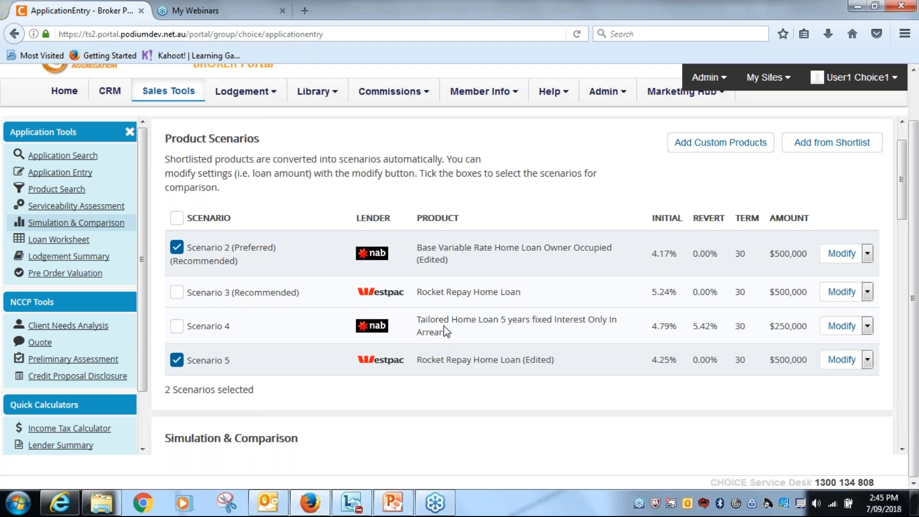
pyautogui.moveTo(433, 333)
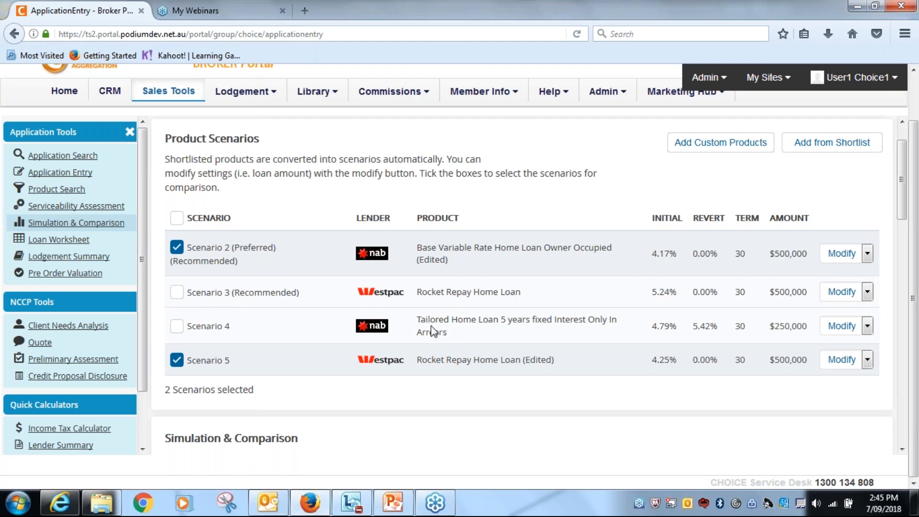
pyautogui.moveTo(385, 260)
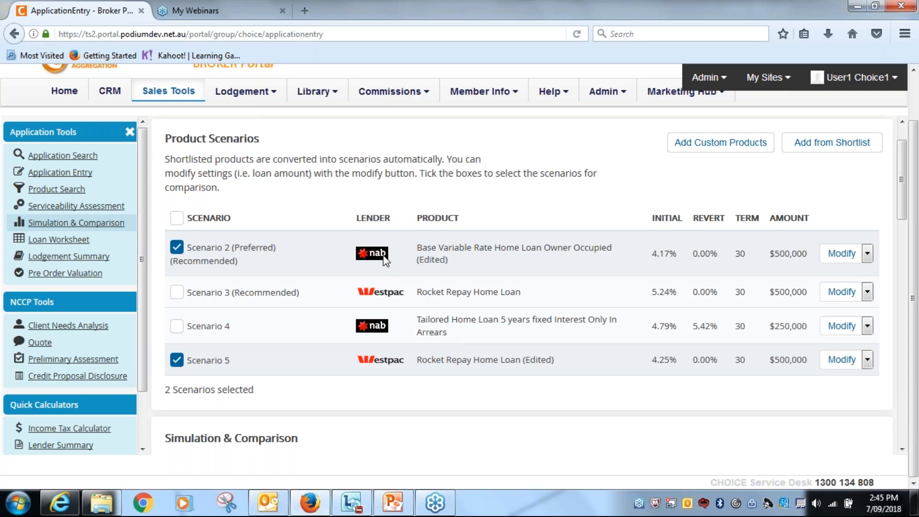
pyautogui.moveTo(392, 327)
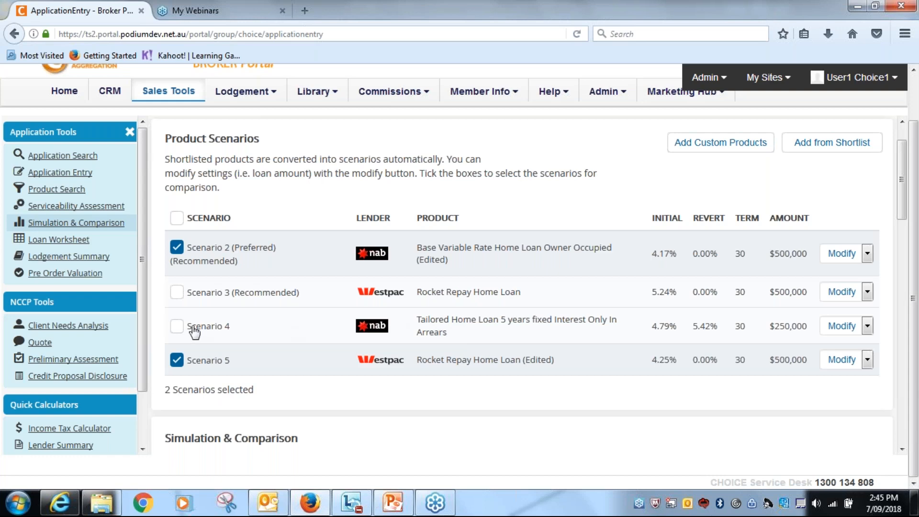
pyautogui.click(177, 326)
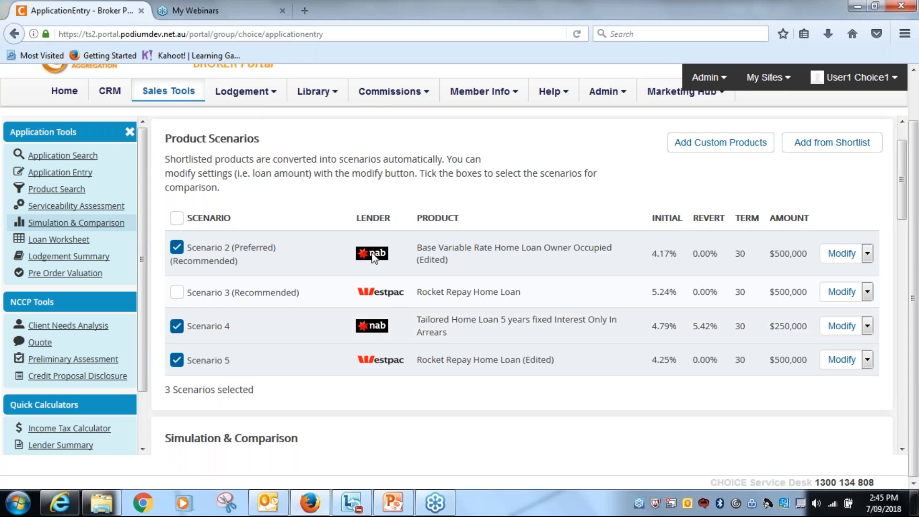
pyautogui.moveTo(789, 329)
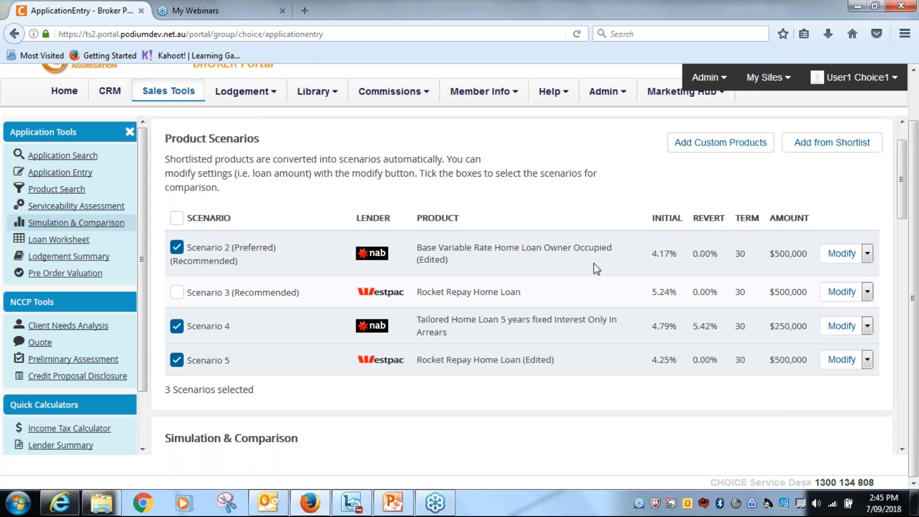
pyautogui.click(868, 253)
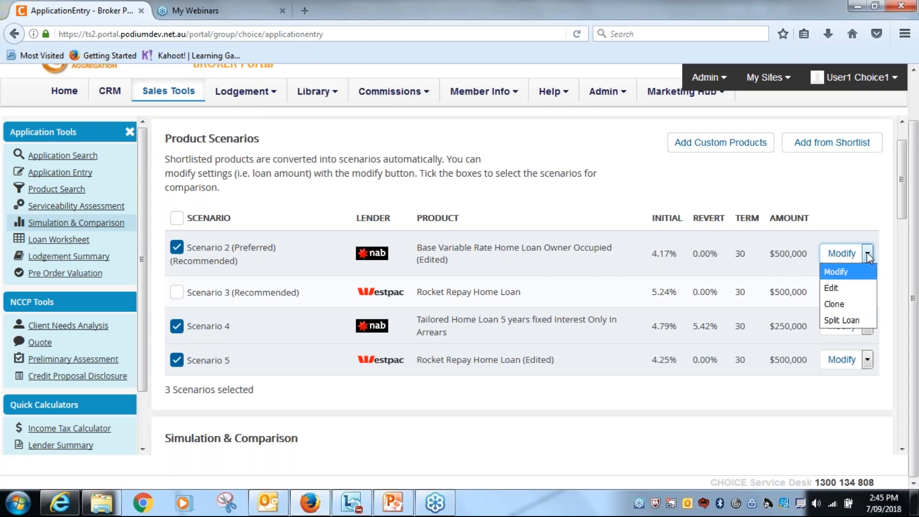
# Edit Scenario 2's NAB variable loan to a $100,000 loan amount and save.
pyautogui.click(831, 288)
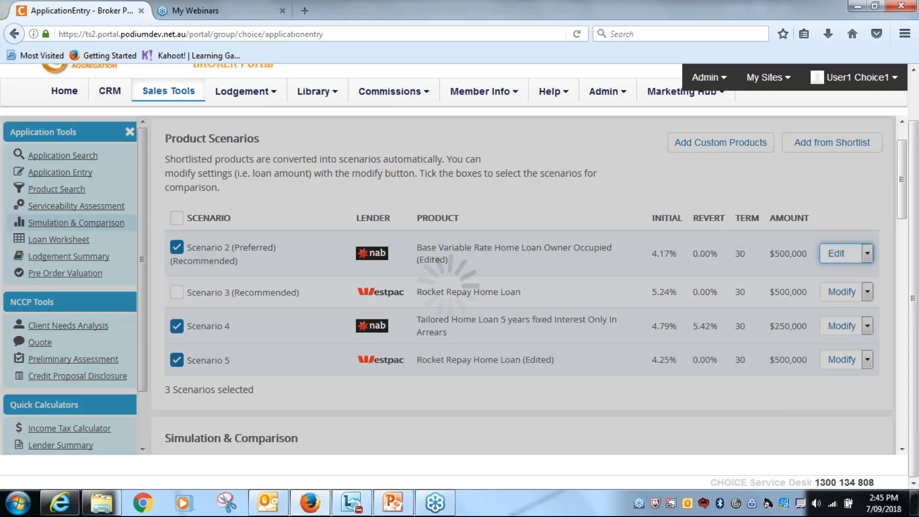
pyautogui.click(836, 254)
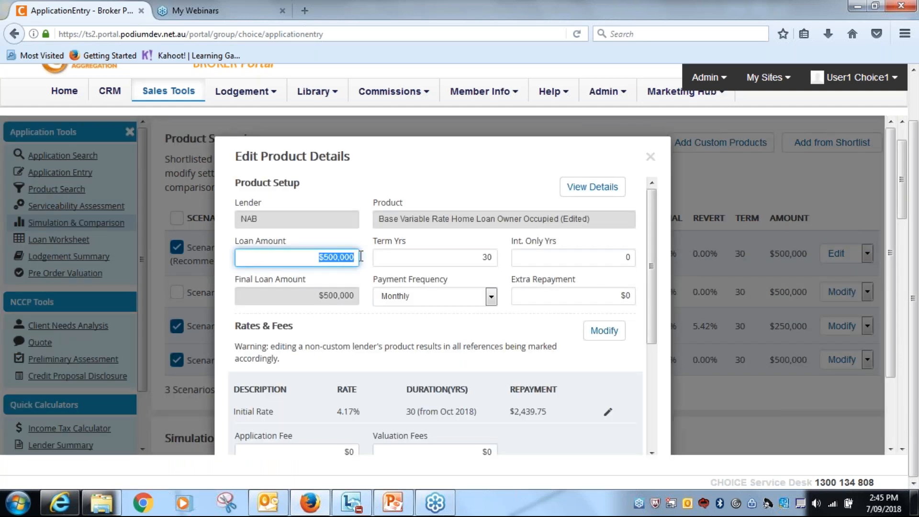
pyautogui.write('1')
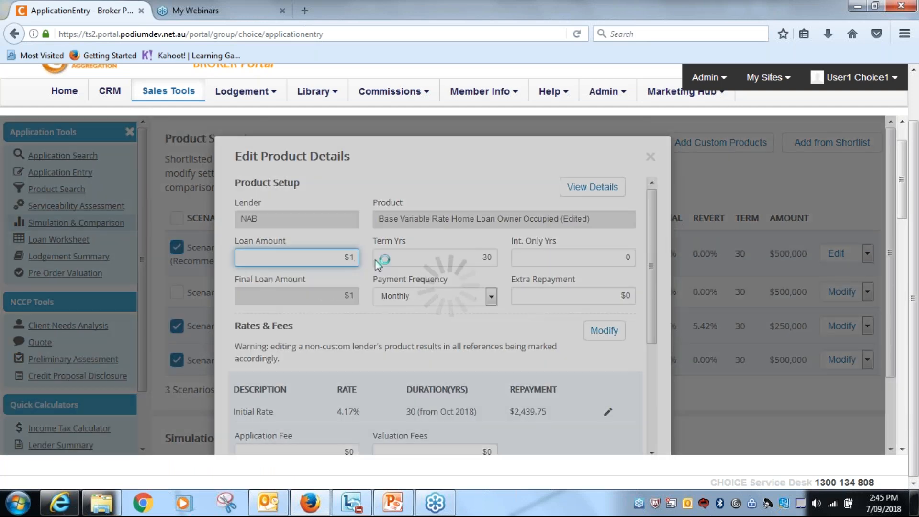
pyautogui.write('1000000')
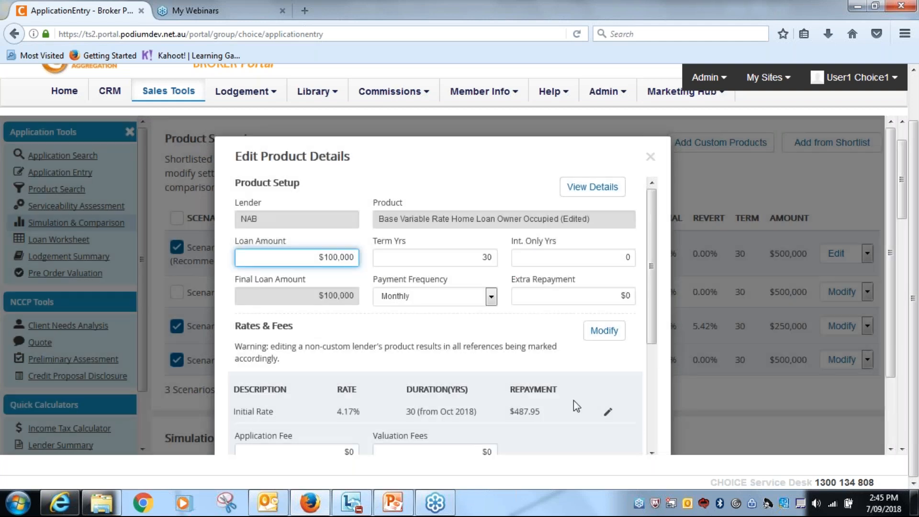
pyautogui.scroll(-3)
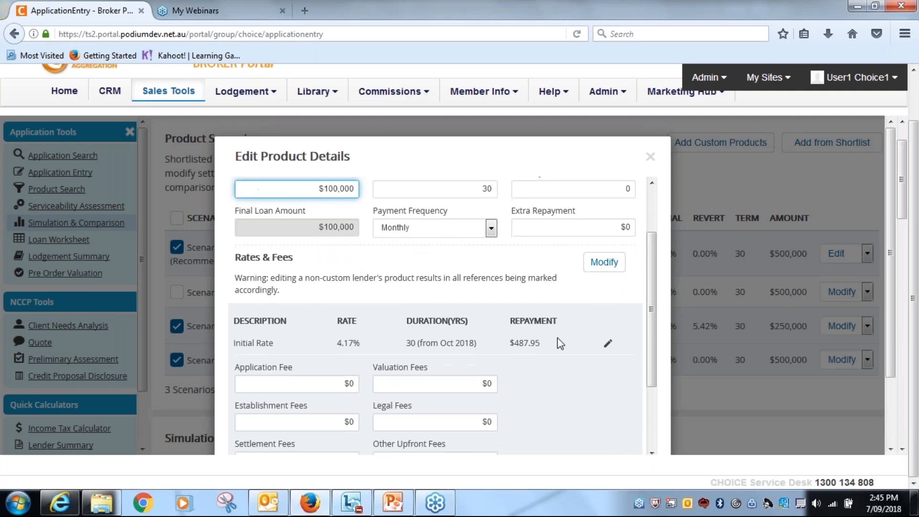
pyautogui.scroll(-3)
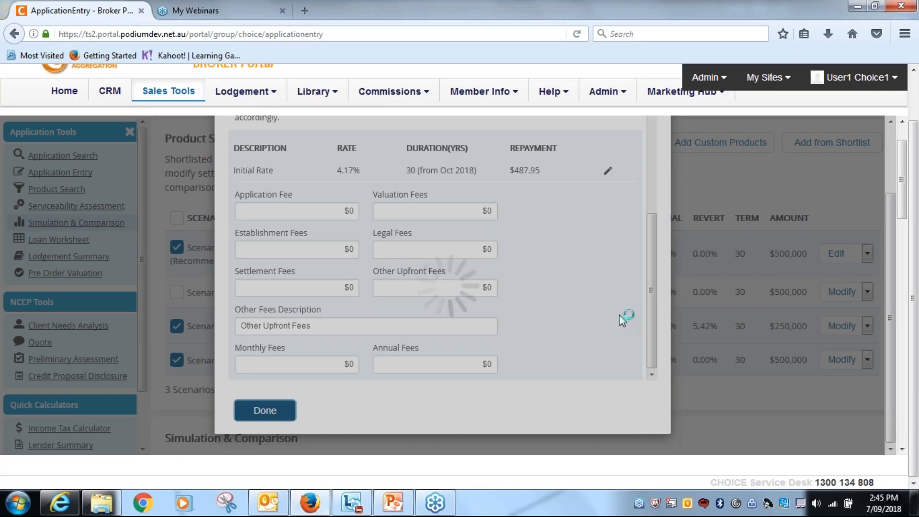
pyautogui.click(265, 410)
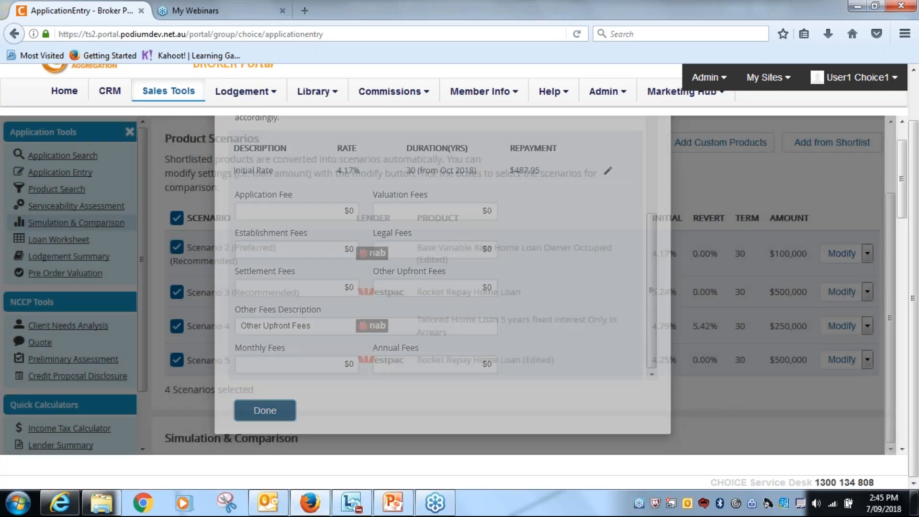
pyautogui.click(264, 409)
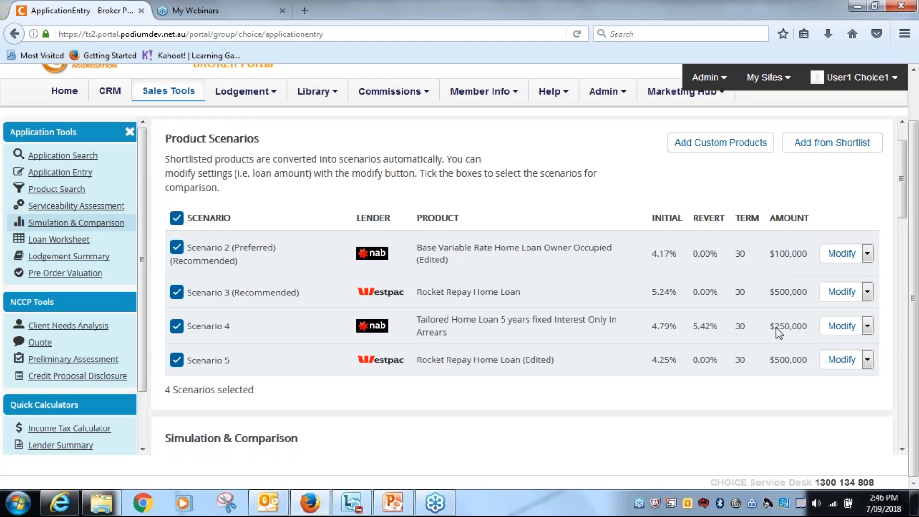
pyautogui.moveTo(580, 328)
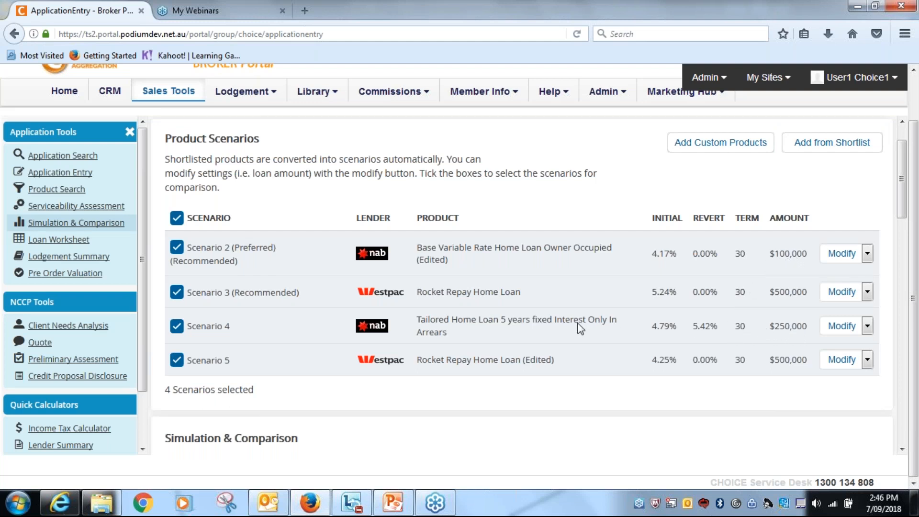
# Edit Scenario 4's NAB interest-only loan to a $400,000 loan amount and save.
pyautogui.click(867, 326)
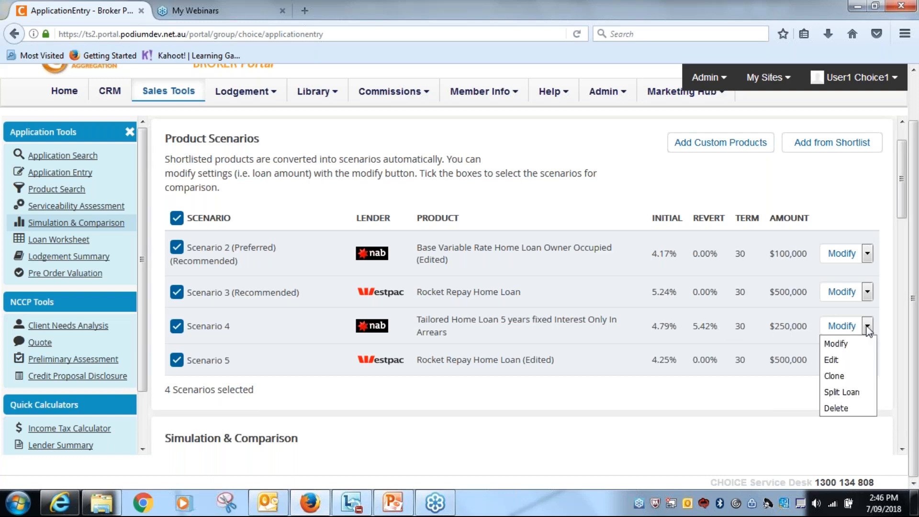
pyautogui.click(831, 360)
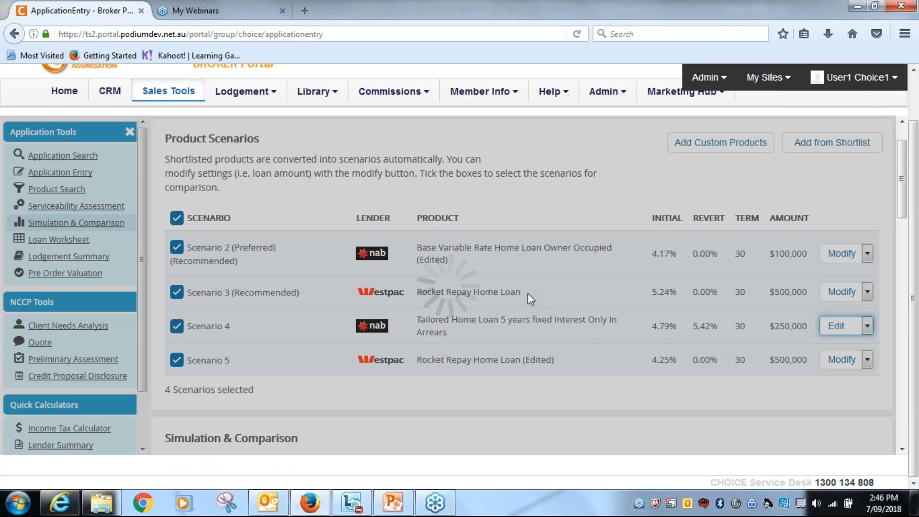
pyautogui.click(838, 325)
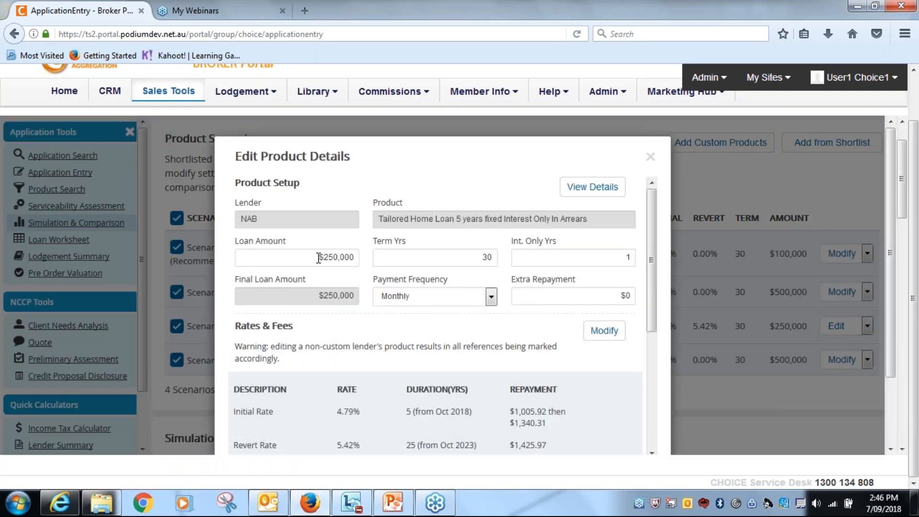
pyautogui.write('$4')
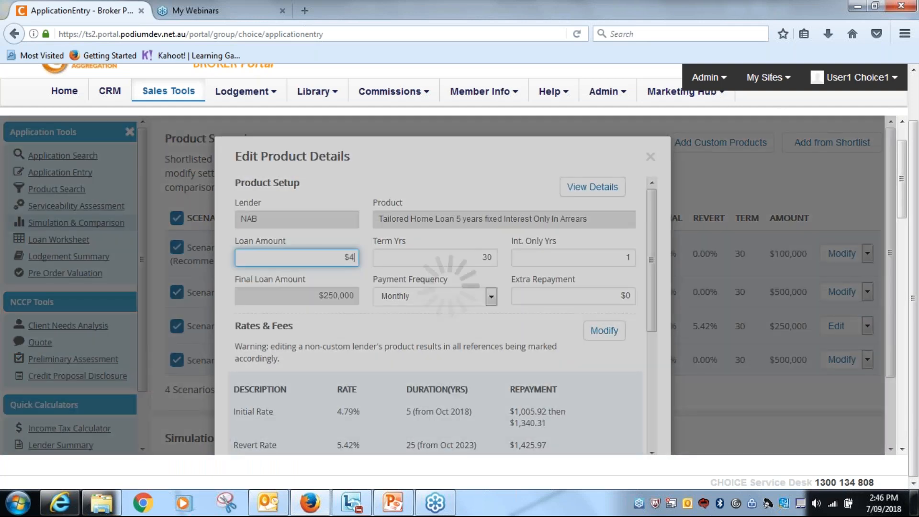
pyautogui.write('4000000')
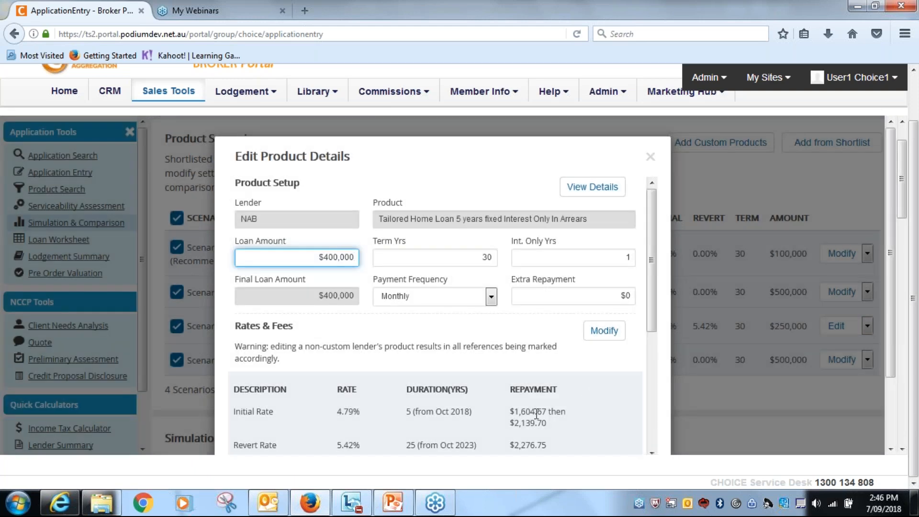
pyautogui.scroll(-3)
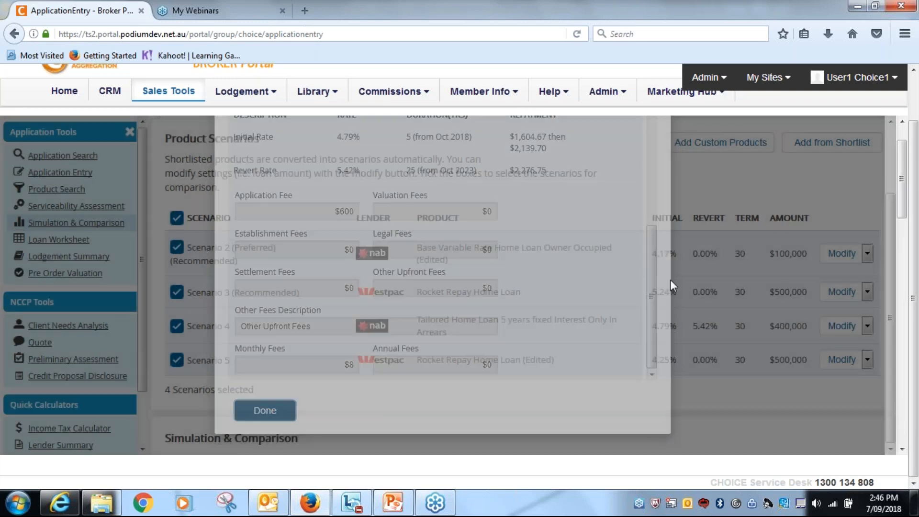
pyautogui.click(265, 410)
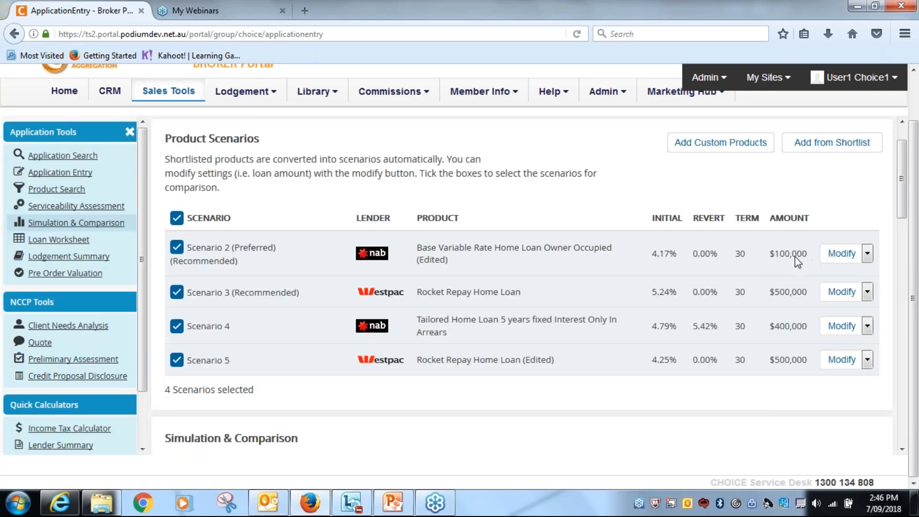
pyautogui.moveTo(793, 334)
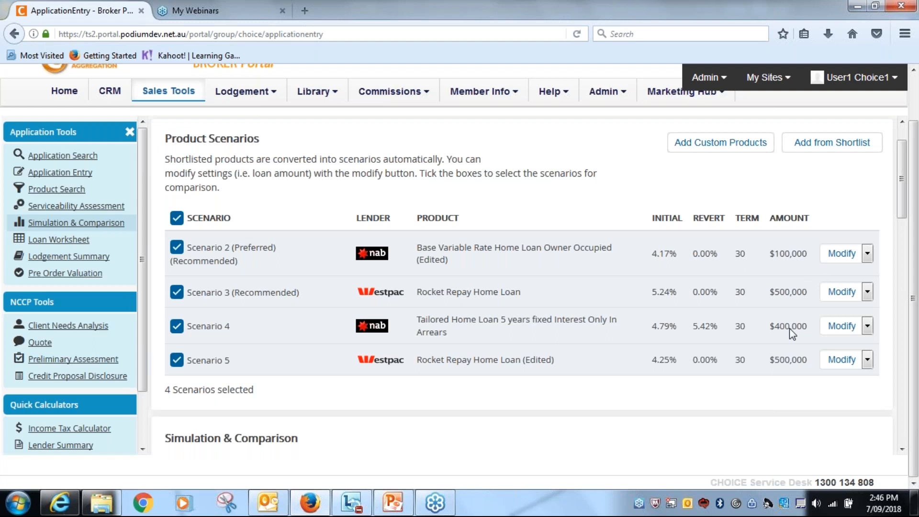
pyautogui.moveTo(784, 295)
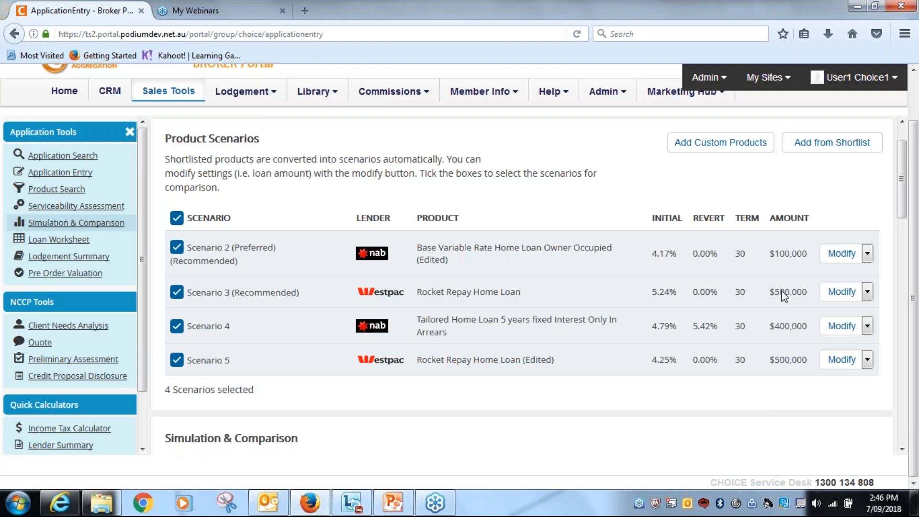
pyautogui.moveTo(677, 328)
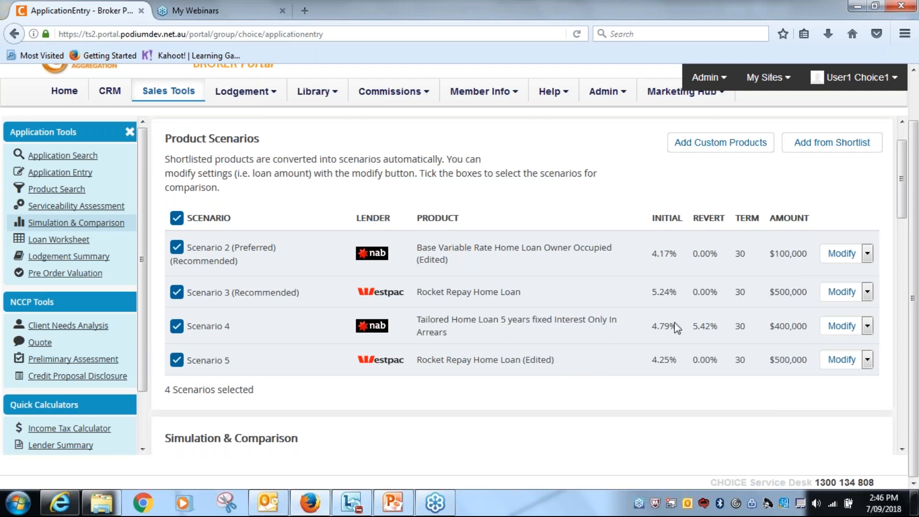
pyautogui.click(177, 292)
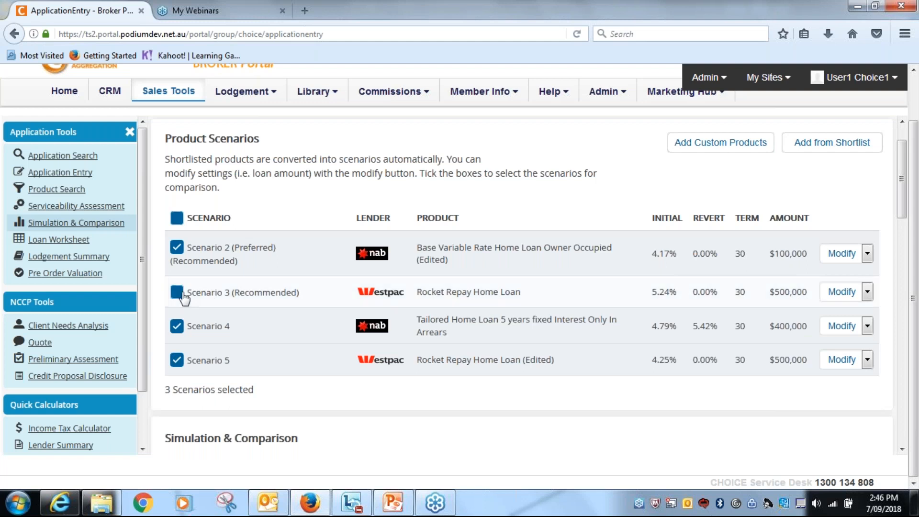
pyautogui.click(177, 292)
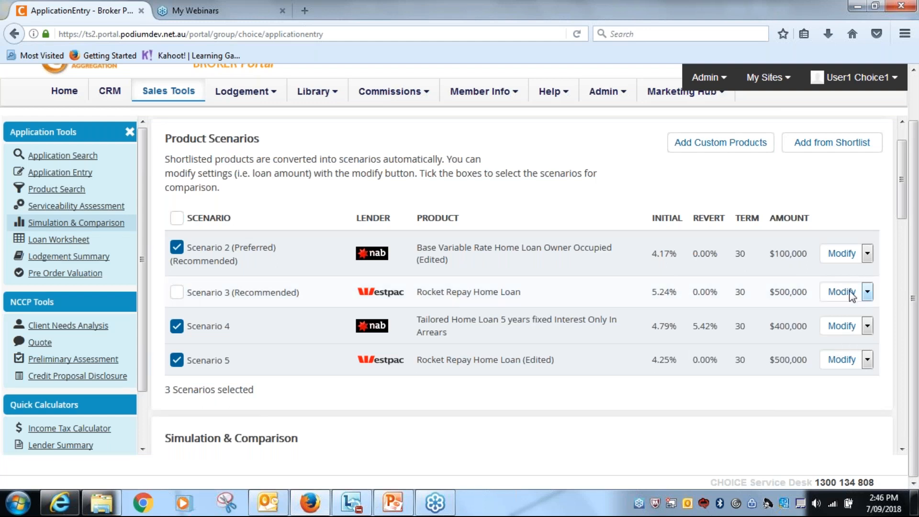
pyautogui.moveTo(857, 266)
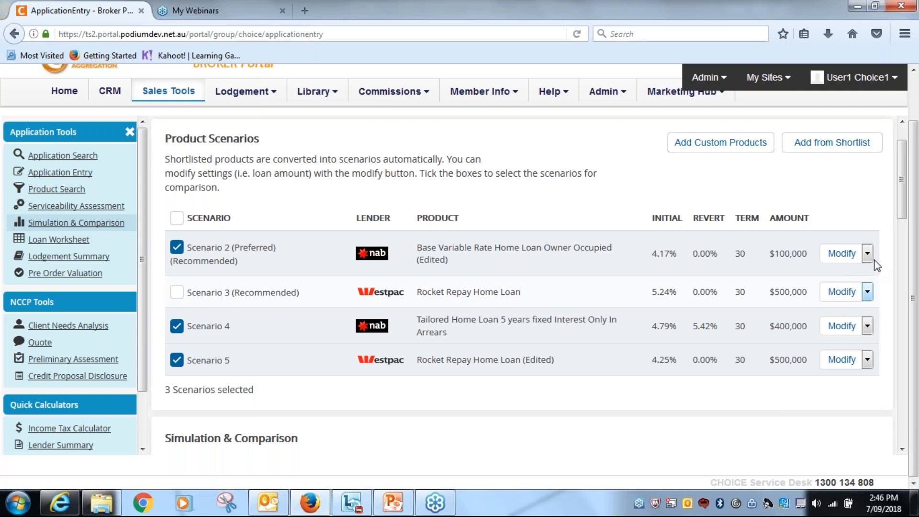
pyautogui.click(868, 253)
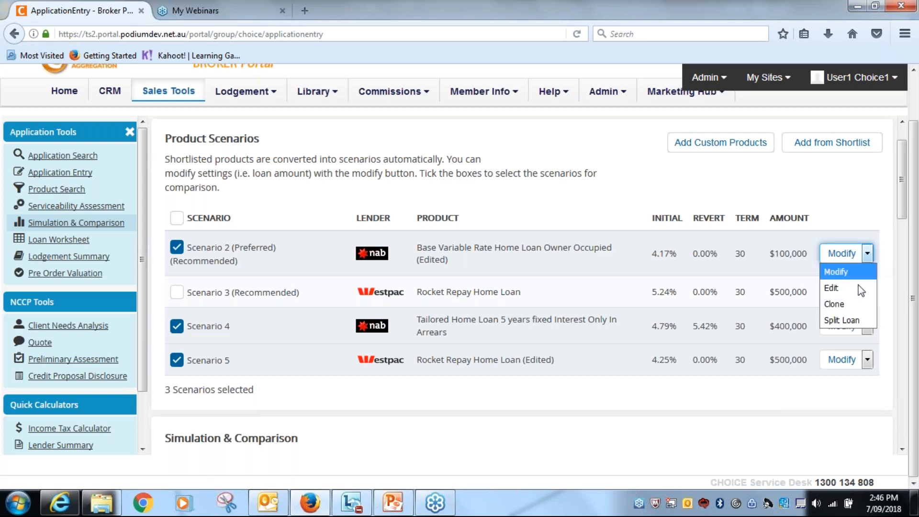
pyautogui.click(843, 320)
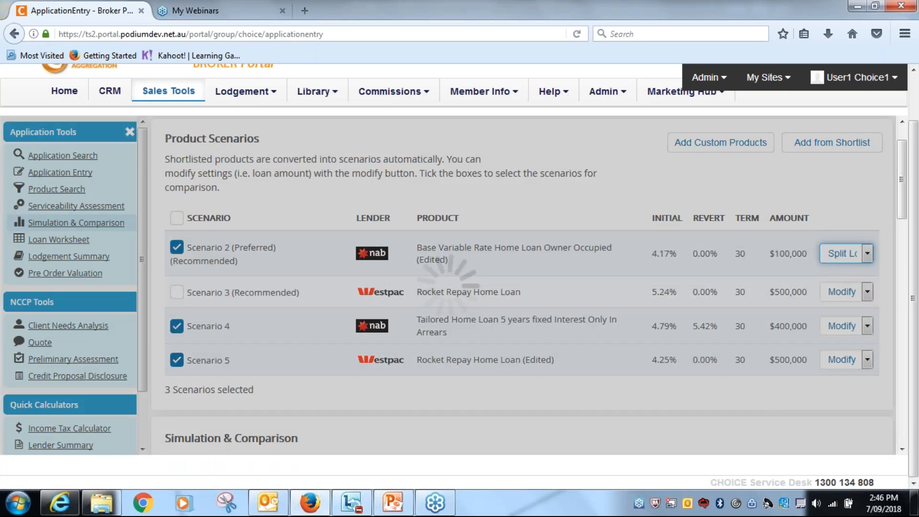
pyautogui.click(842, 253)
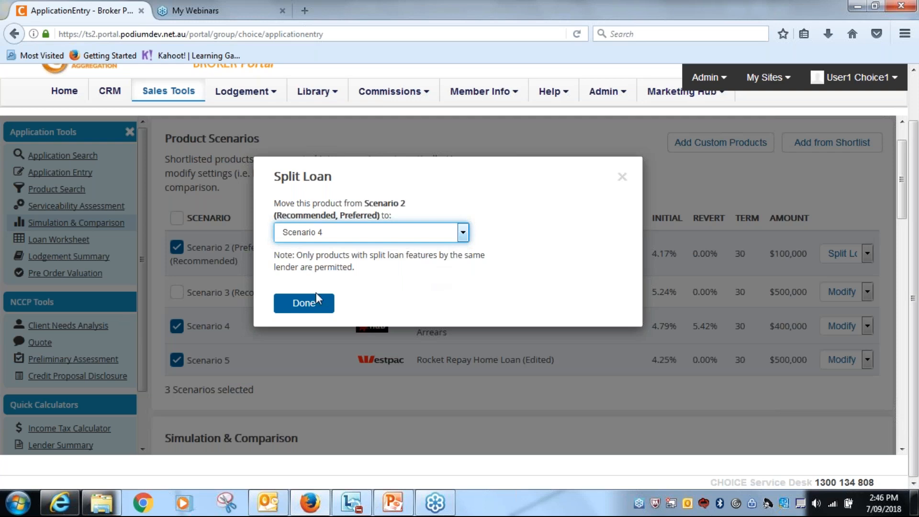
pyautogui.click(304, 303)
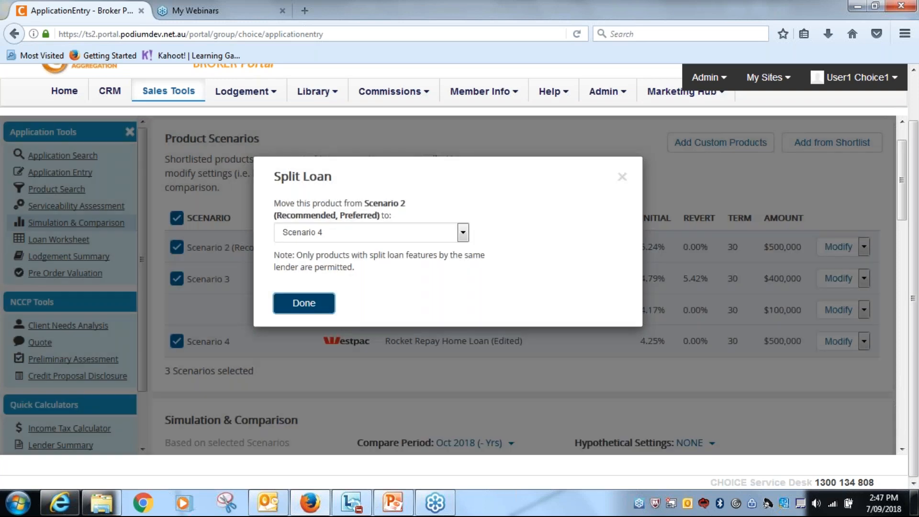
pyautogui.click(303, 303)
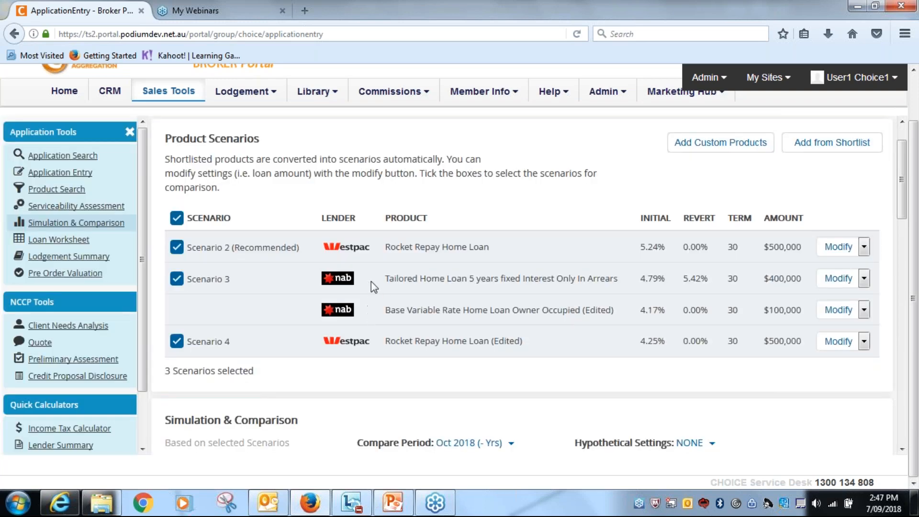
pyautogui.moveTo(764, 288)
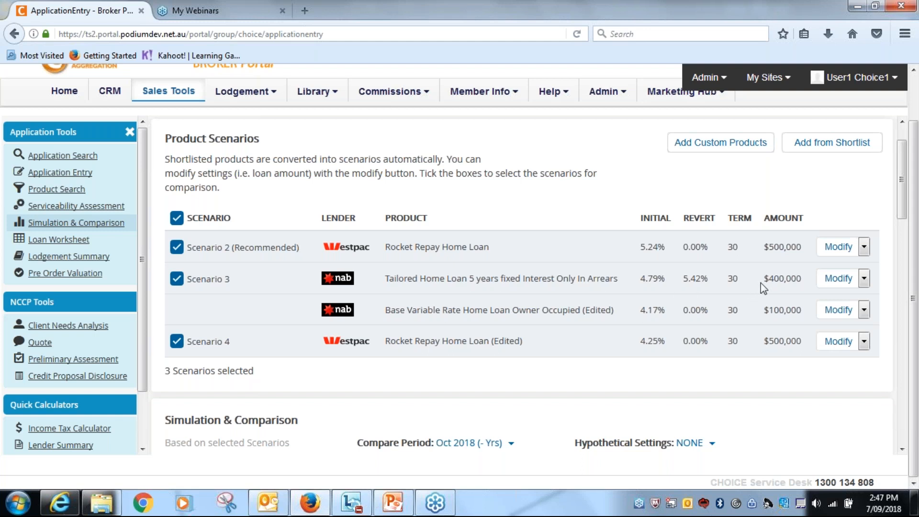
pyautogui.moveTo(775, 315)
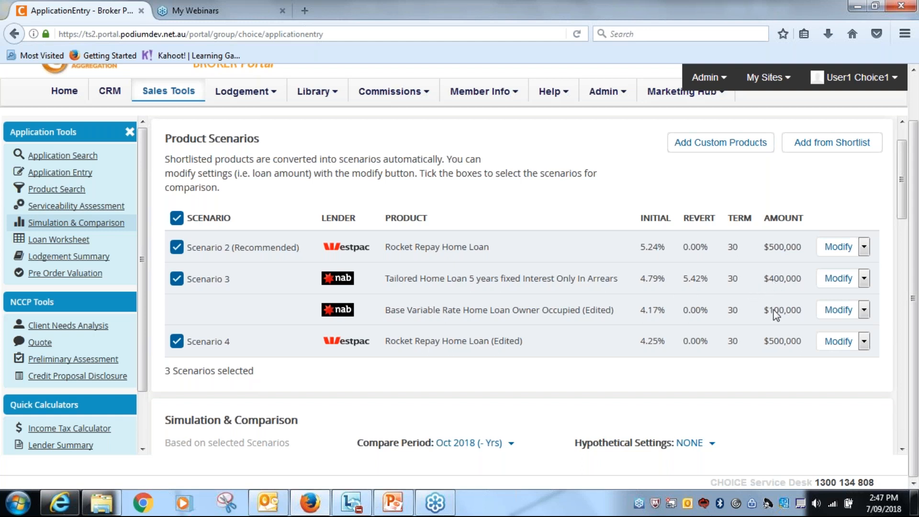
pyautogui.moveTo(783, 314)
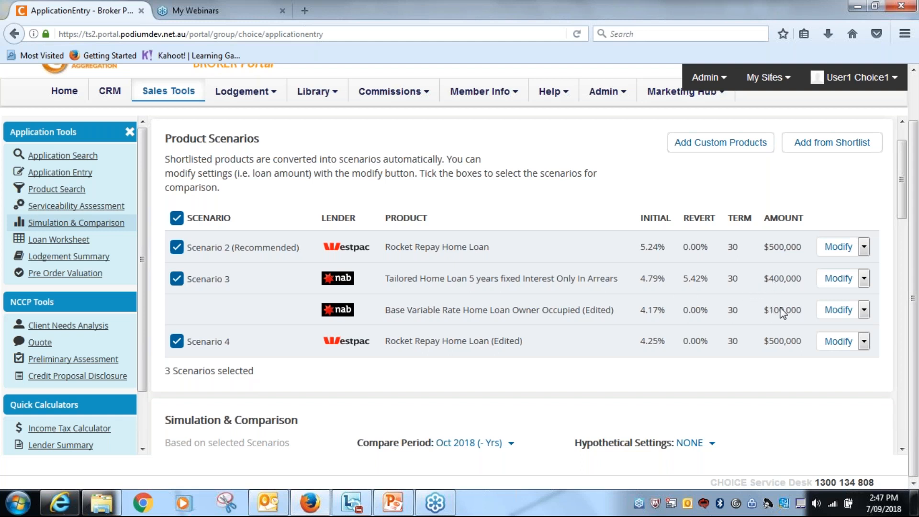
pyautogui.moveTo(771, 248)
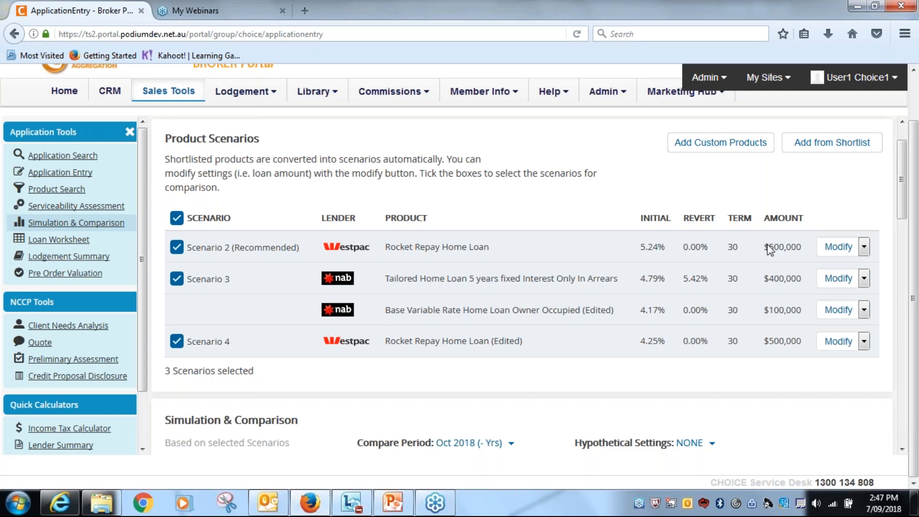
pyautogui.moveTo(673, 252)
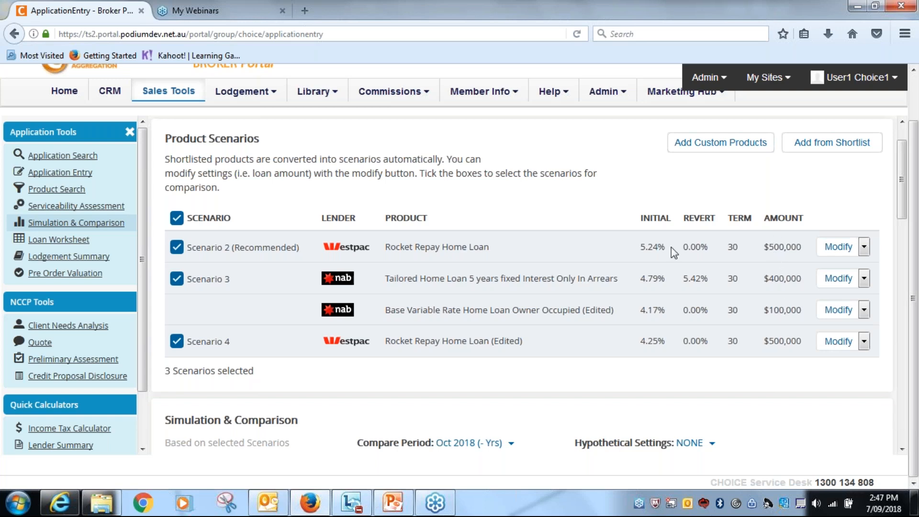
pyautogui.click(177, 247)
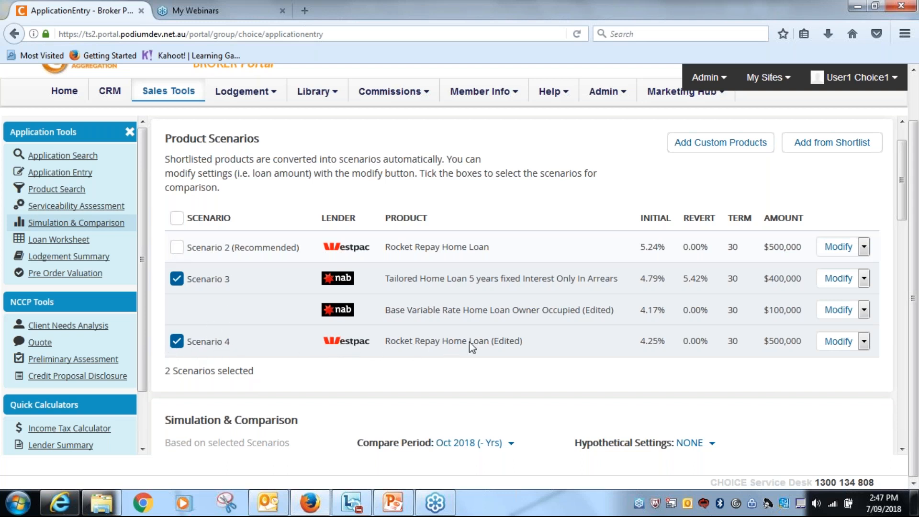
pyautogui.moveTo(486, 347)
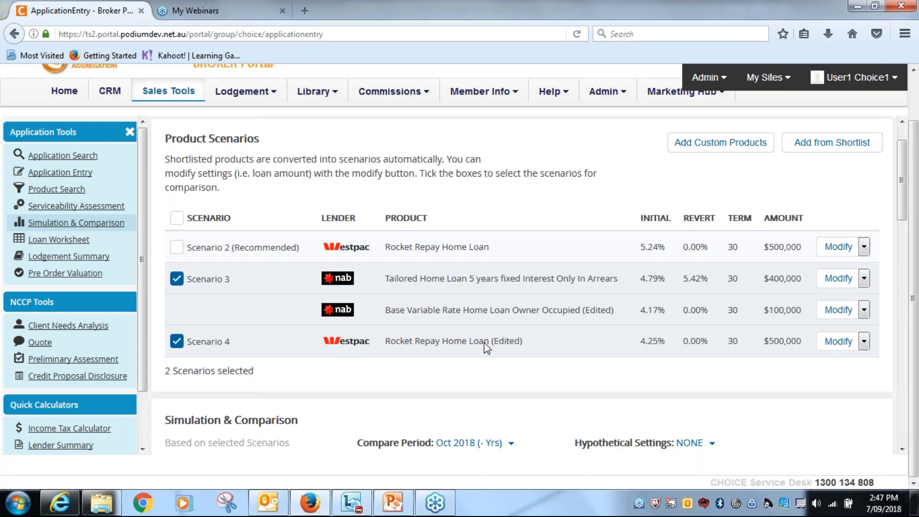
# Scroll to the comparison chart: $979,451 for Scenario 3 versus $884,889 for Scenario 4.
pyautogui.scroll(-3)
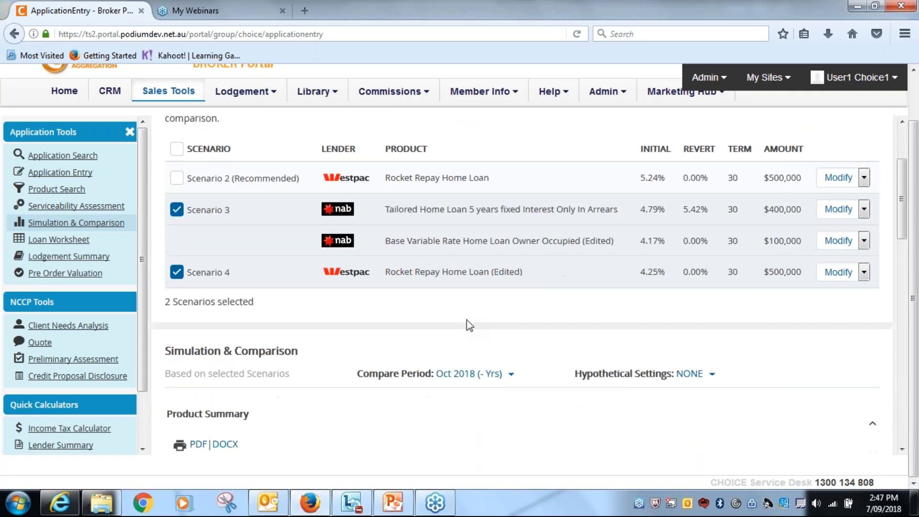
pyautogui.scroll(-3)
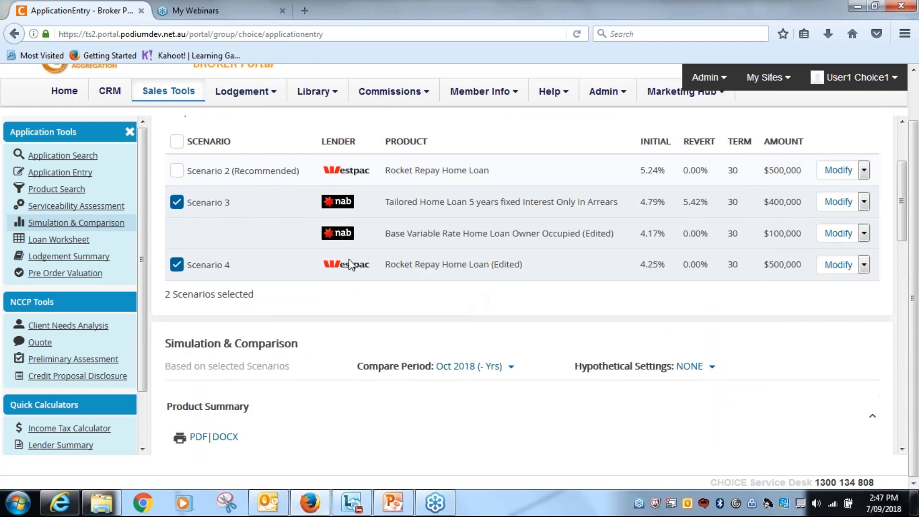
pyautogui.scroll(-3)
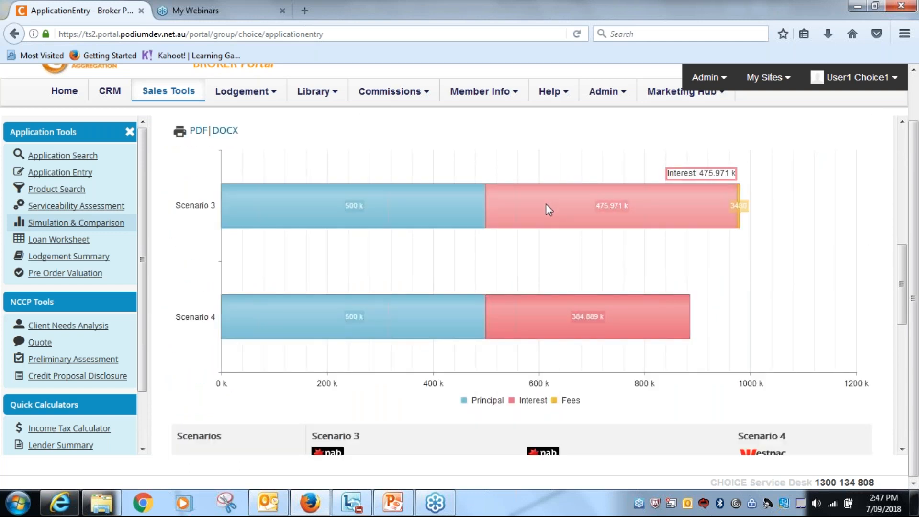
pyautogui.moveTo(529, 209)
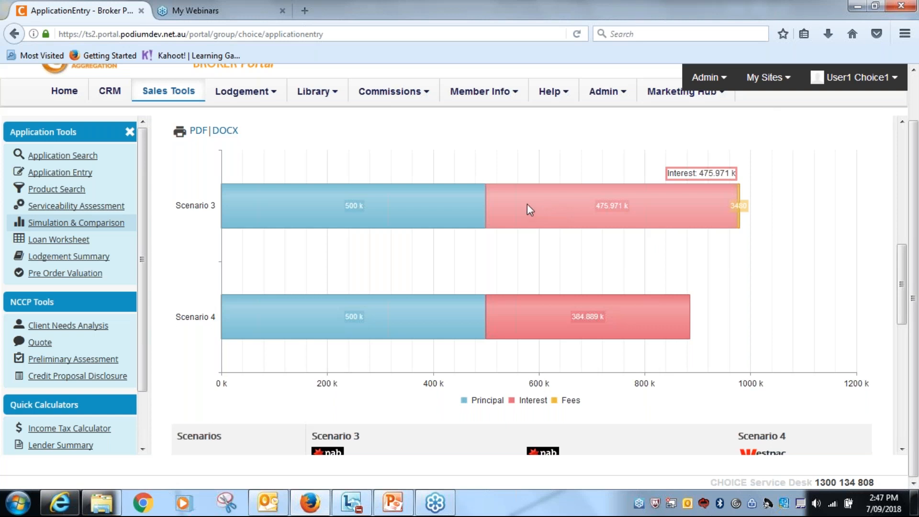
pyautogui.moveTo(460, 225)
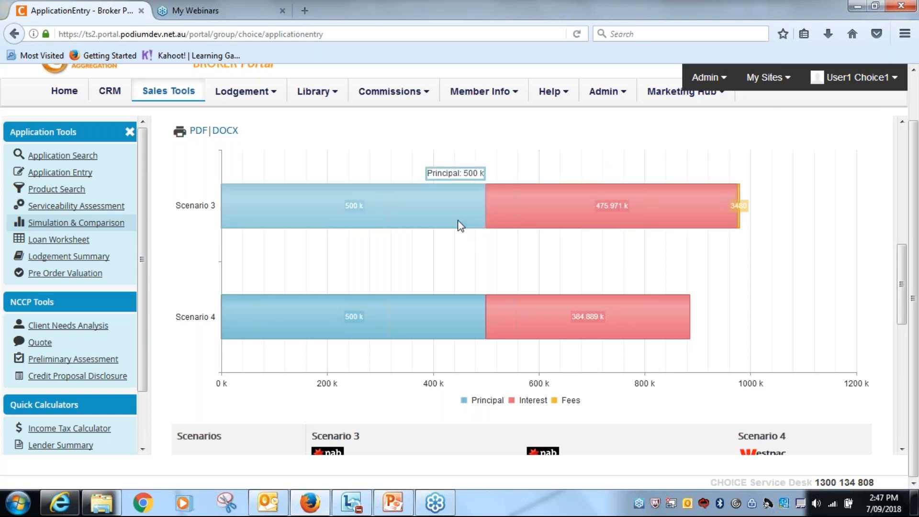
pyautogui.moveTo(456, 319)
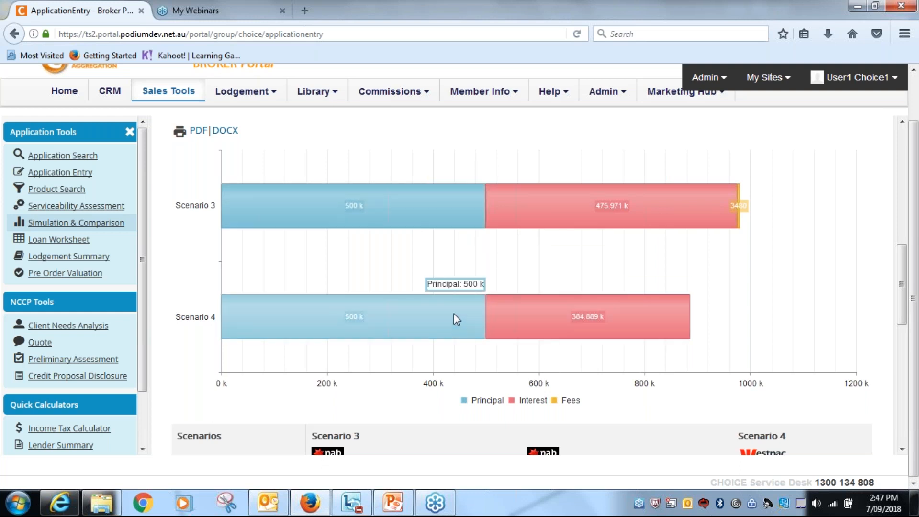
pyautogui.moveTo(459, 335)
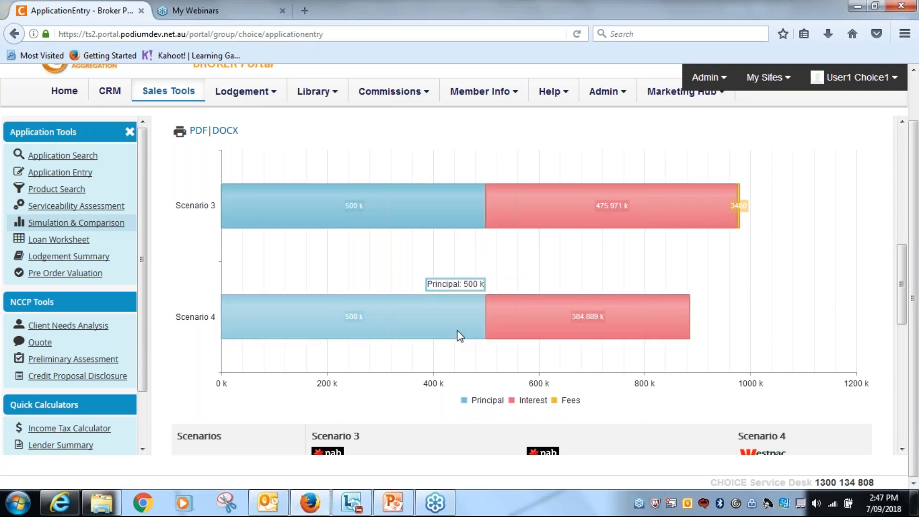
pyautogui.moveTo(465, 332)
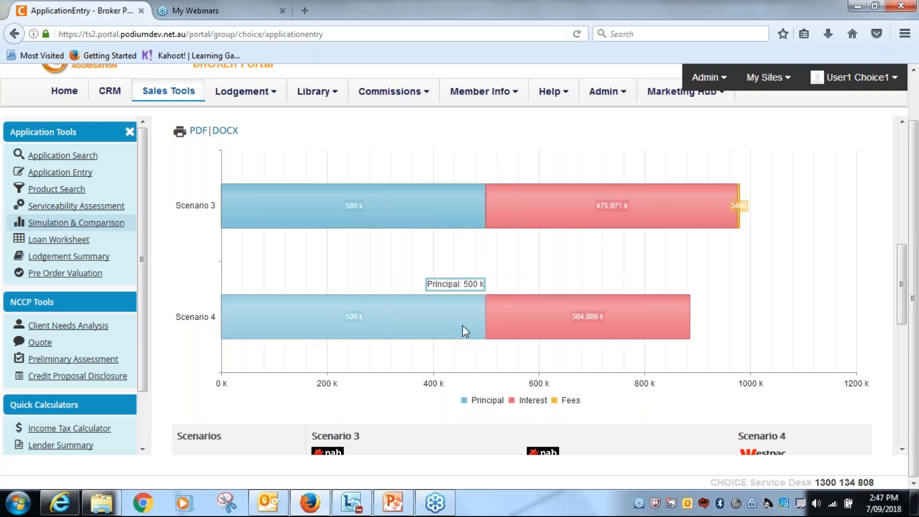
pyautogui.moveTo(561, 329)
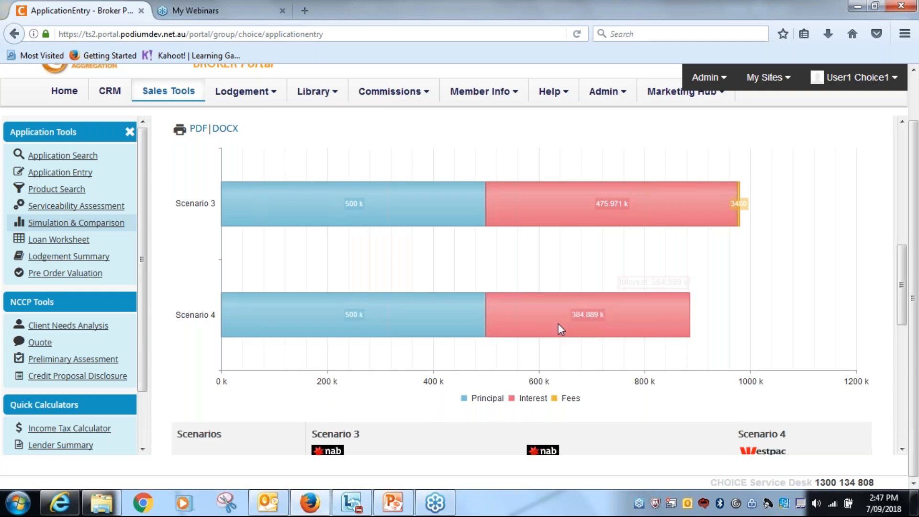
pyautogui.scroll(-3)
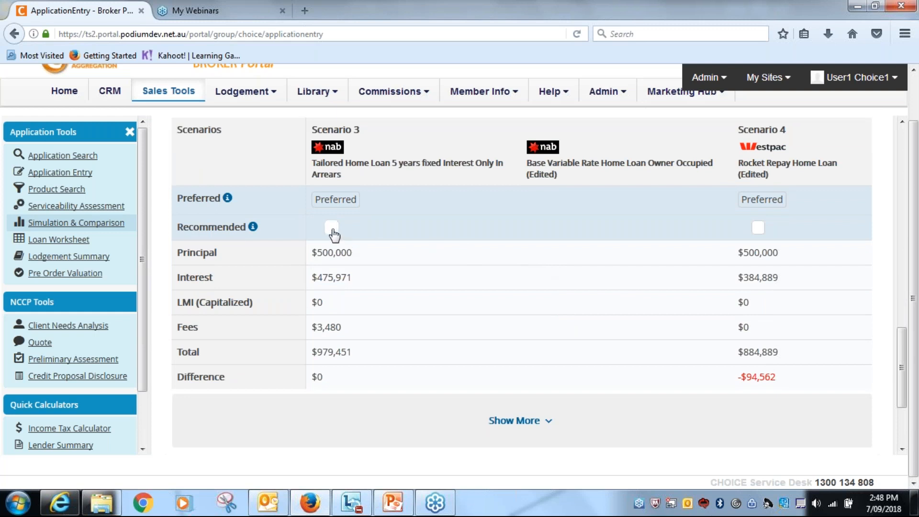
# Mark Scenarios 3 and 4 as Recommended, with Westpac Scenario 4 as Preferred.
pyautogui.click(332, 228)
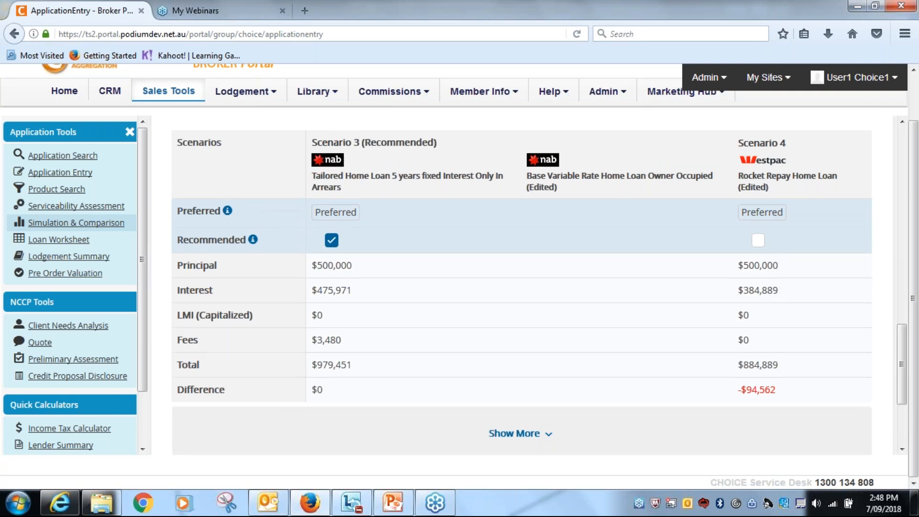
pyautogui.moveTo(782, 240)
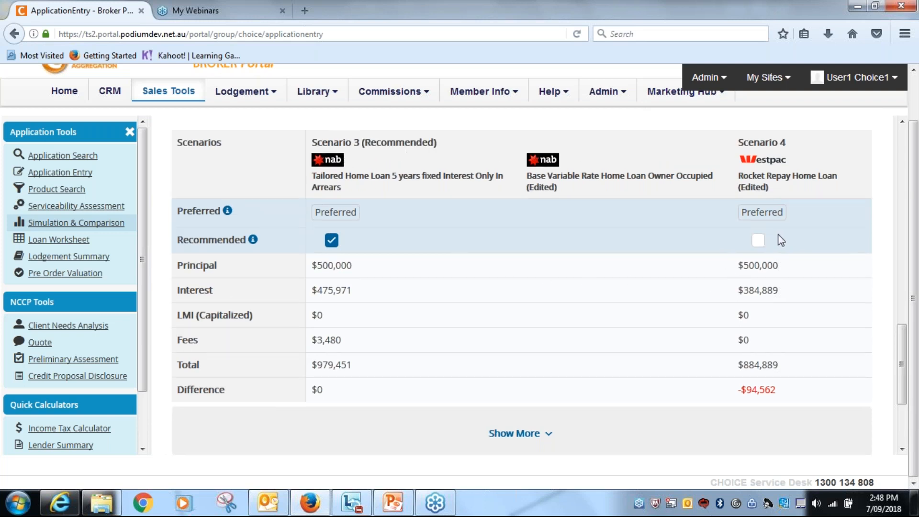
pyautogui.click(758, 241)
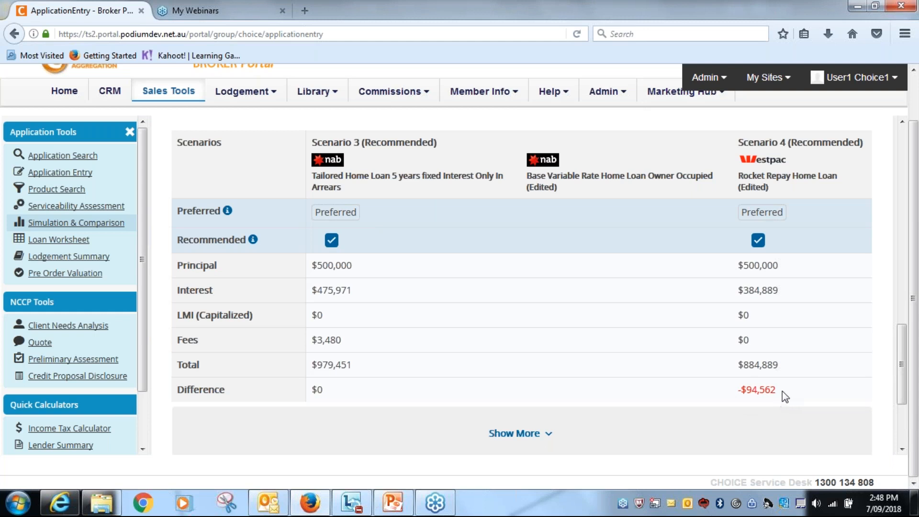
pyautogui.moveTo(764, 261)
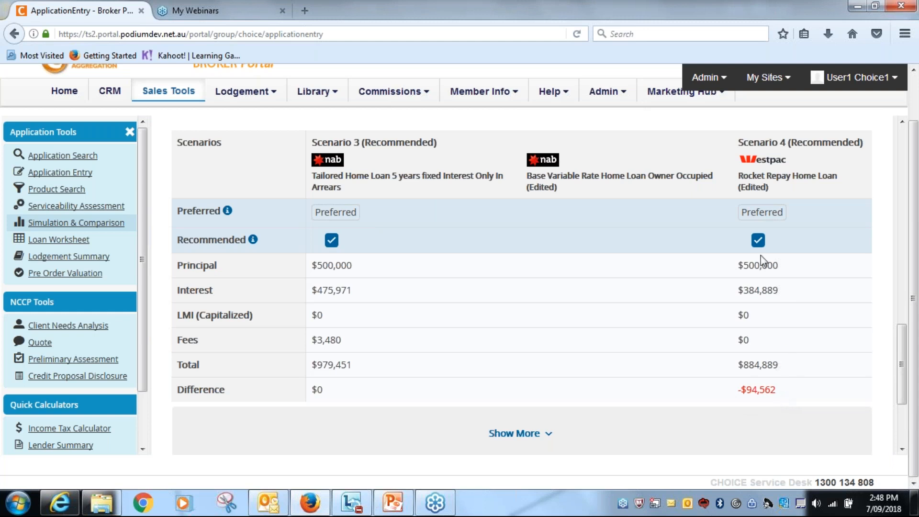
pyautogui.click(762, 212)
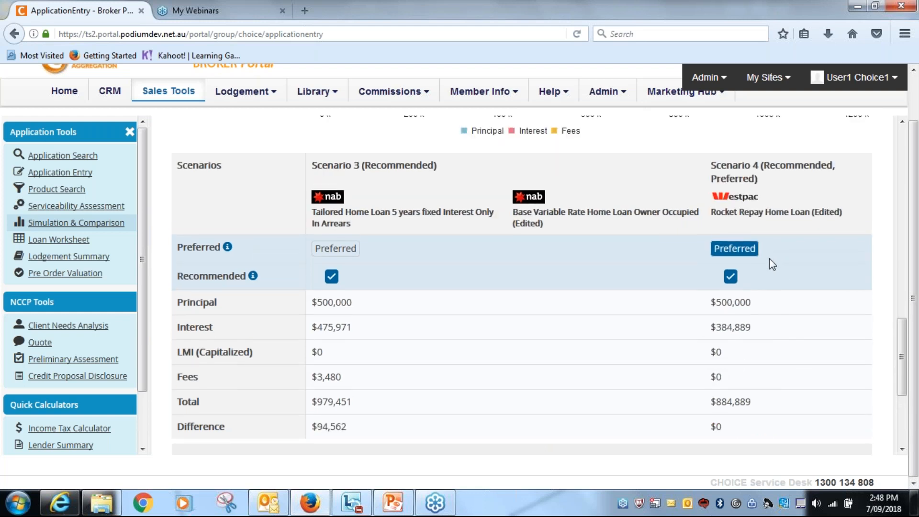
pyautogui.moveTo(633, 303)
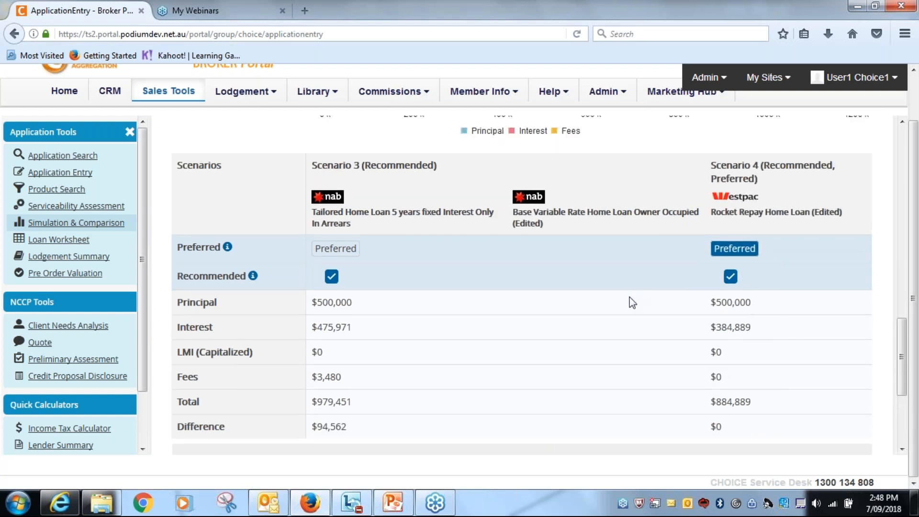
pyautogui.scroll(-3)
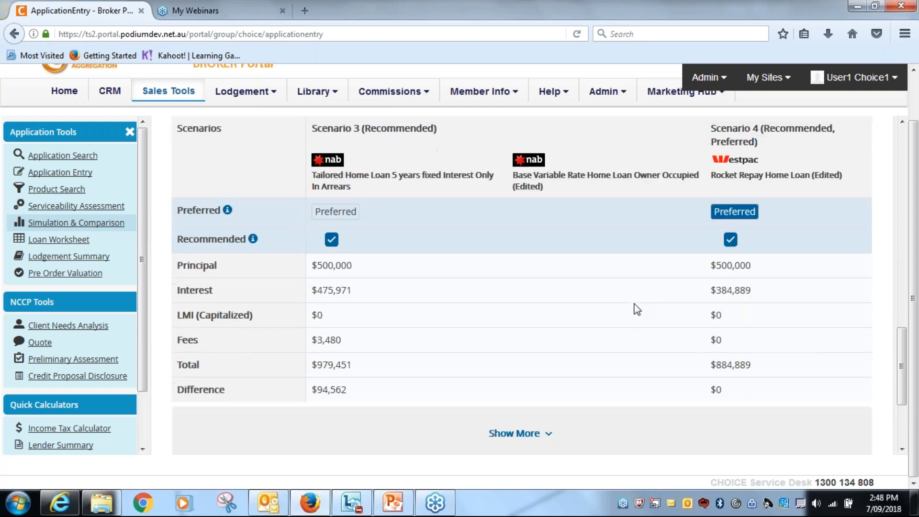
pyautogui.scroll(-3)
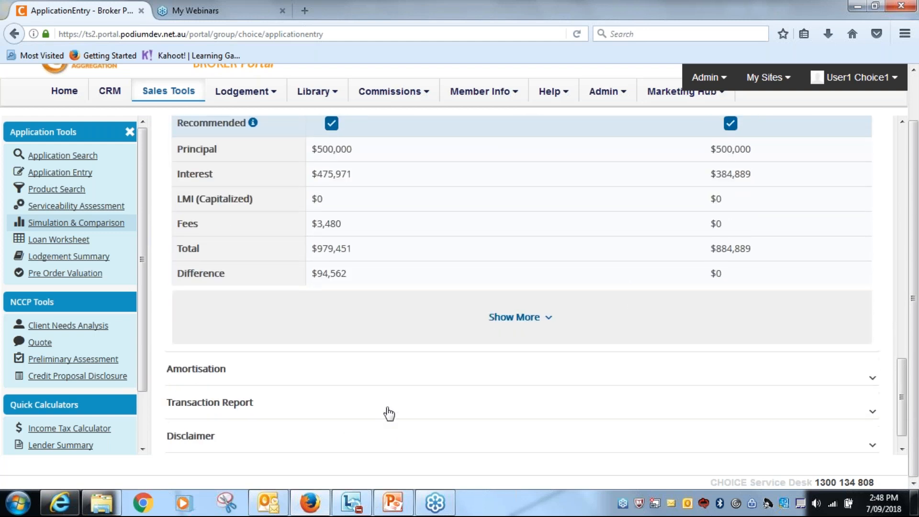
pyautogui.moveTo(477, 259)
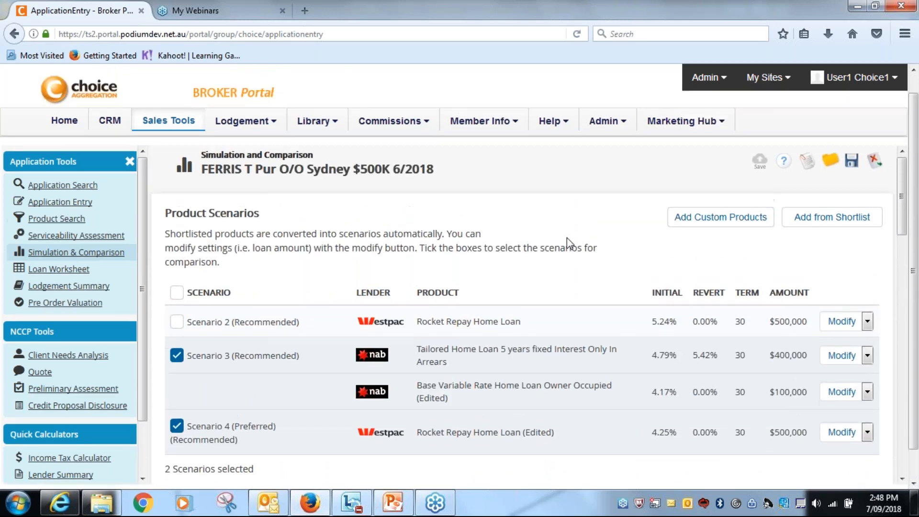
pyautogui.scroll(-3)
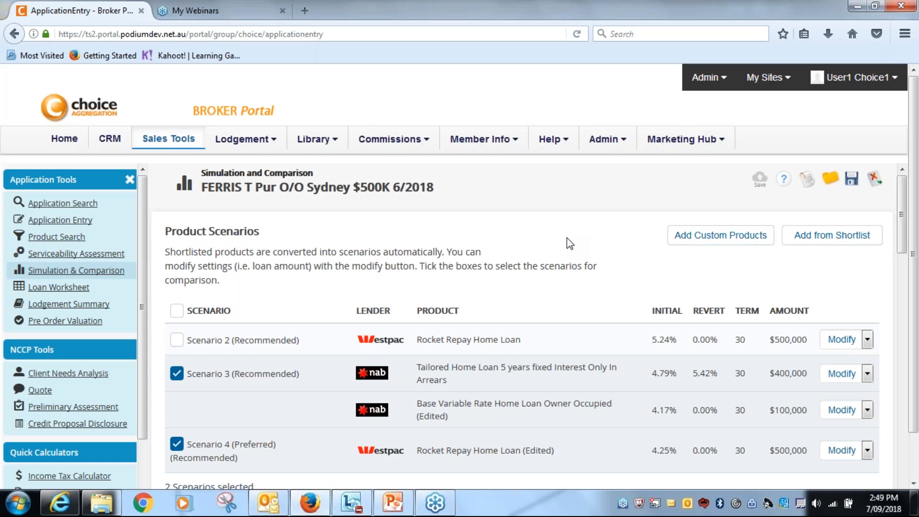
pyautogui.moveTo(570, 242)
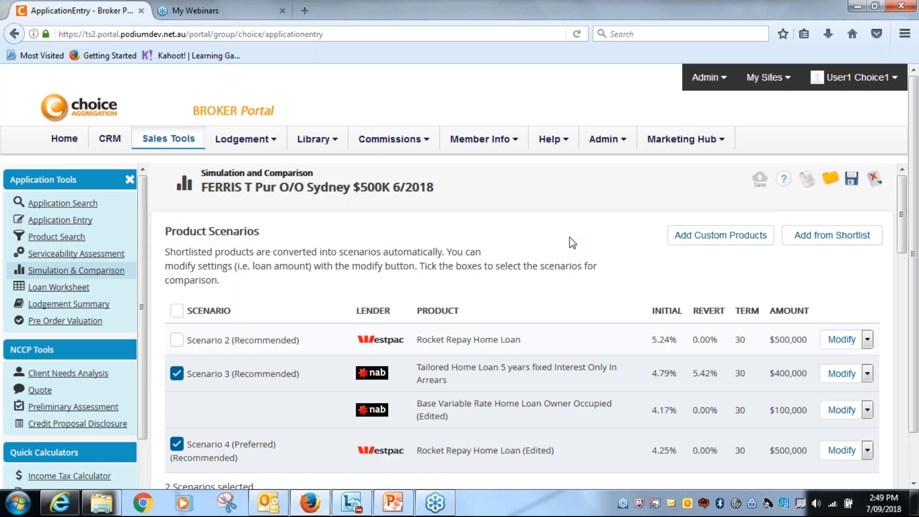
pyautogui.moveTo(853, 126)
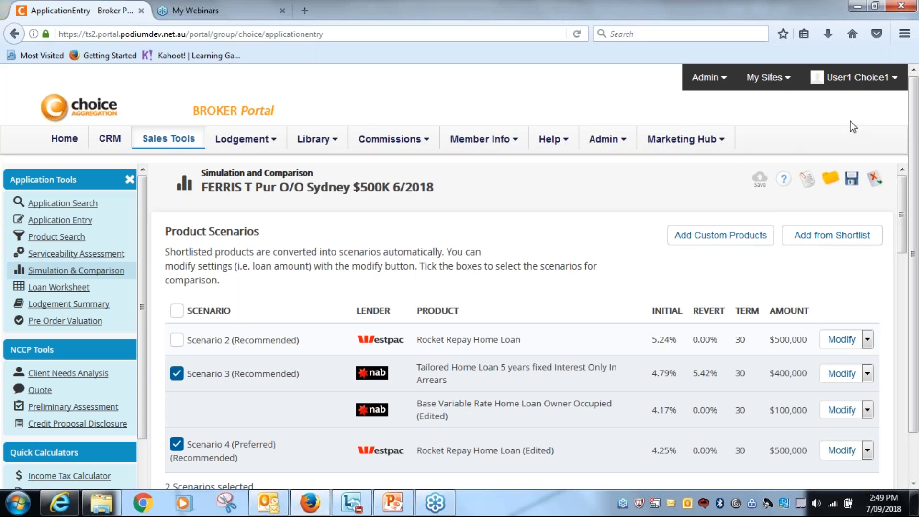
pyautogui.moveTo(907, 73)
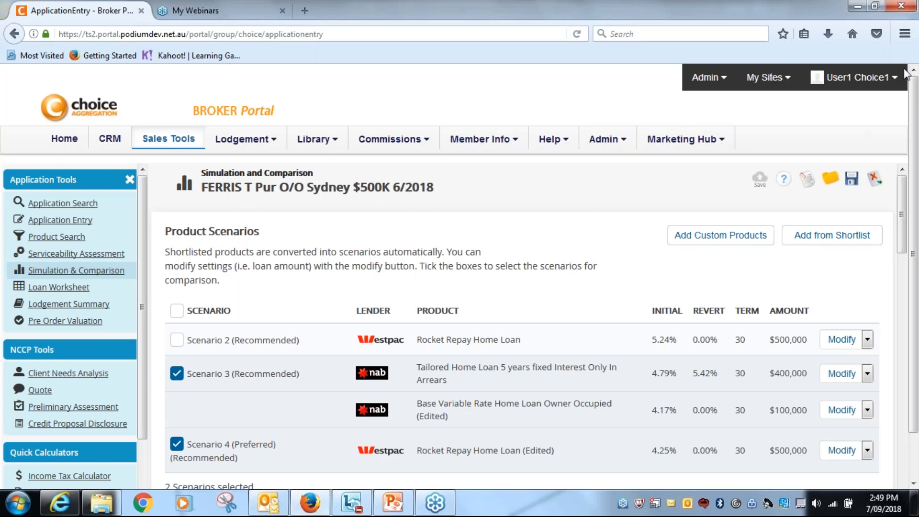